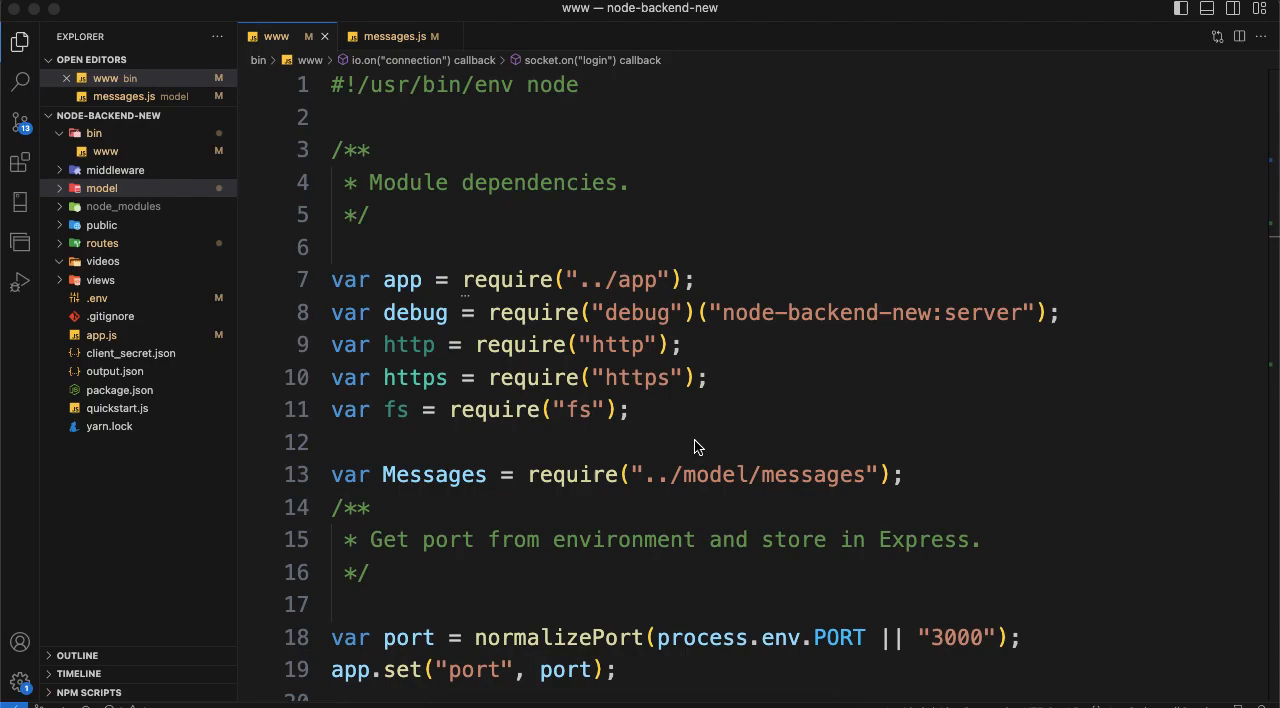
mouse_move(674, 488)
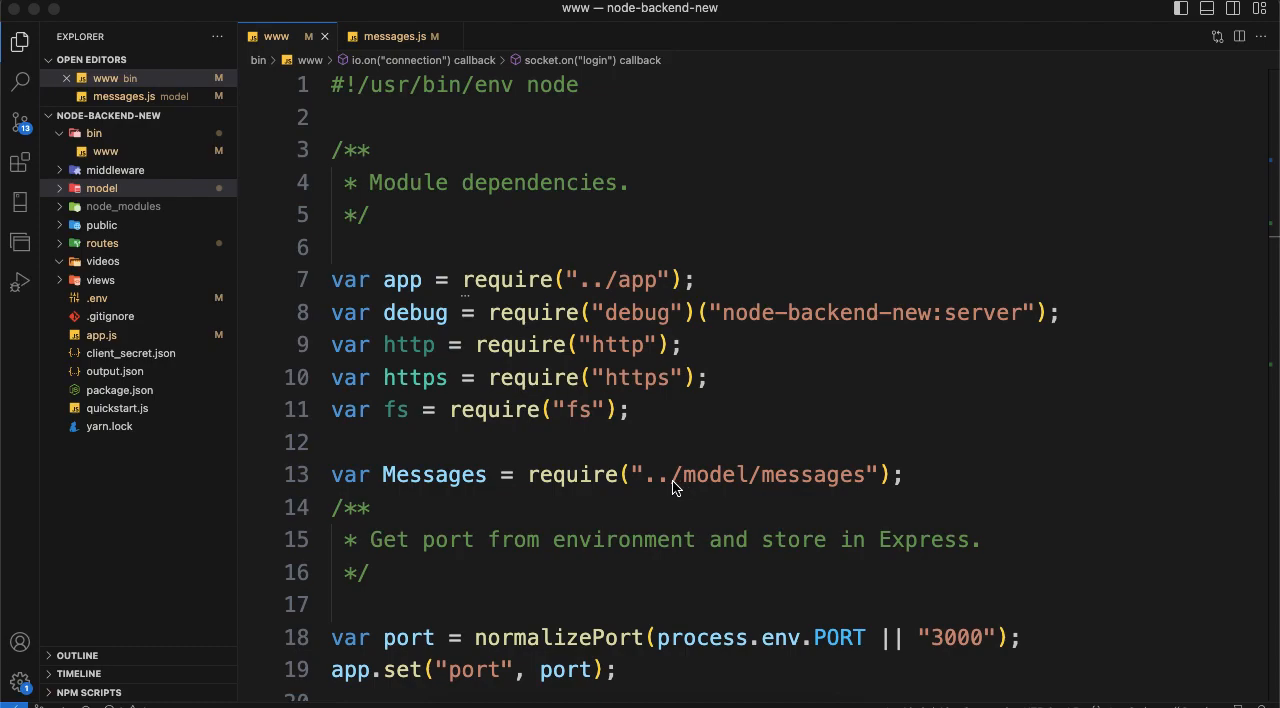
Bring up package.json from the Explorer to inspect the project's dependencies.
scroll("down", 3)
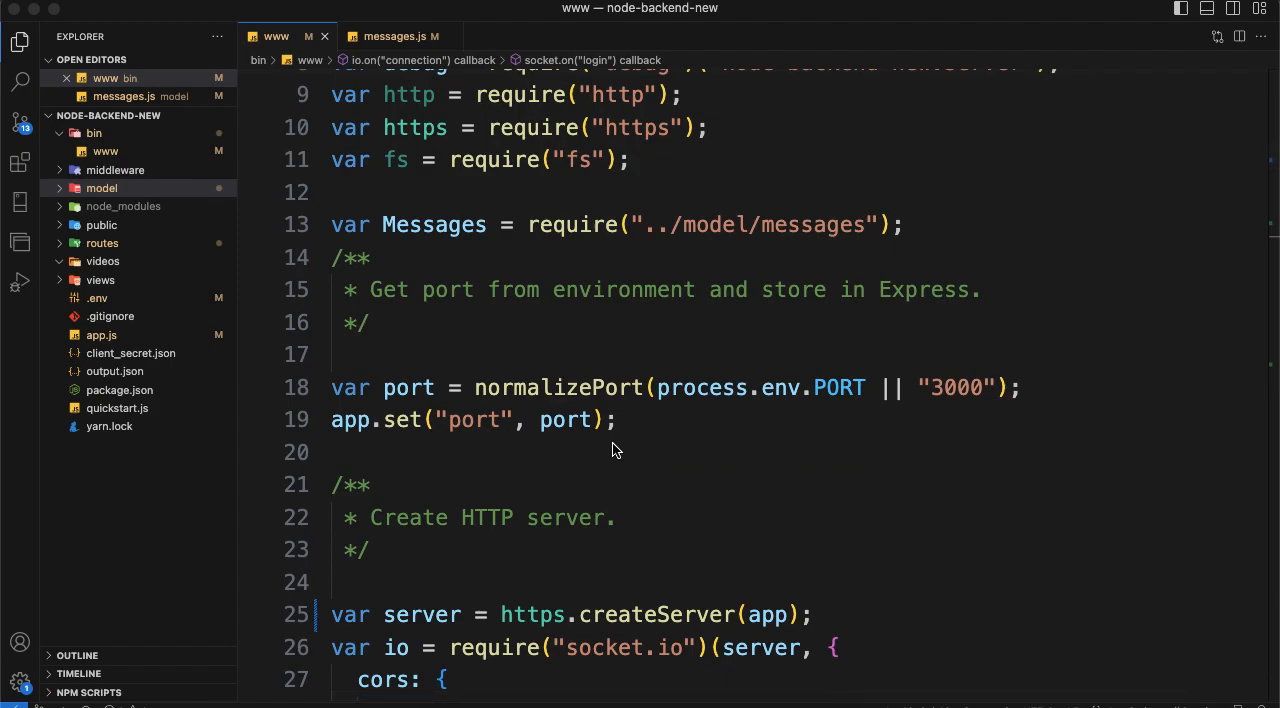
scroll("up", 3)
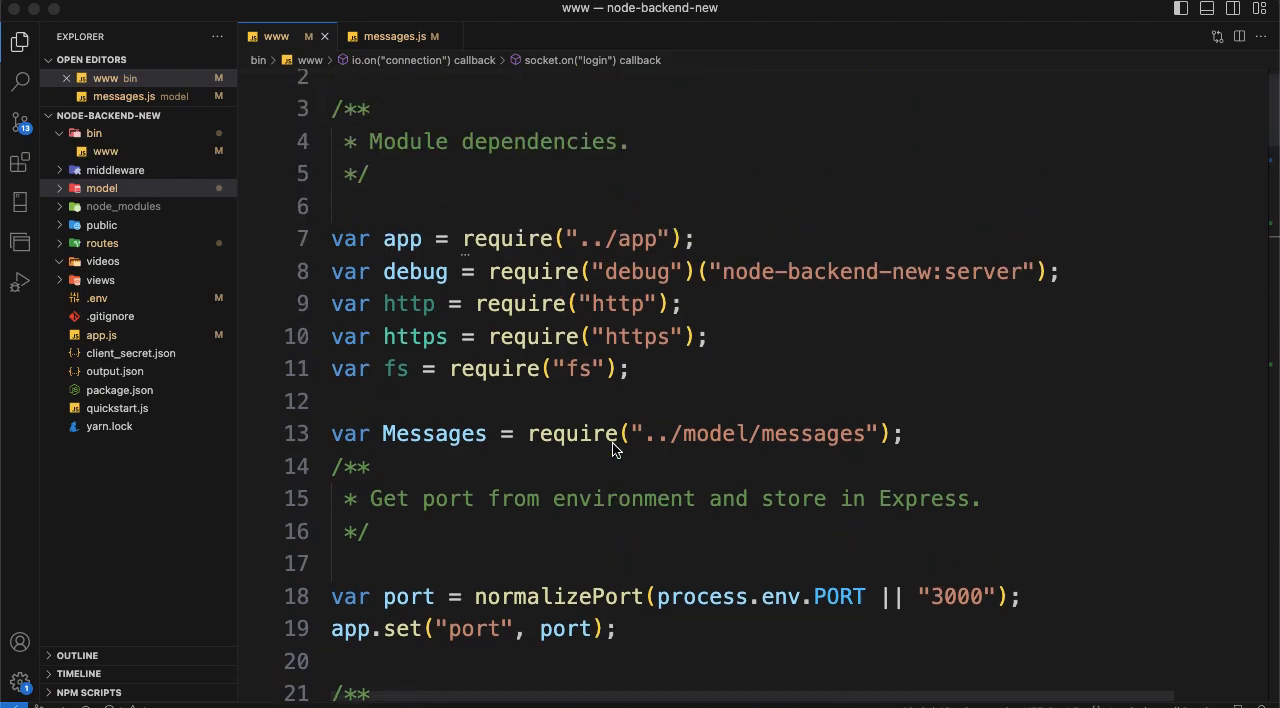
scroll("up", 3)
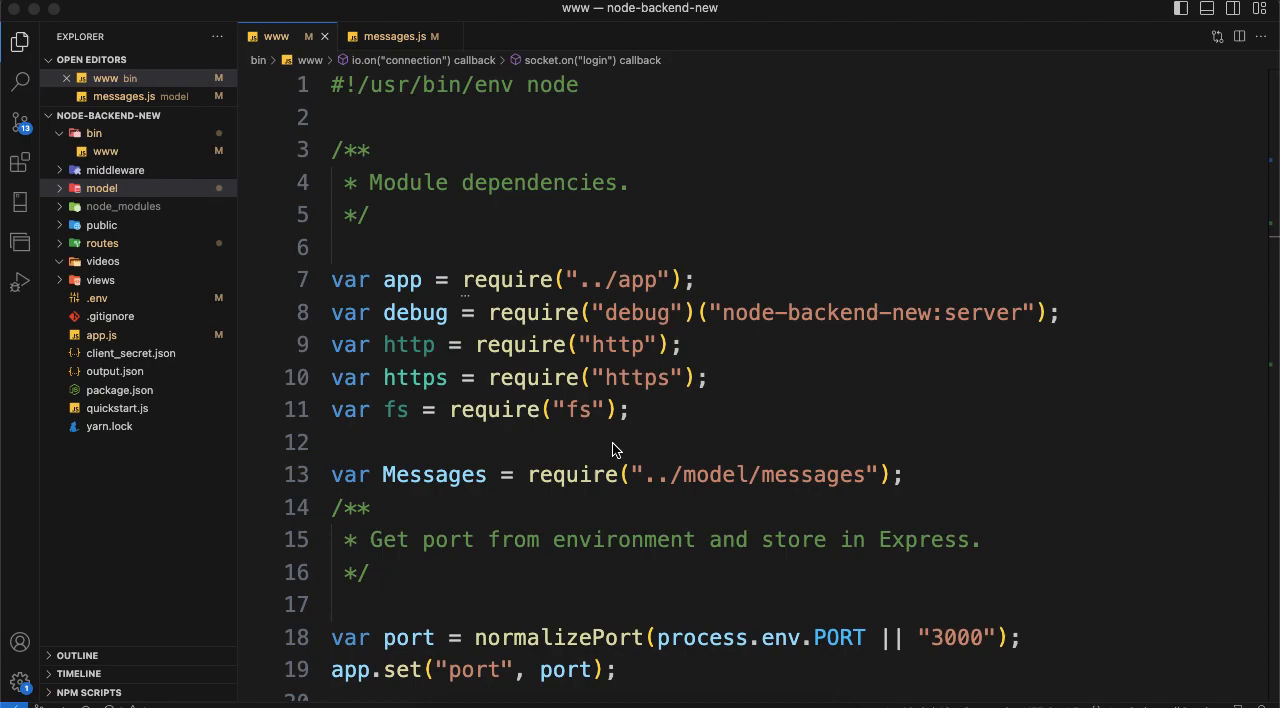
mouse_move(608, 470)
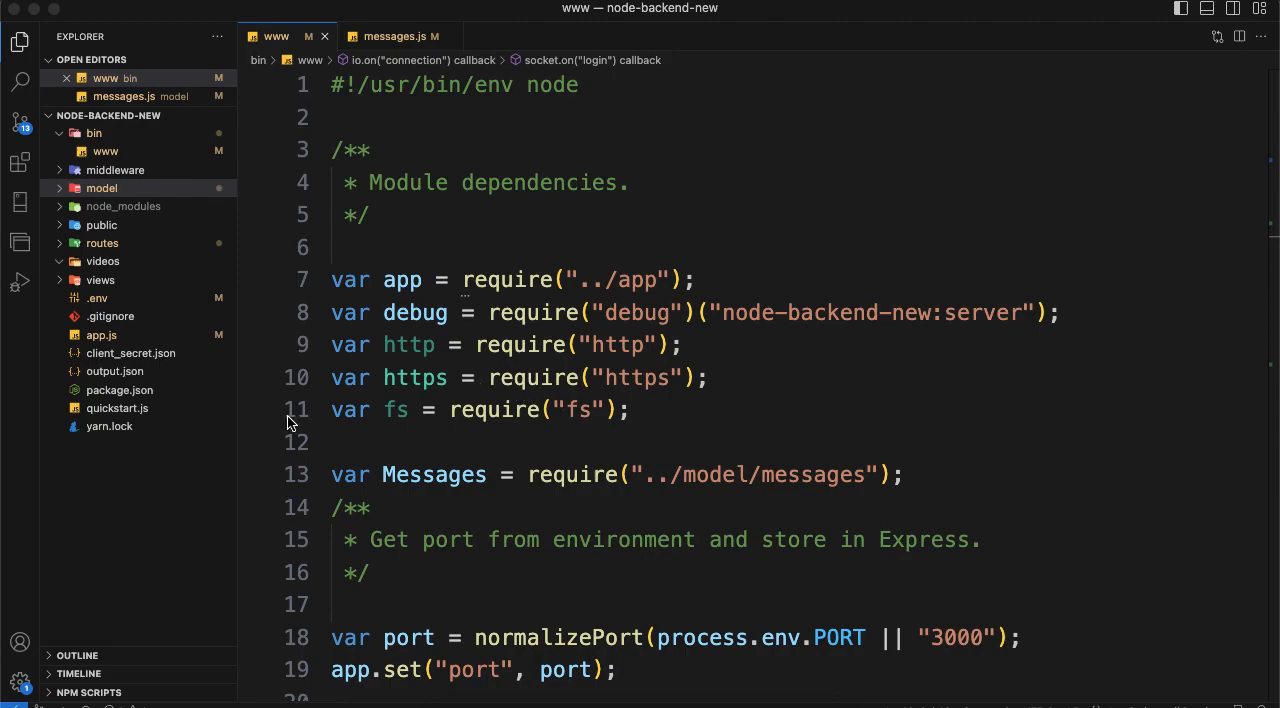
left_click(120, 408)
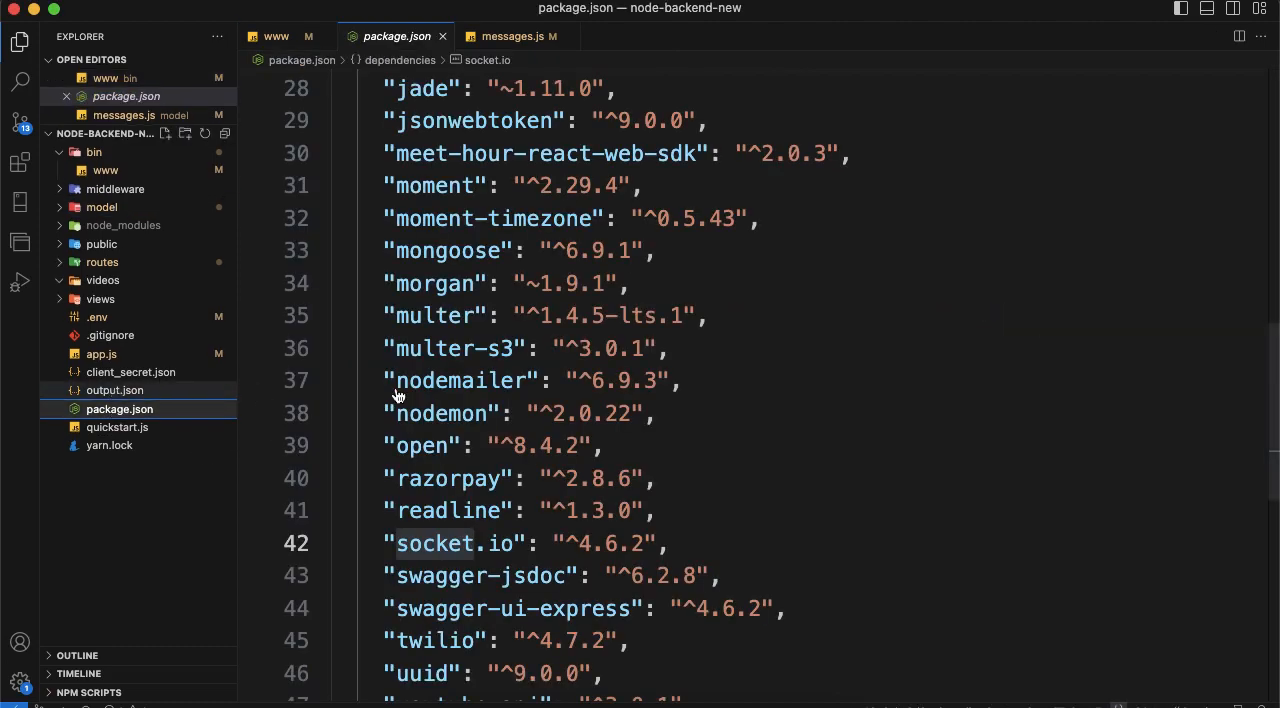
mouse_move(398, 548)
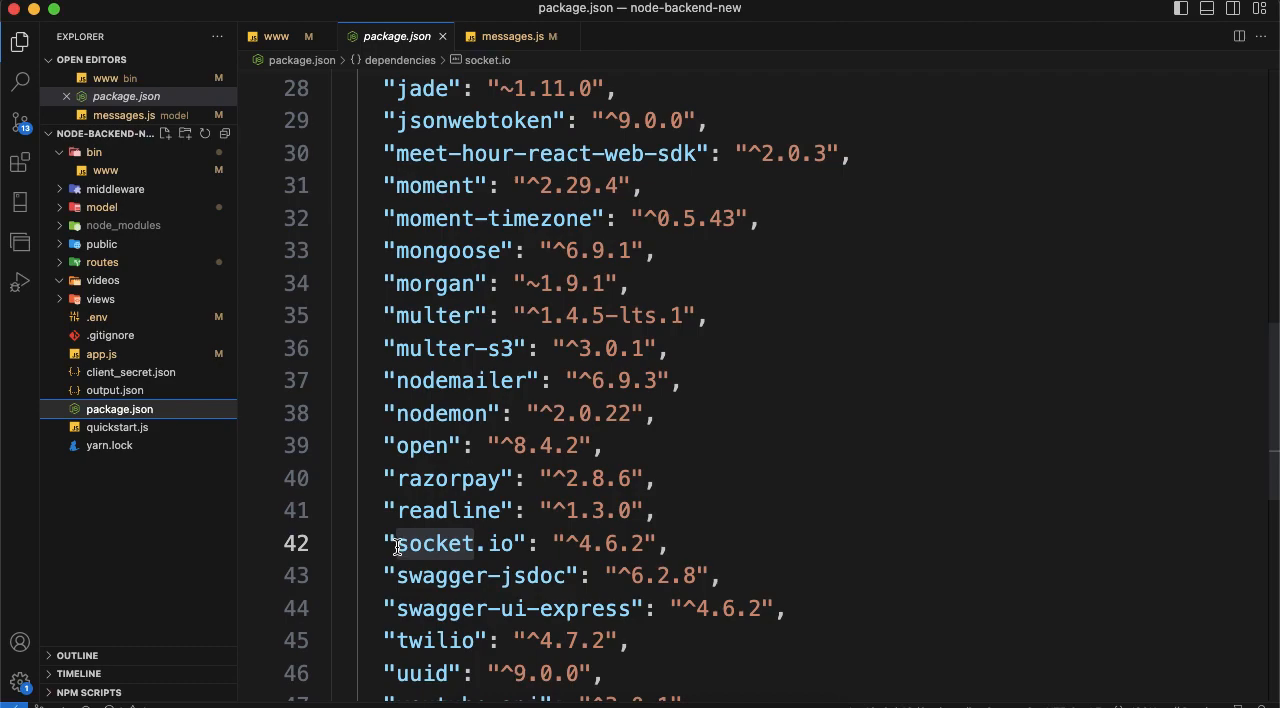
Highlight the socket.io dependency at version ^4.6.2 and review the rest of the list.
double_click(436, 544)
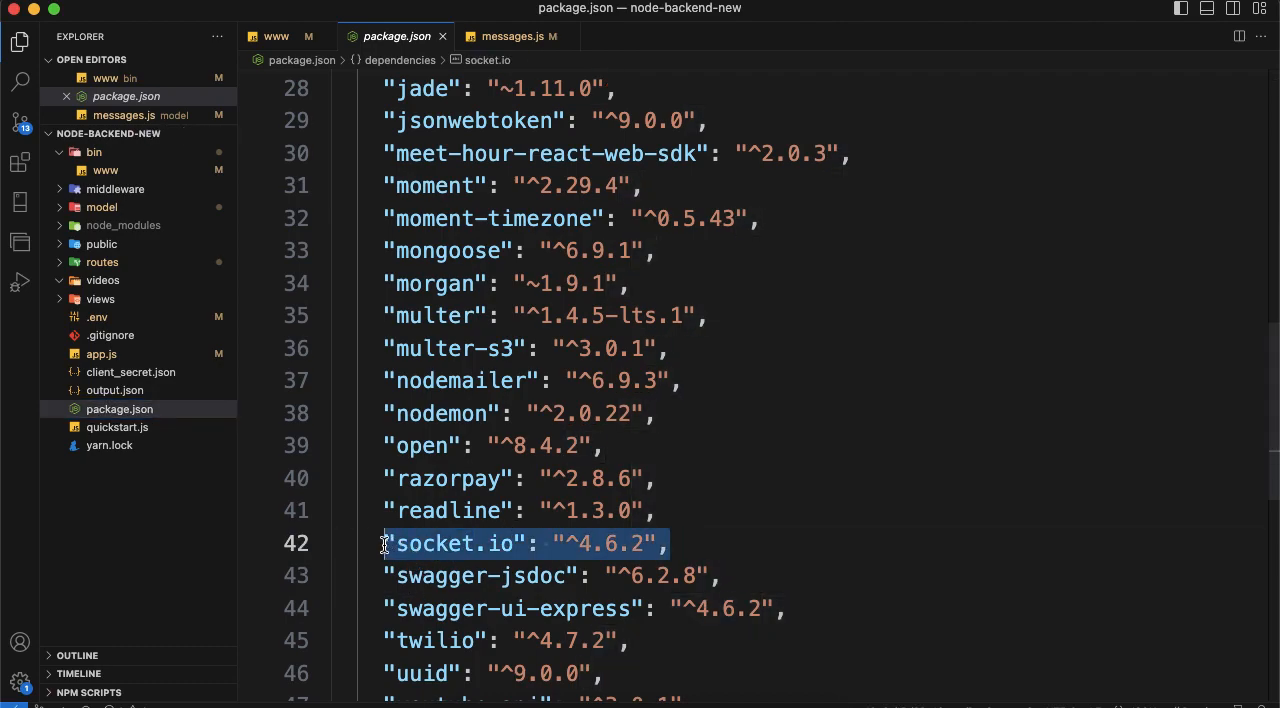
scroll("down", 3)
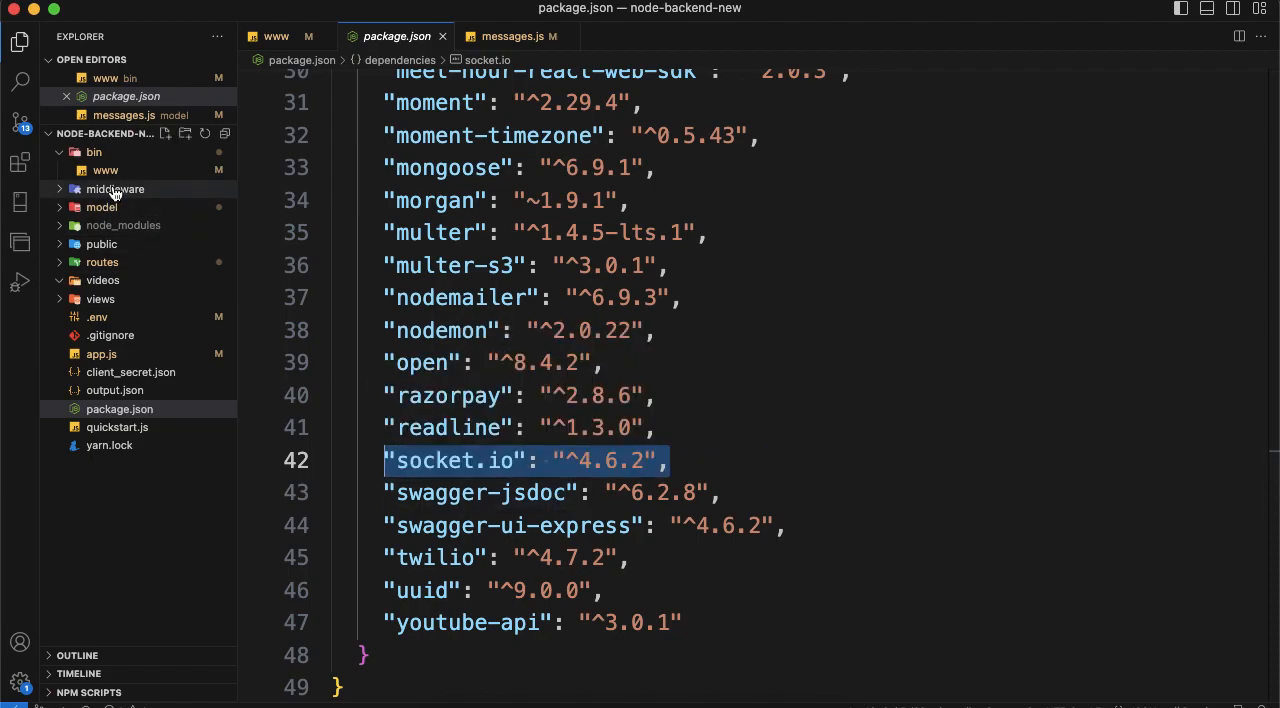
mouse_move(100, 352)
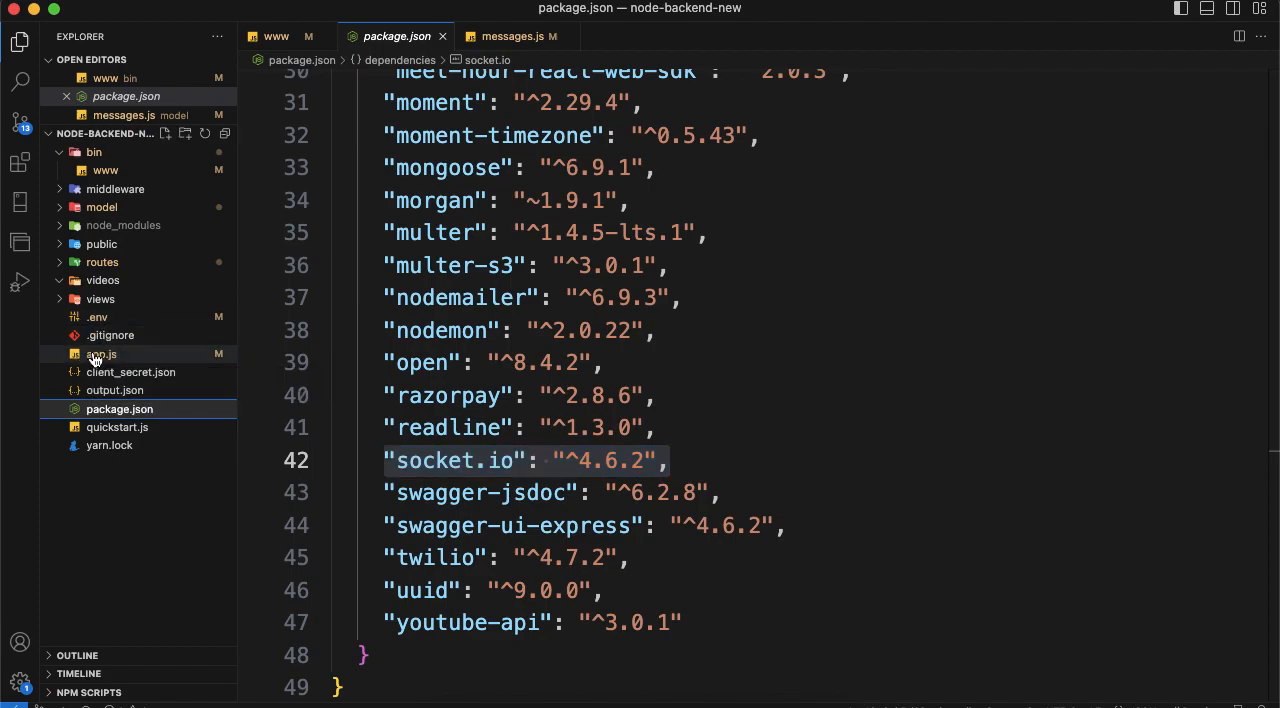
Glance at app.js, then return to bin/www and its requires including the Messages model.
left_click(100, 354)
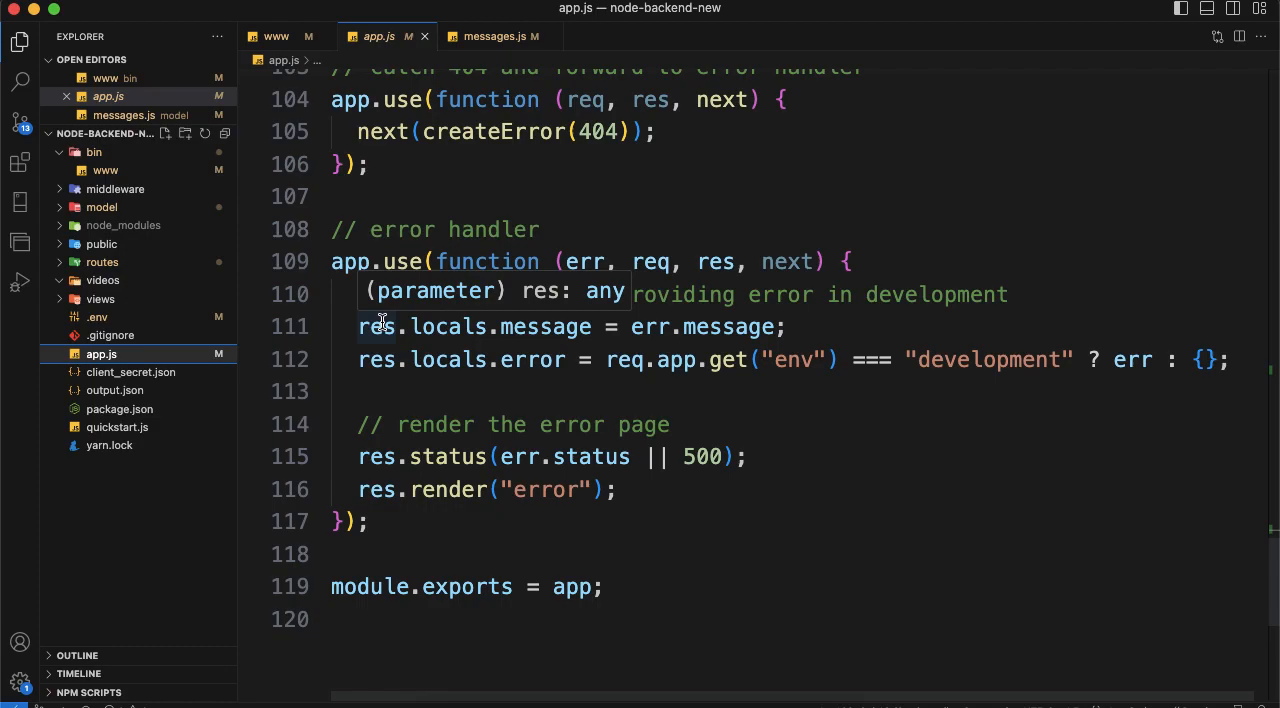
mouse_move(104, 170)
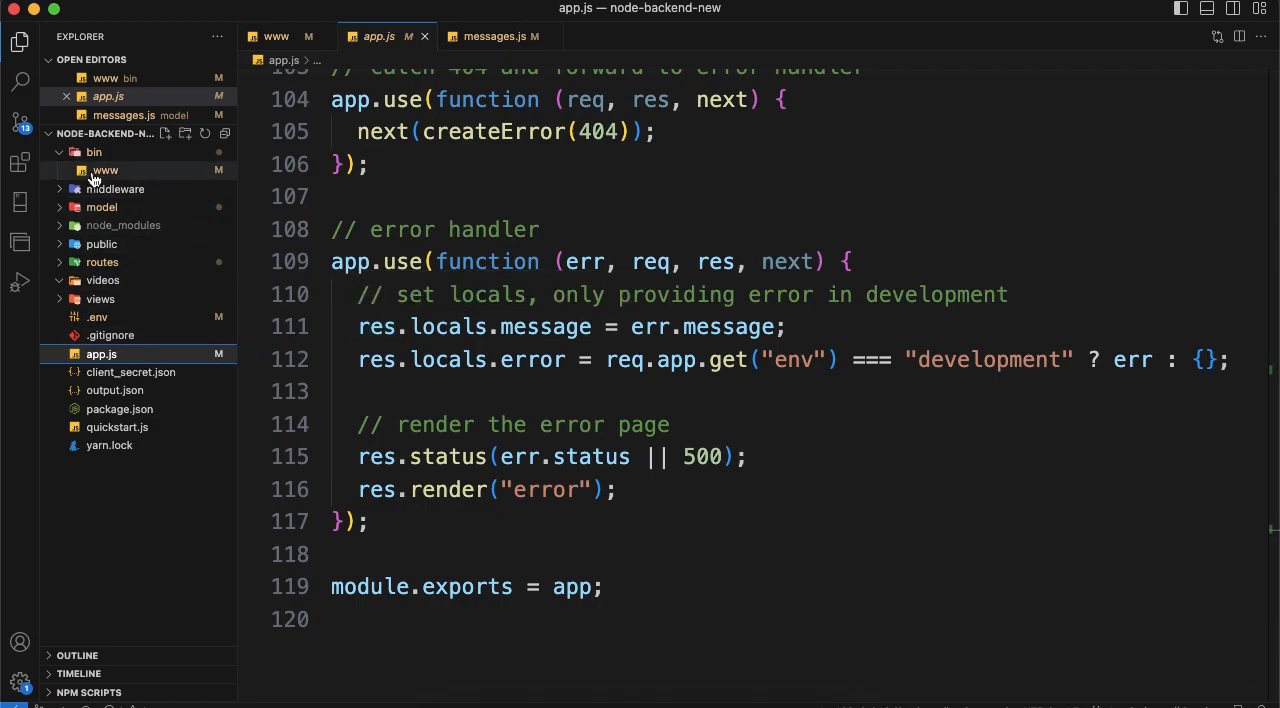
left_click(104, 170)
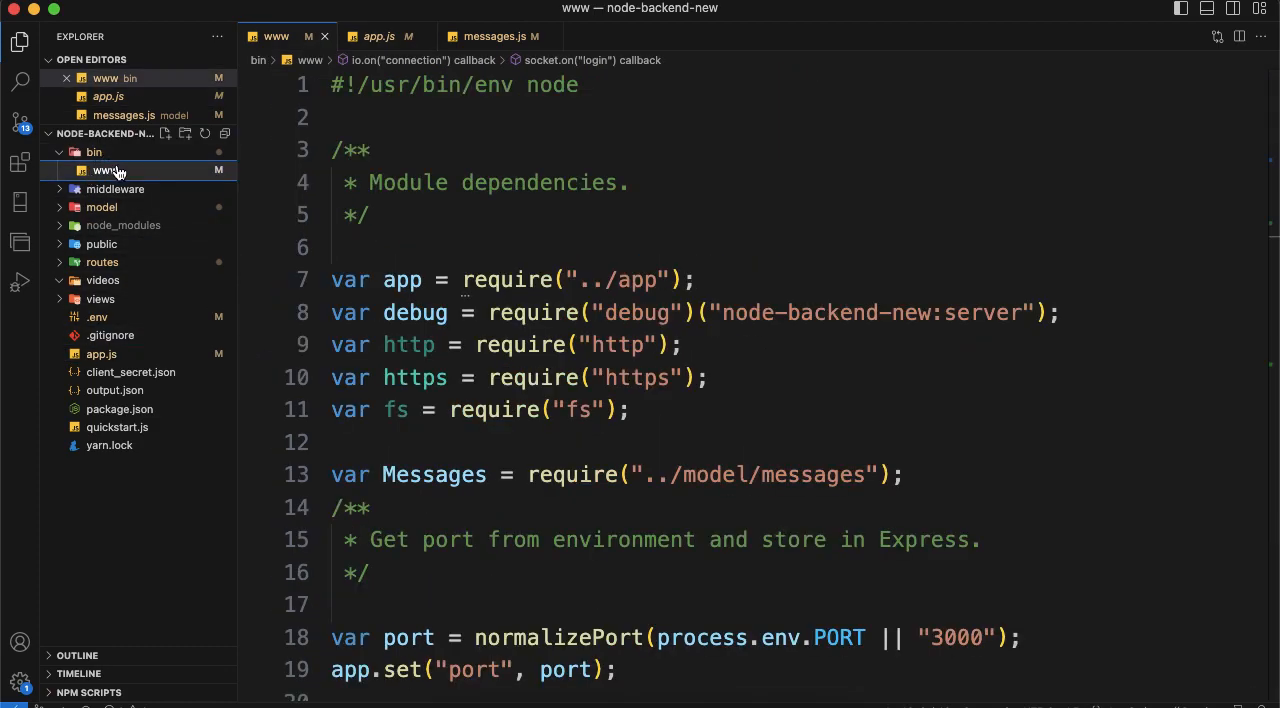
mouse_move(104, 170)
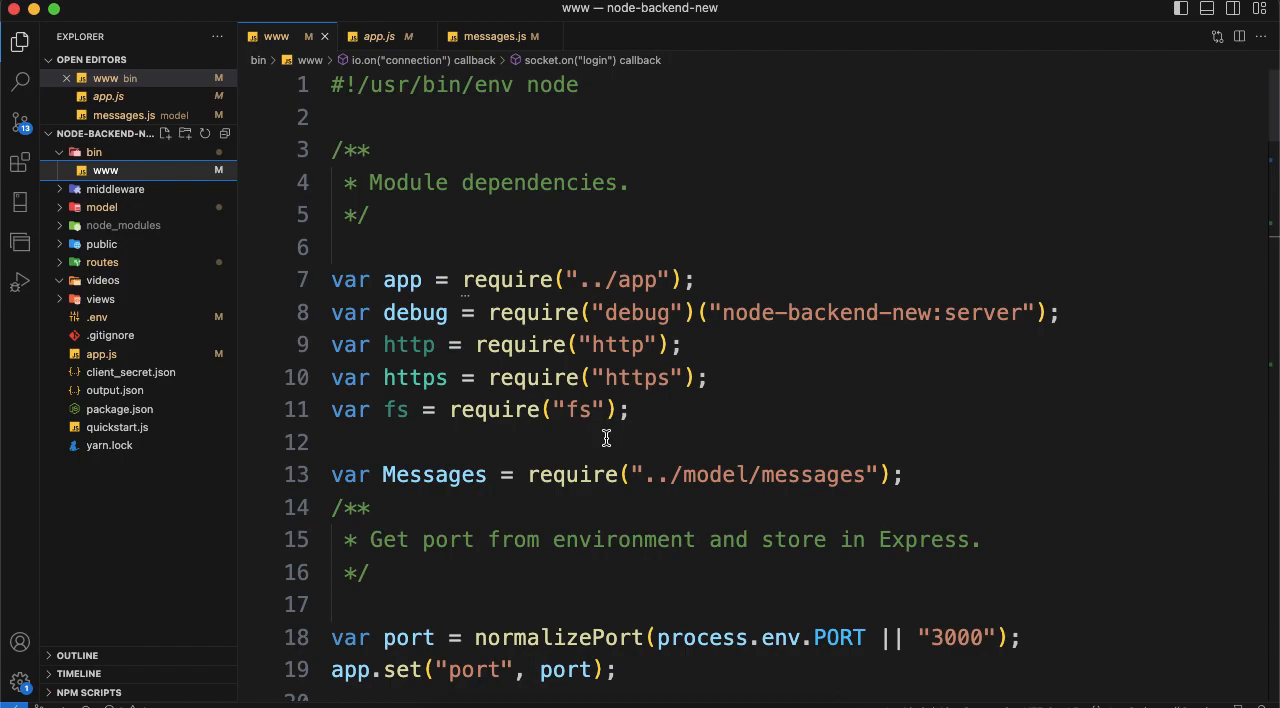
mouse_move(540, 438)
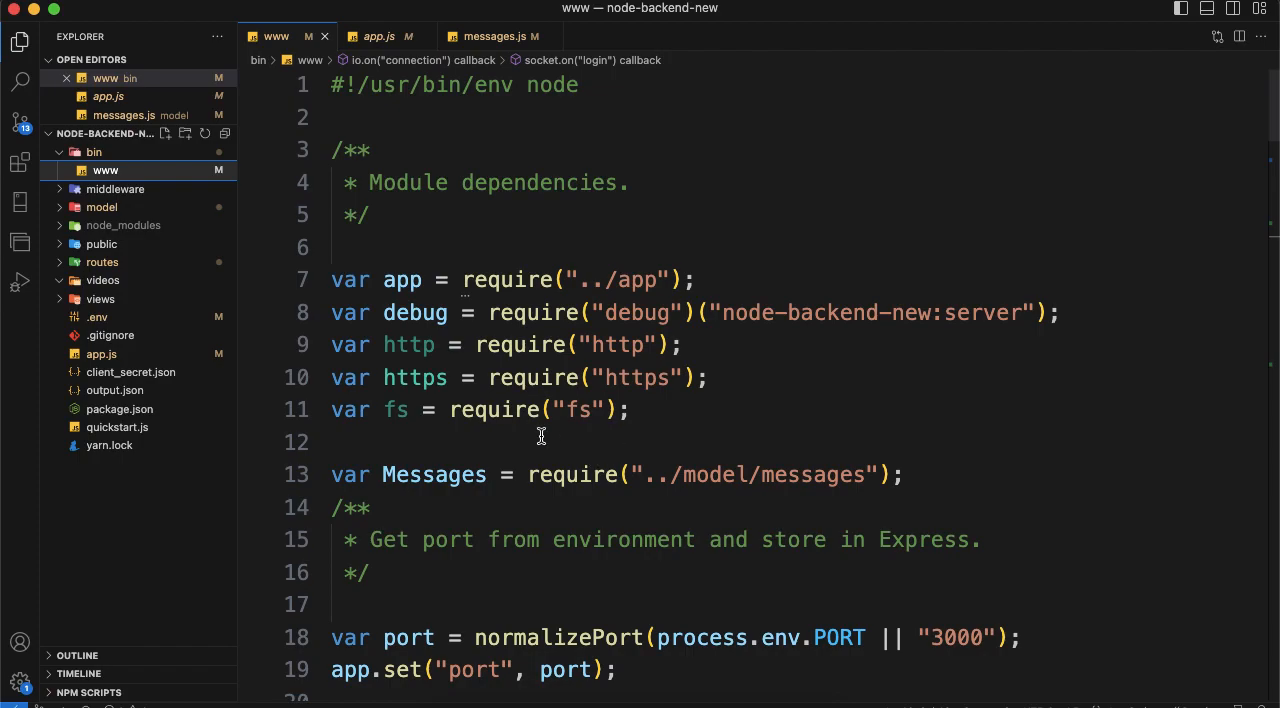
scroll("down", 3)
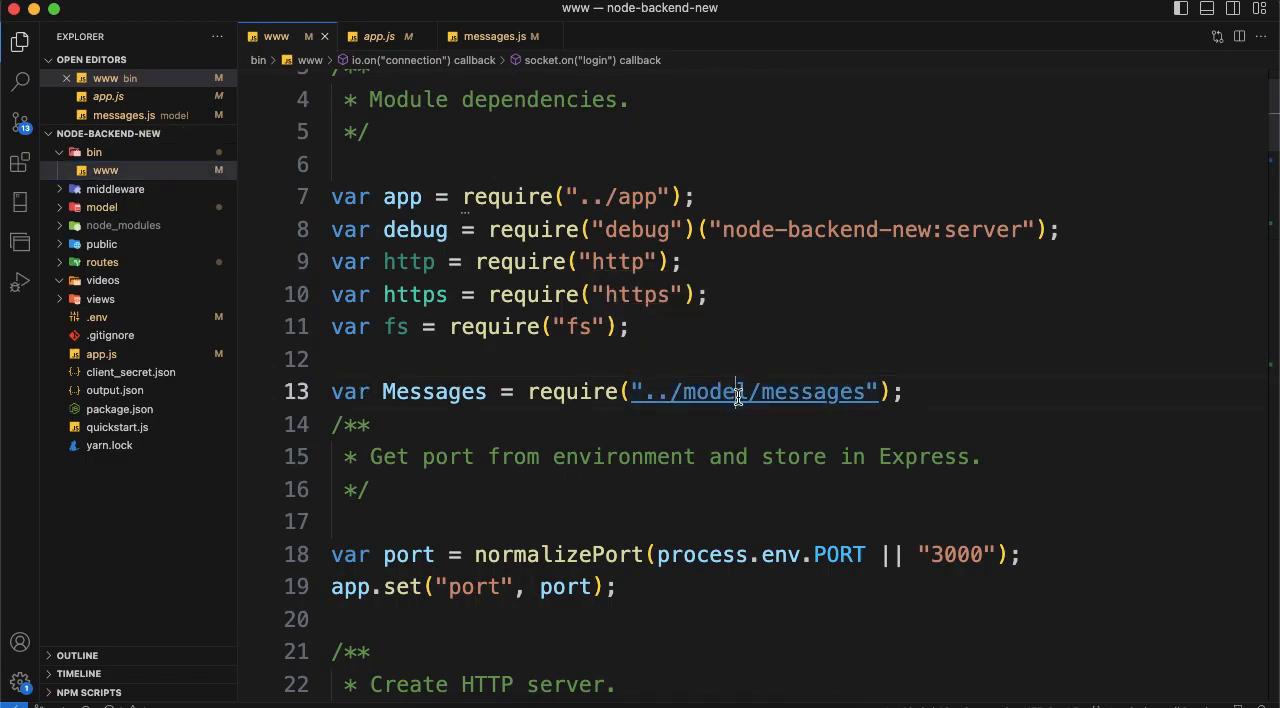
left_click(488, 36)
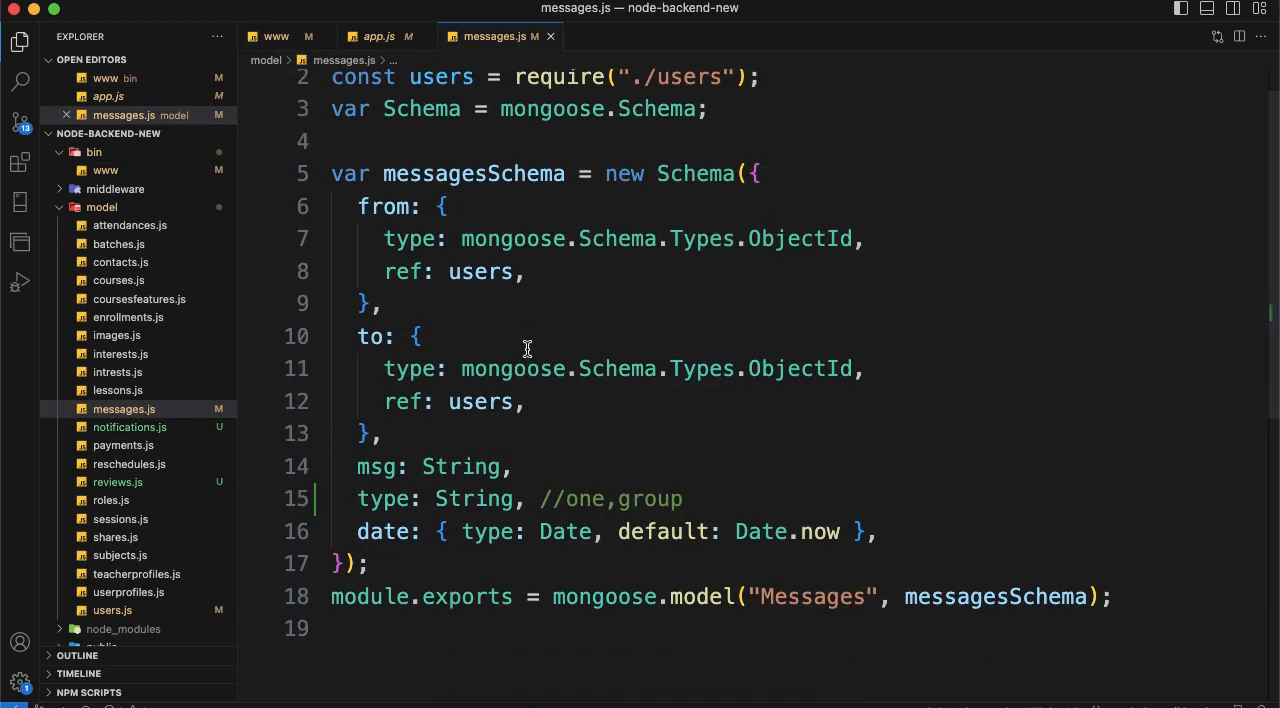
scroll("up", 3)
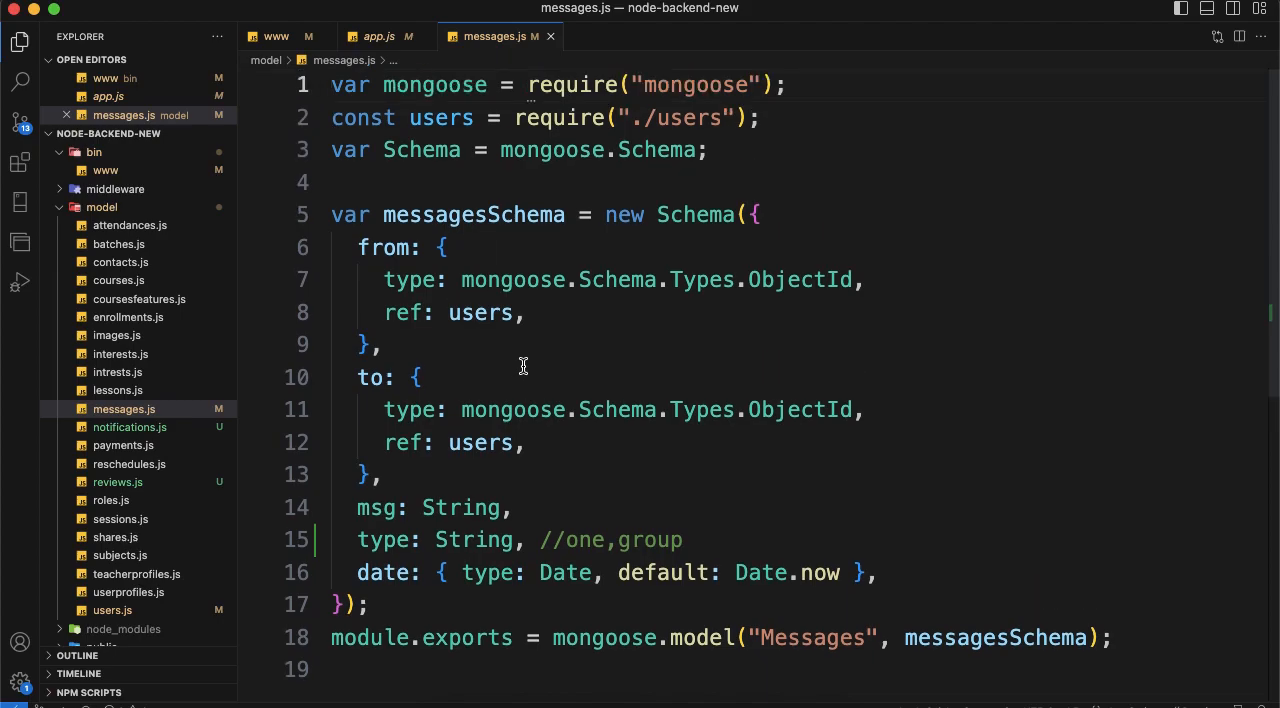
mouse_move(558, 116)
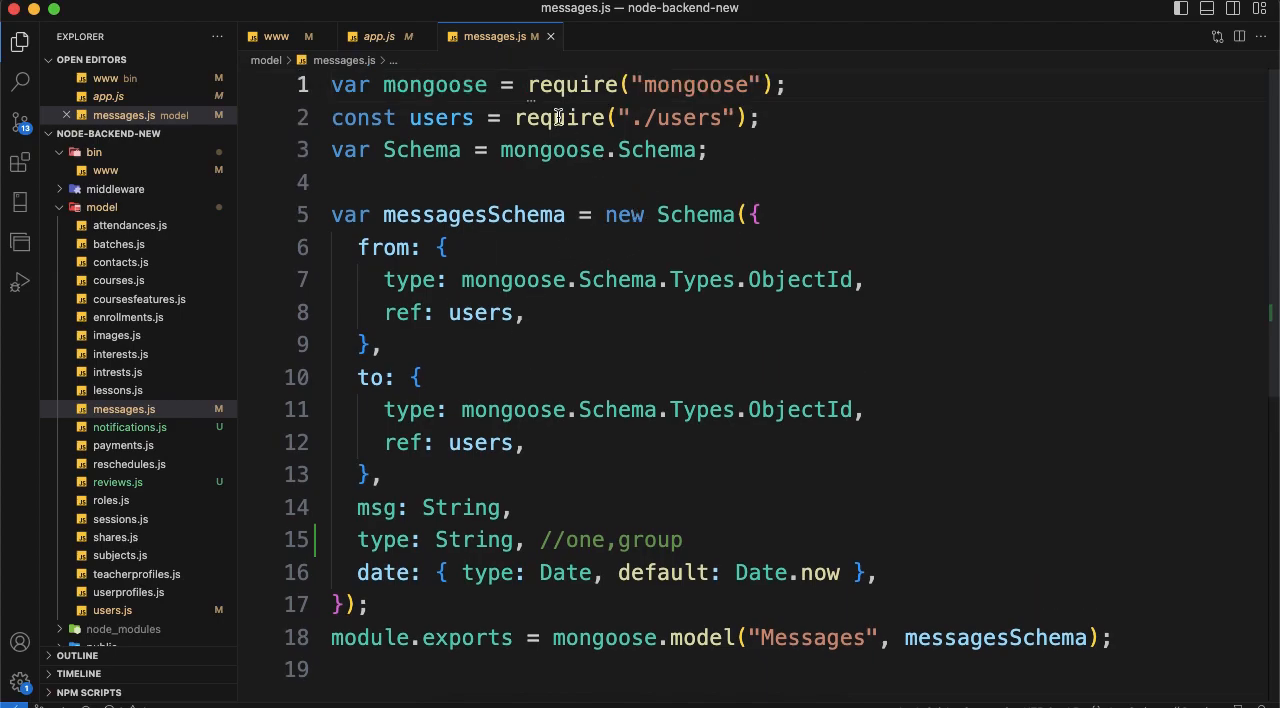
mouse_move(524, 248)
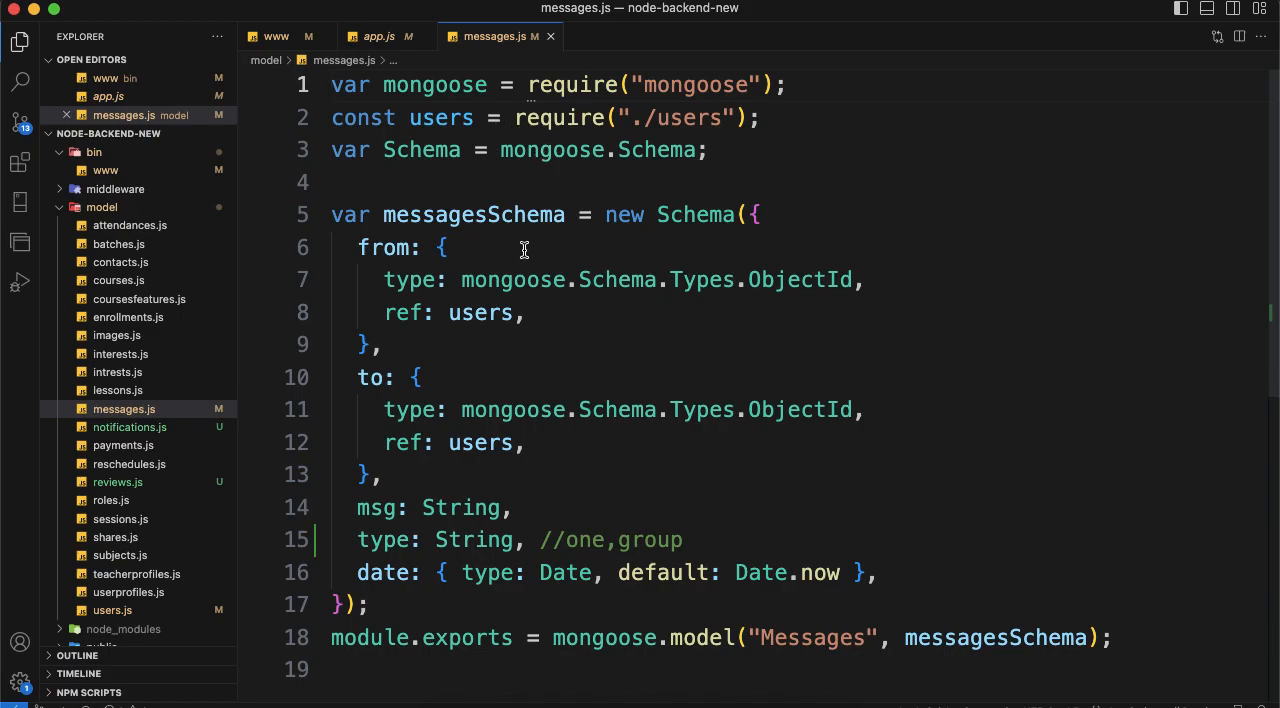
left_click(752, 214)
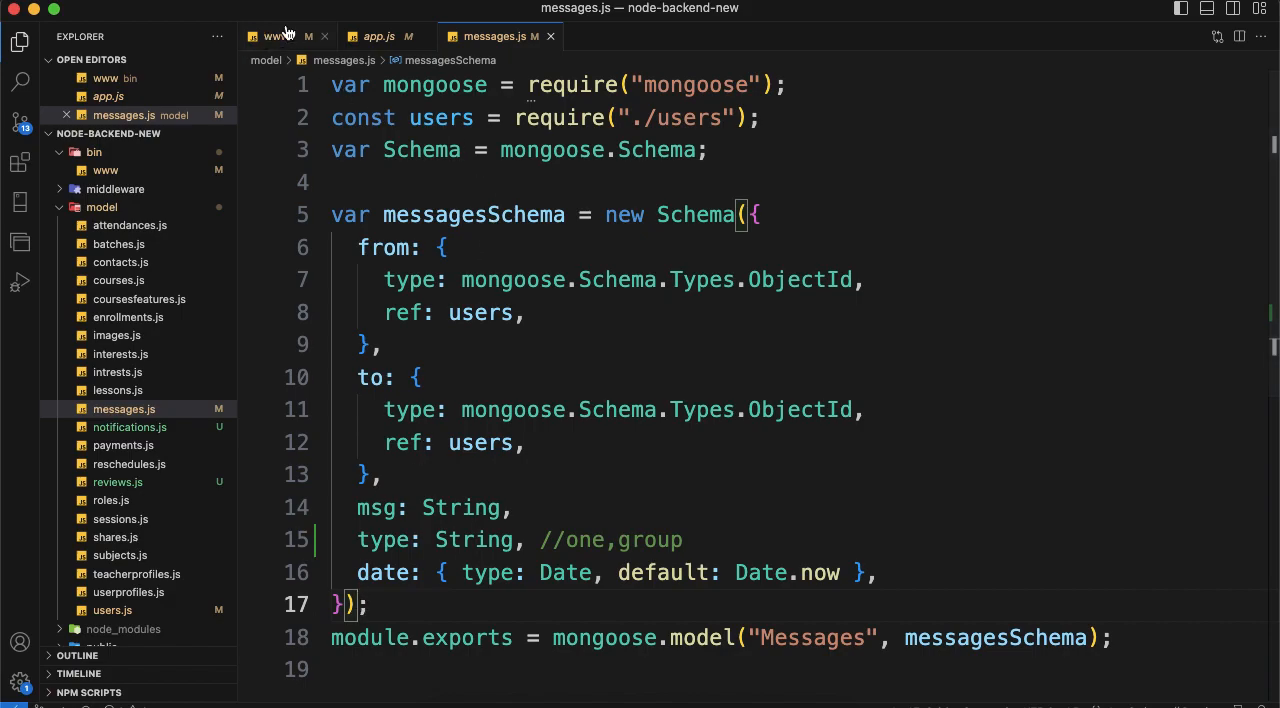
left_click(276, 36)
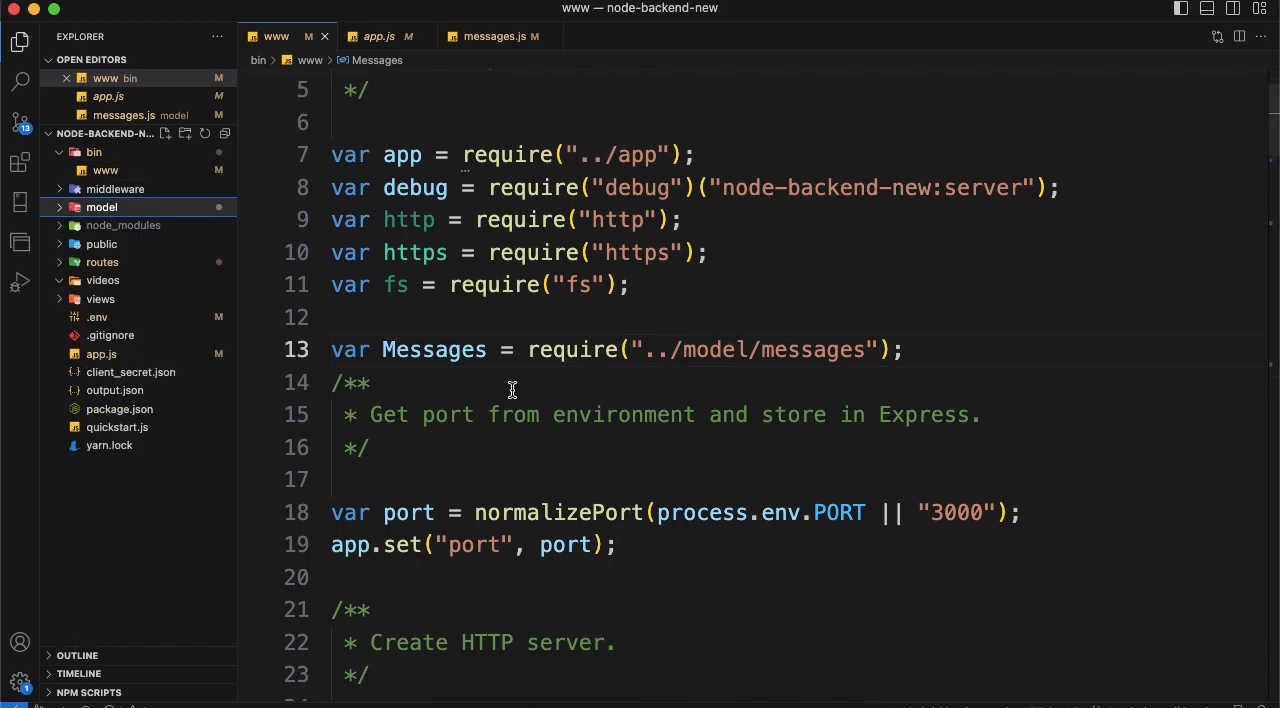
scroll("down", 3)
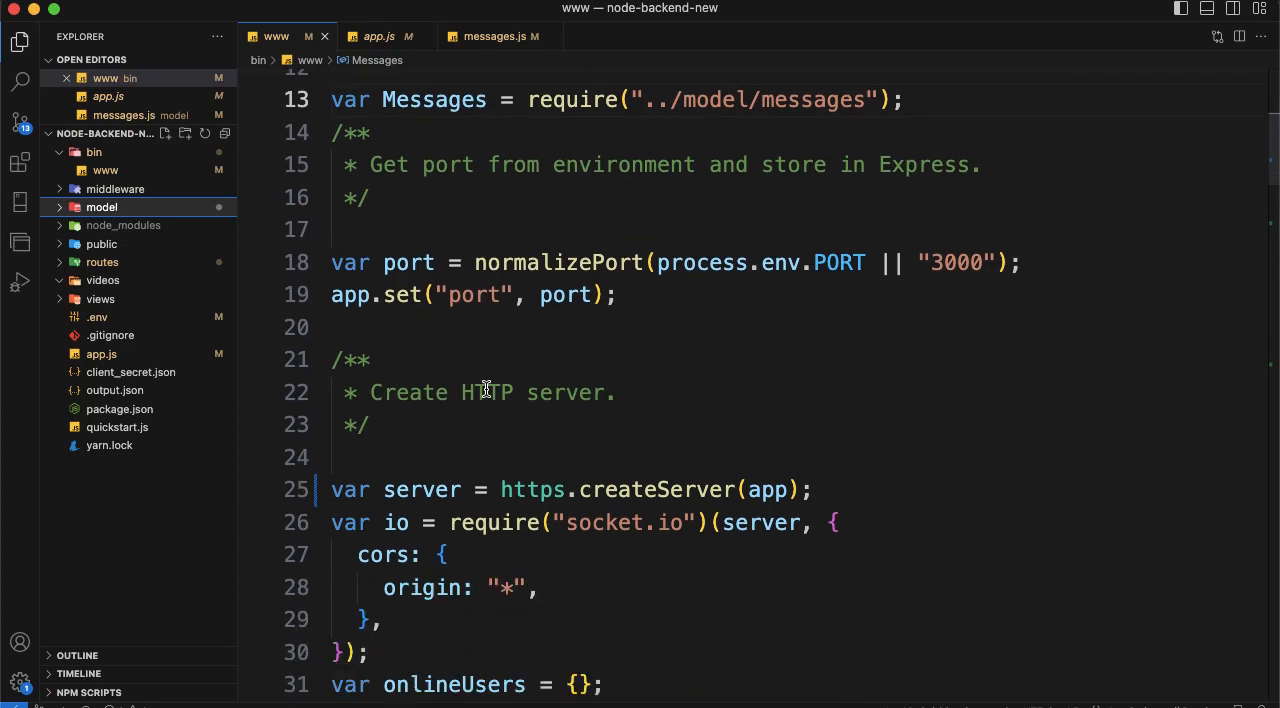
scroll("down", 3)
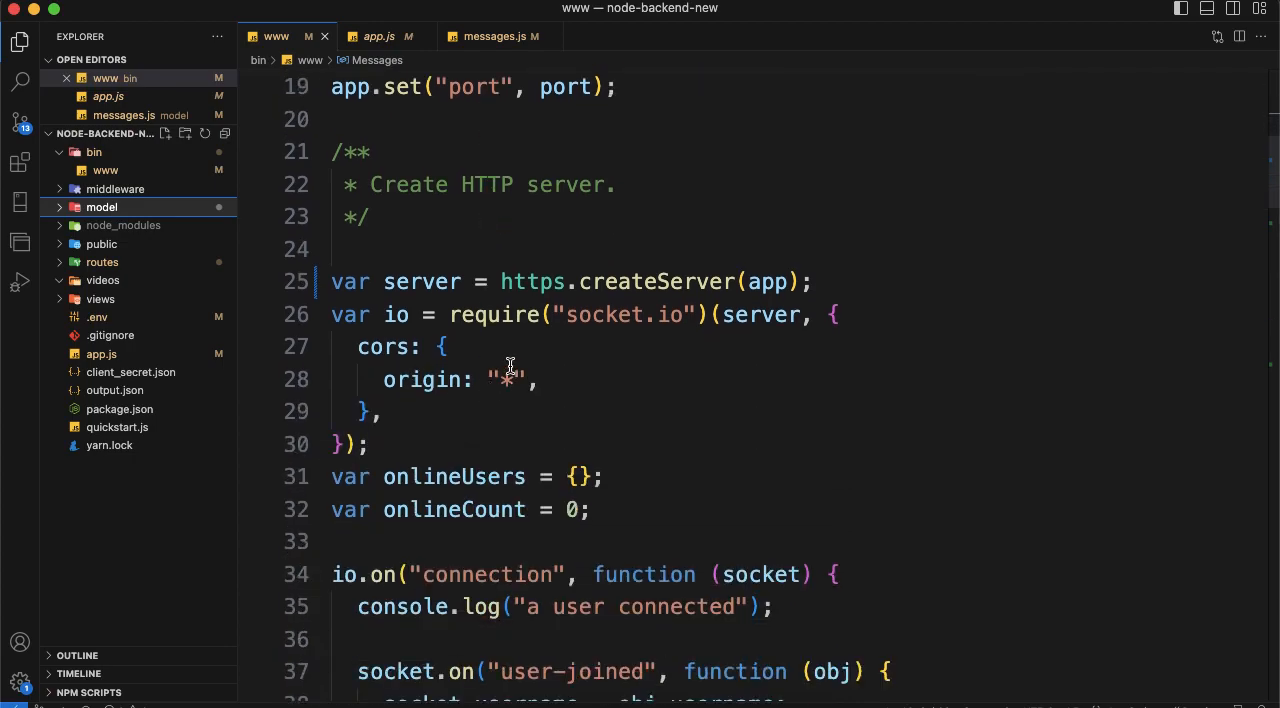
mouse_move(332, 314)
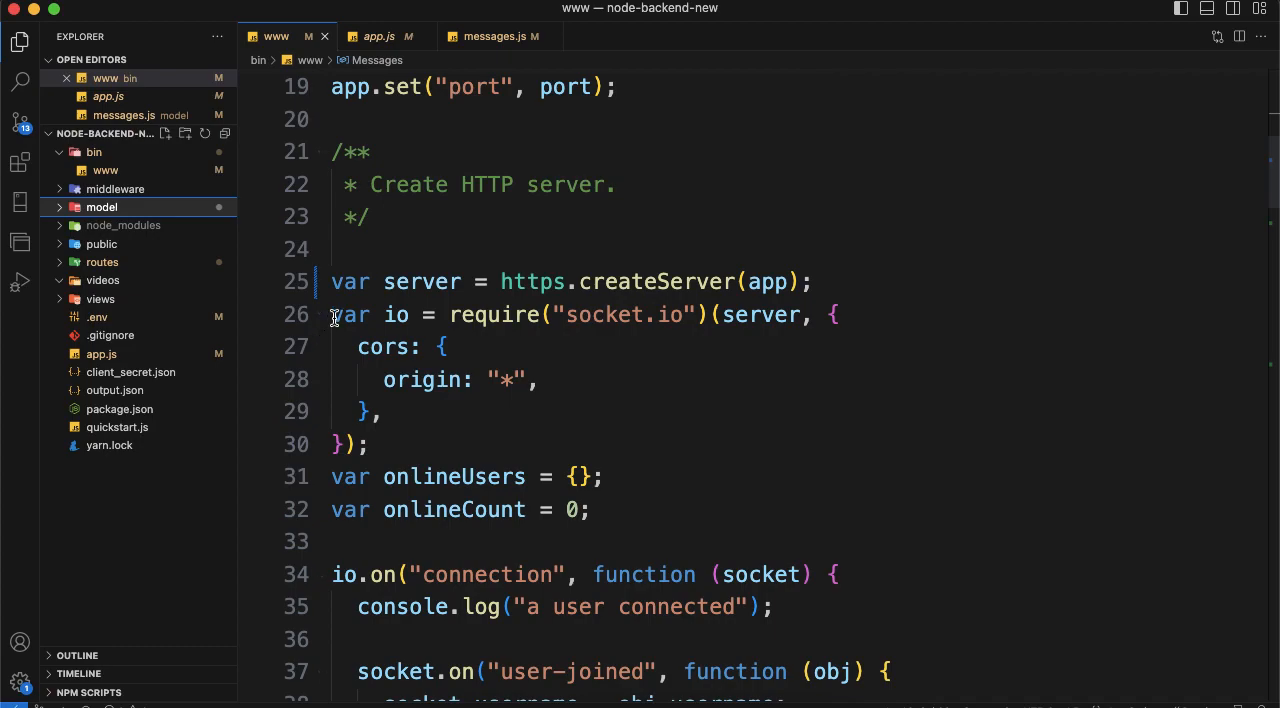
left_click_drag(332, 314, 368, 444)
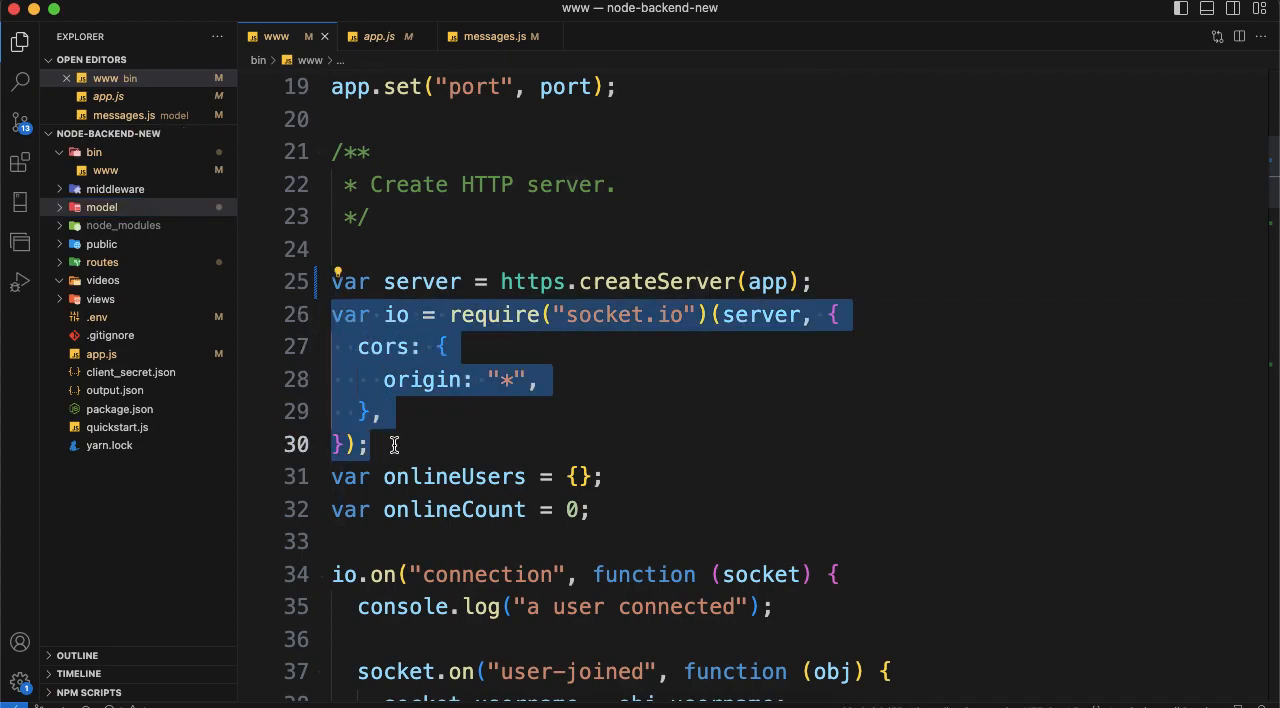
double_click(396, 314)
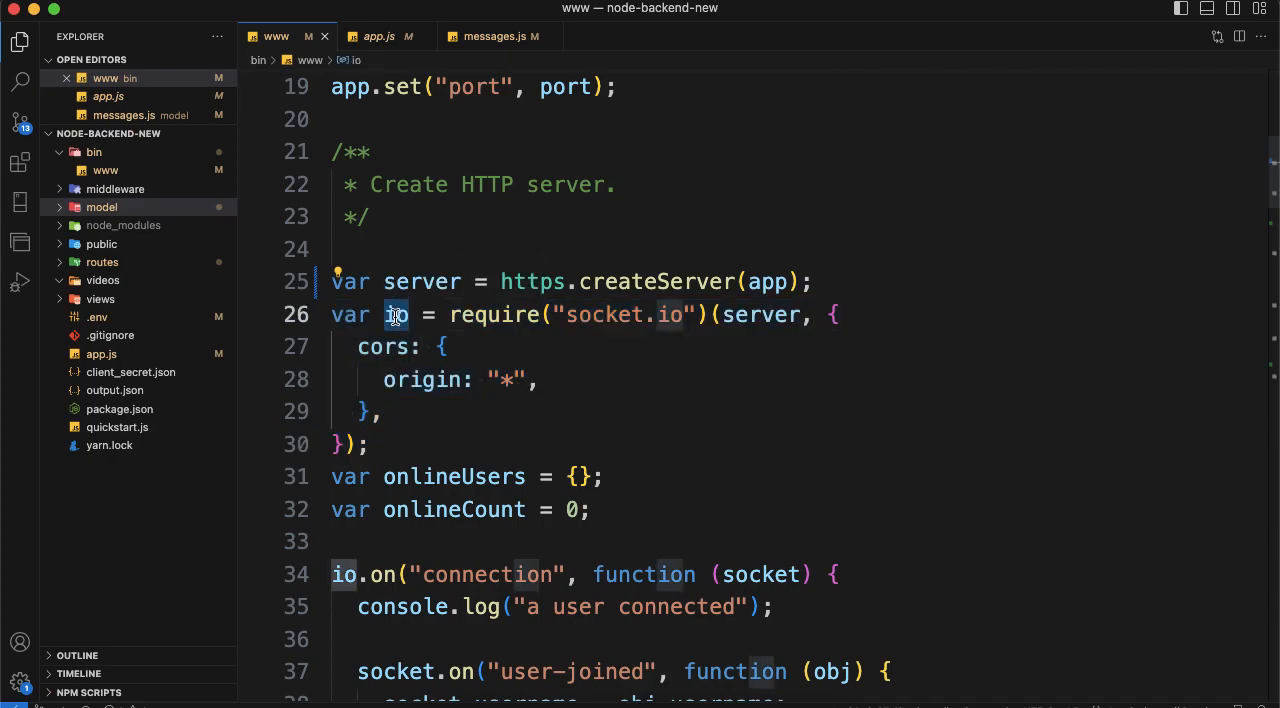
mouse_move(396, 314)
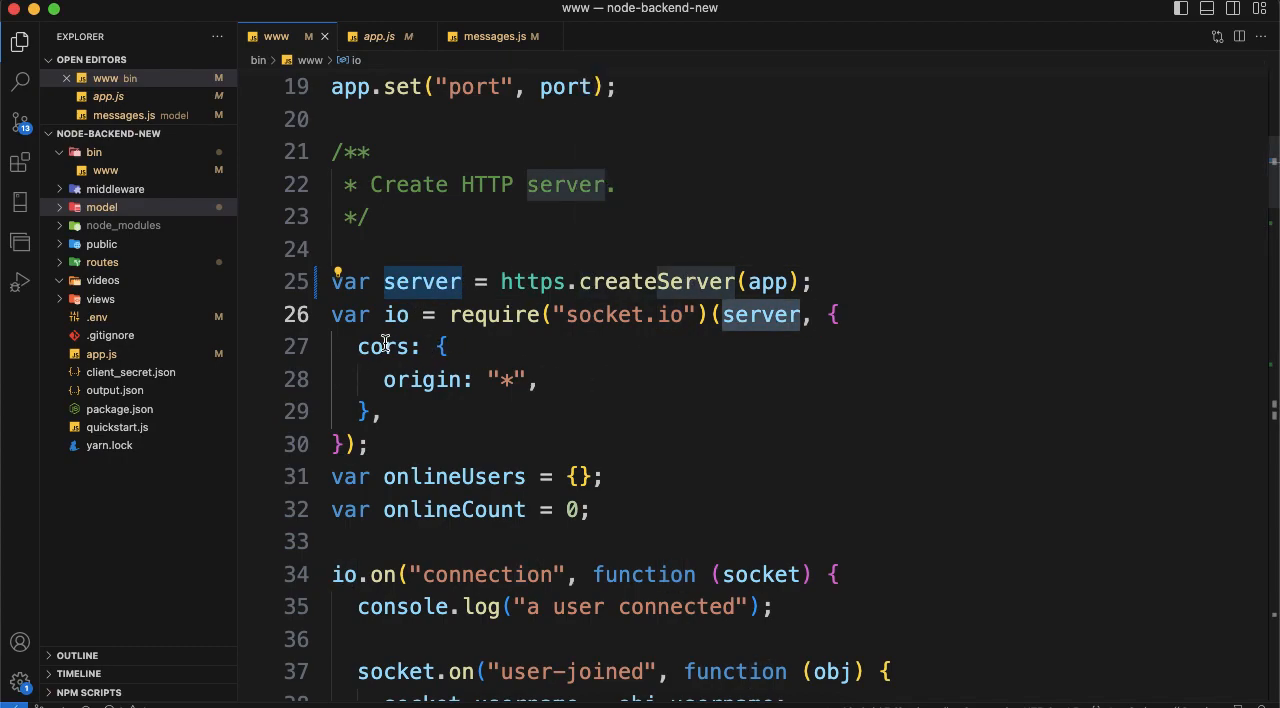
left_click_drag(384, 346, 384, 412)
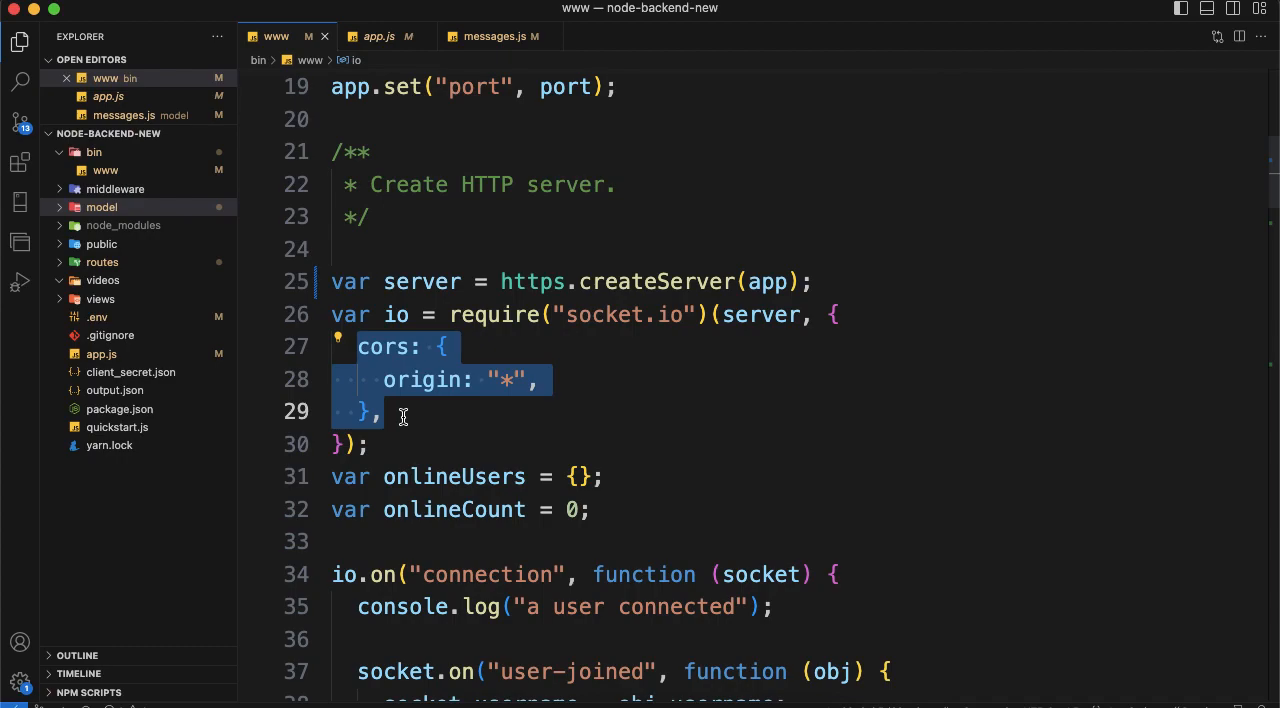
mouse_move(408, 412)
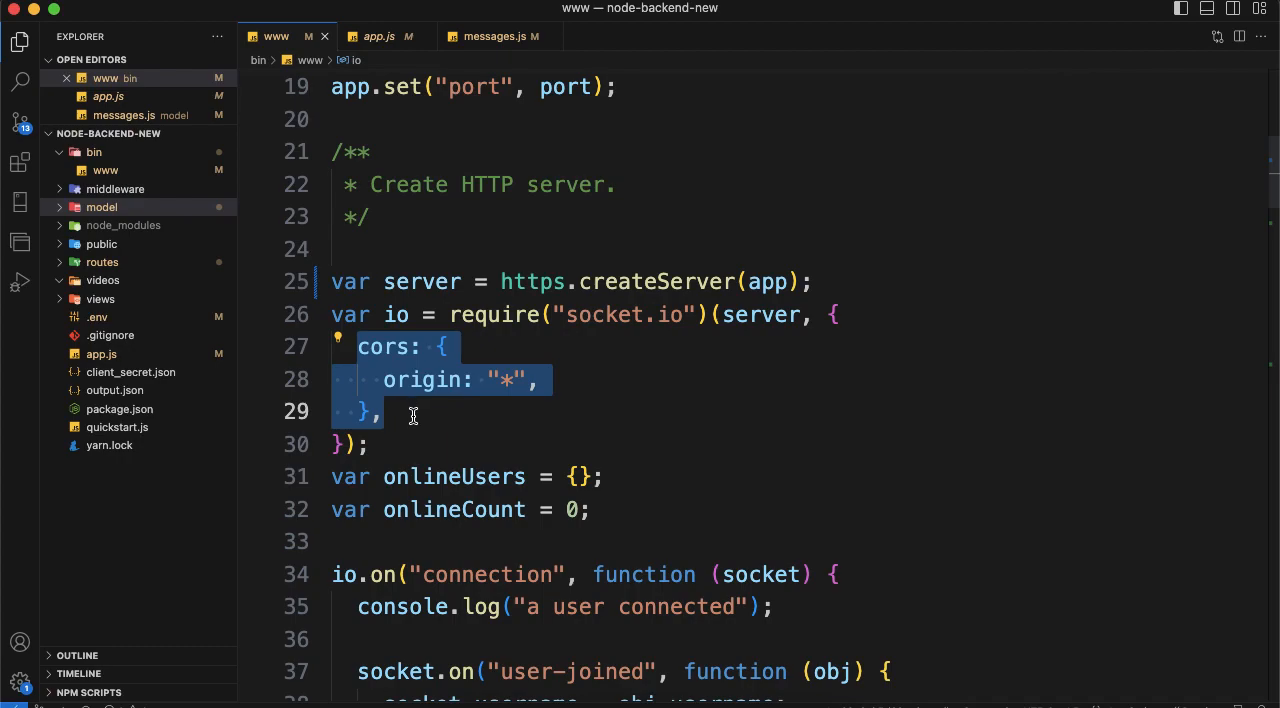
mouse_move(432, 428)
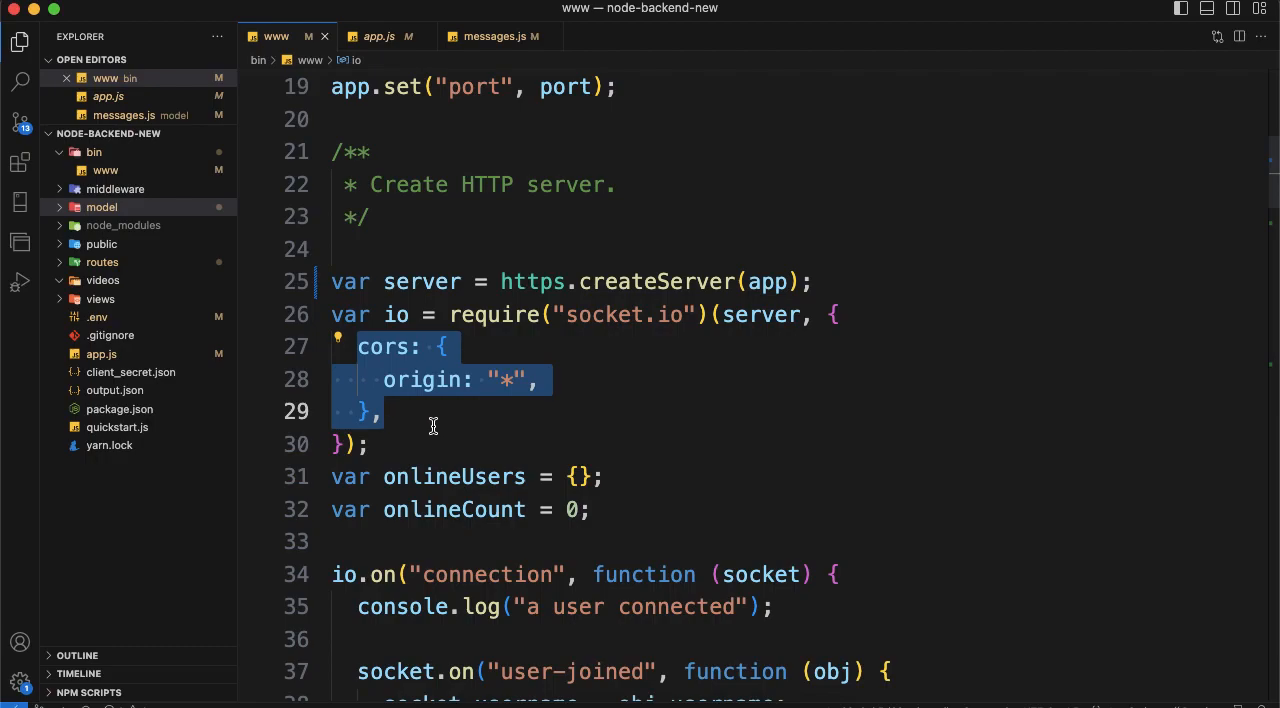
left_click(420, 412)
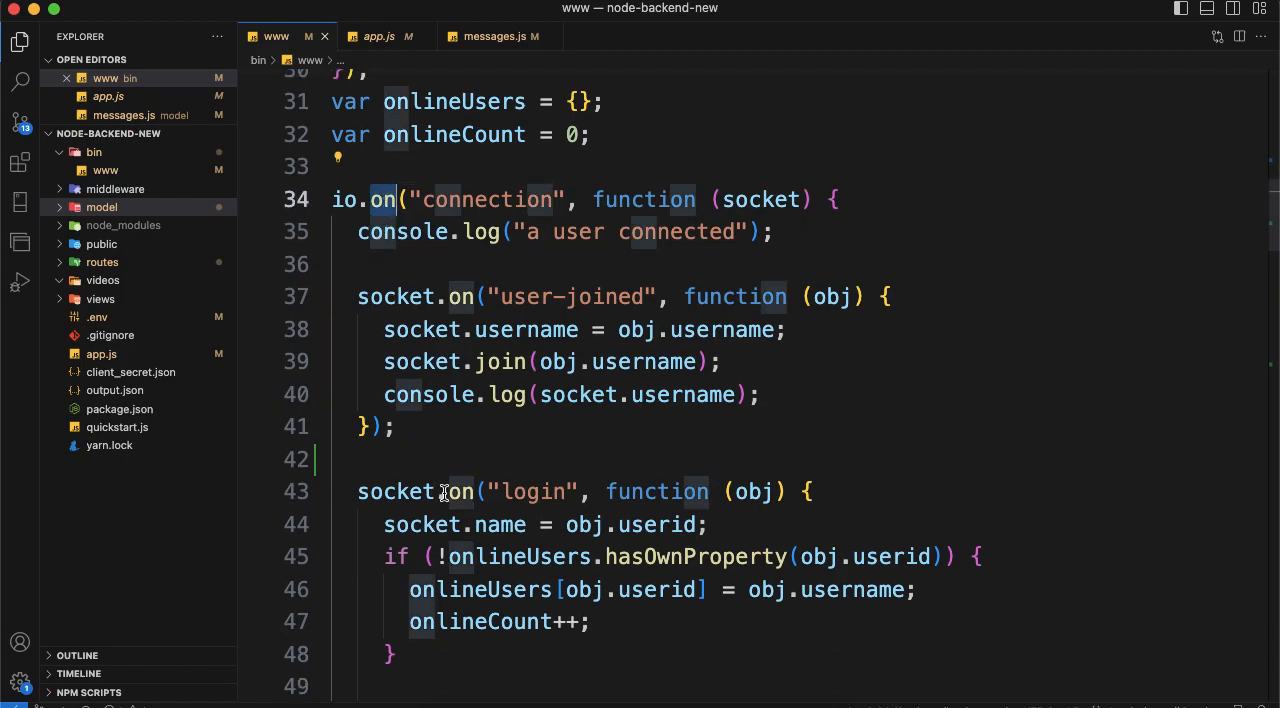
scroll("down", 3)
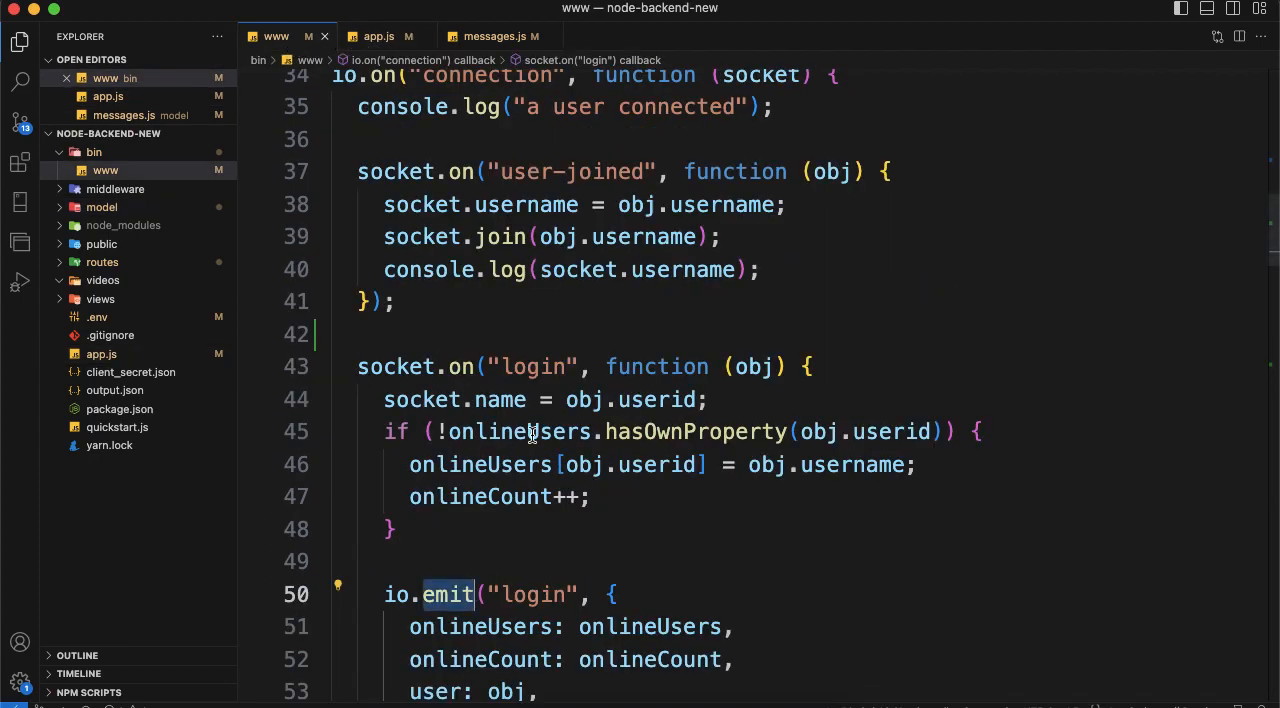
scroll("up", 3)
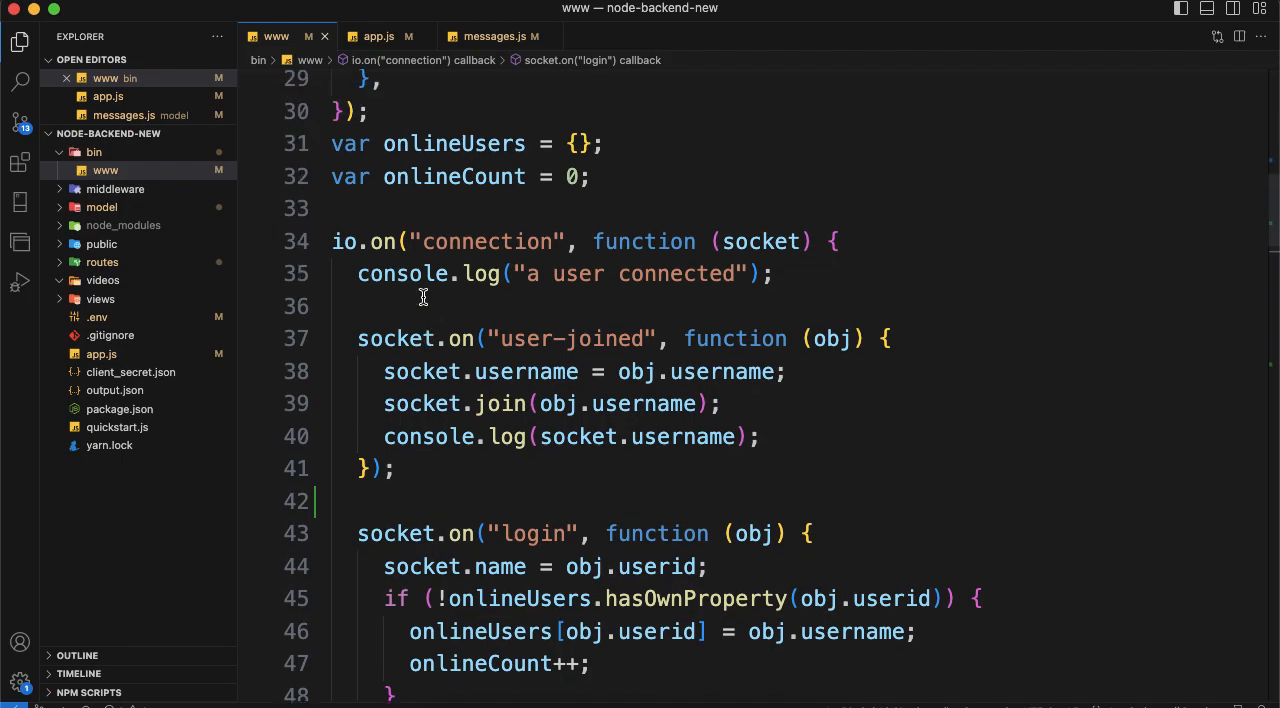
mouse_move(402, 272)
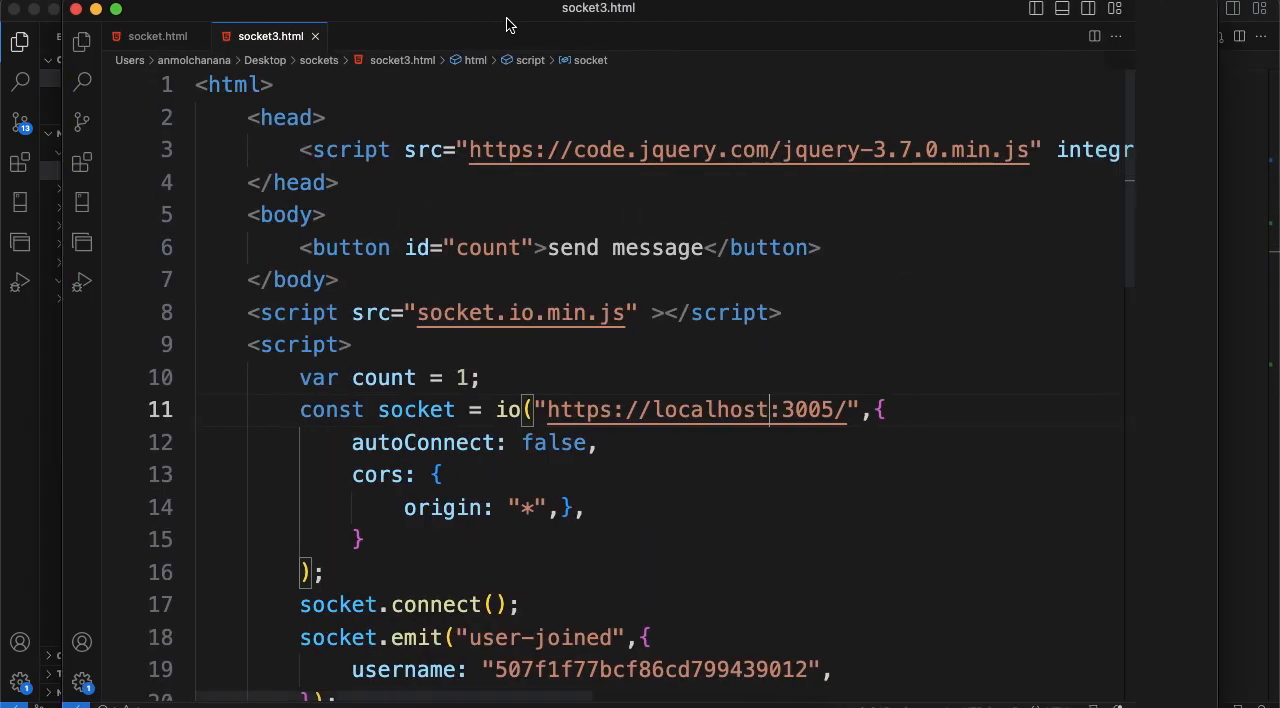
Review socket3.html's script connecting to localhost:3005 and highlight the socket.connect call.
scroll("down", 3)
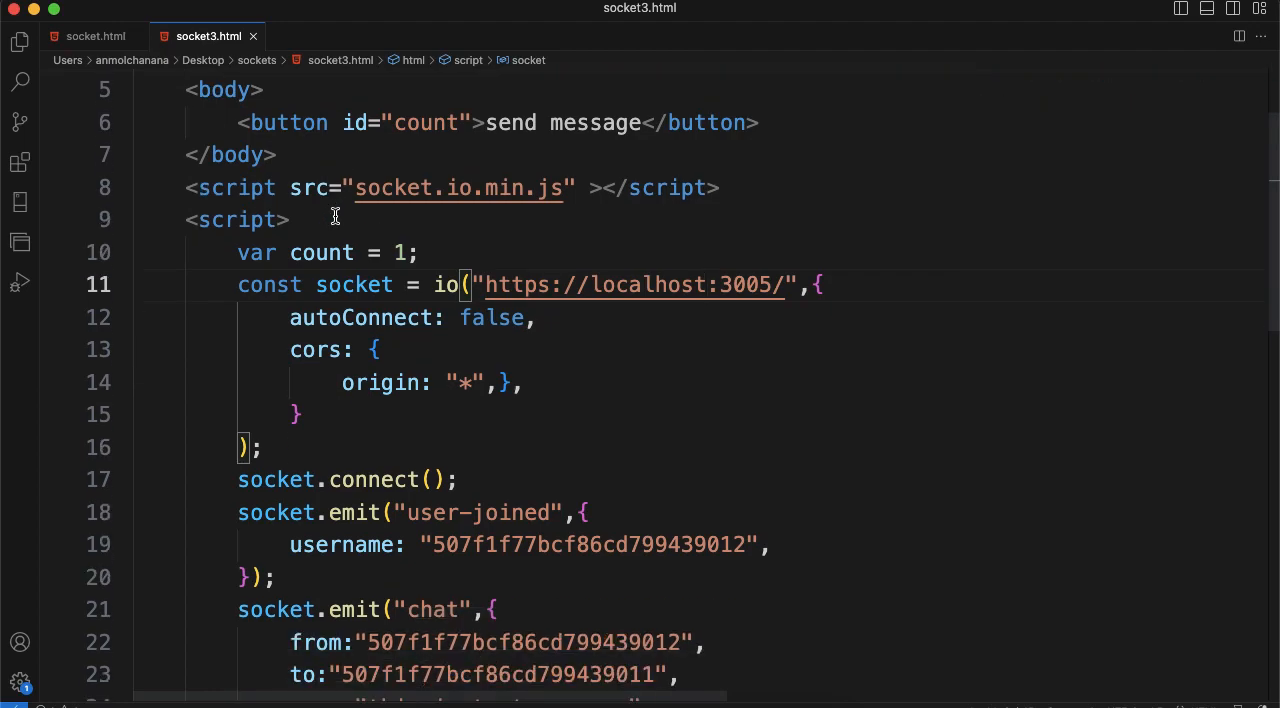
scroll("down", 3)
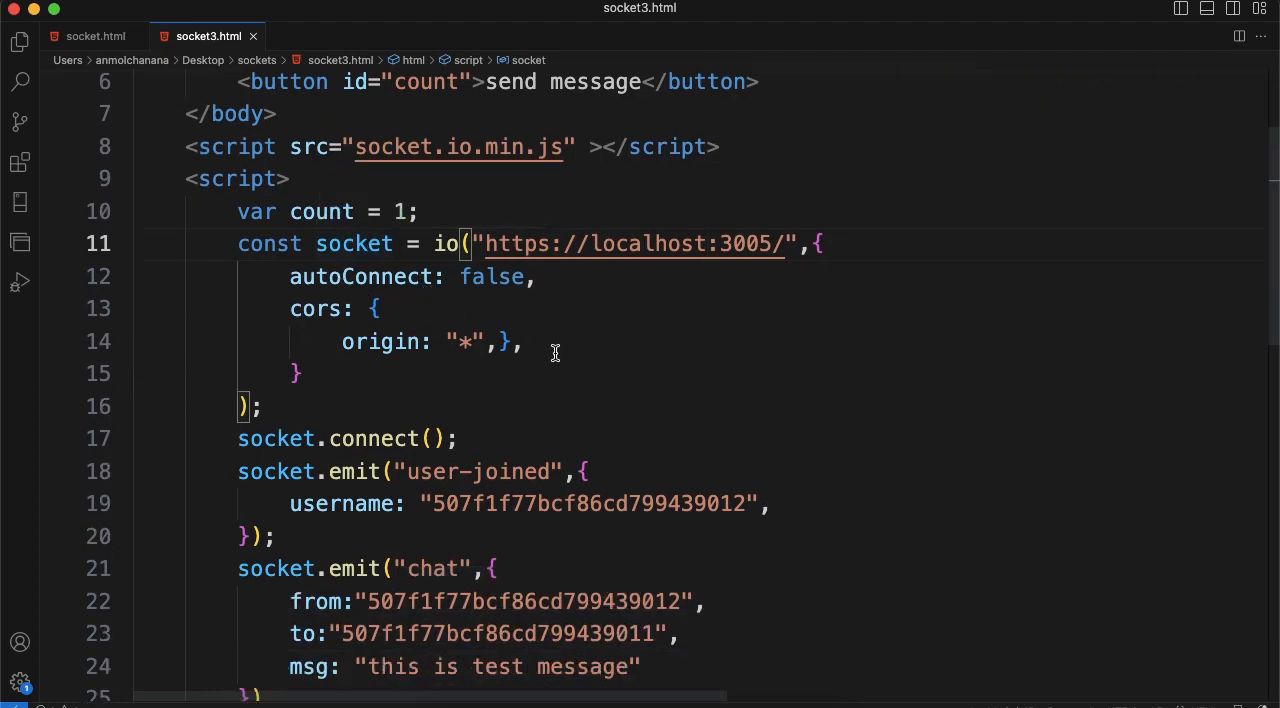
scroll("up", 3)
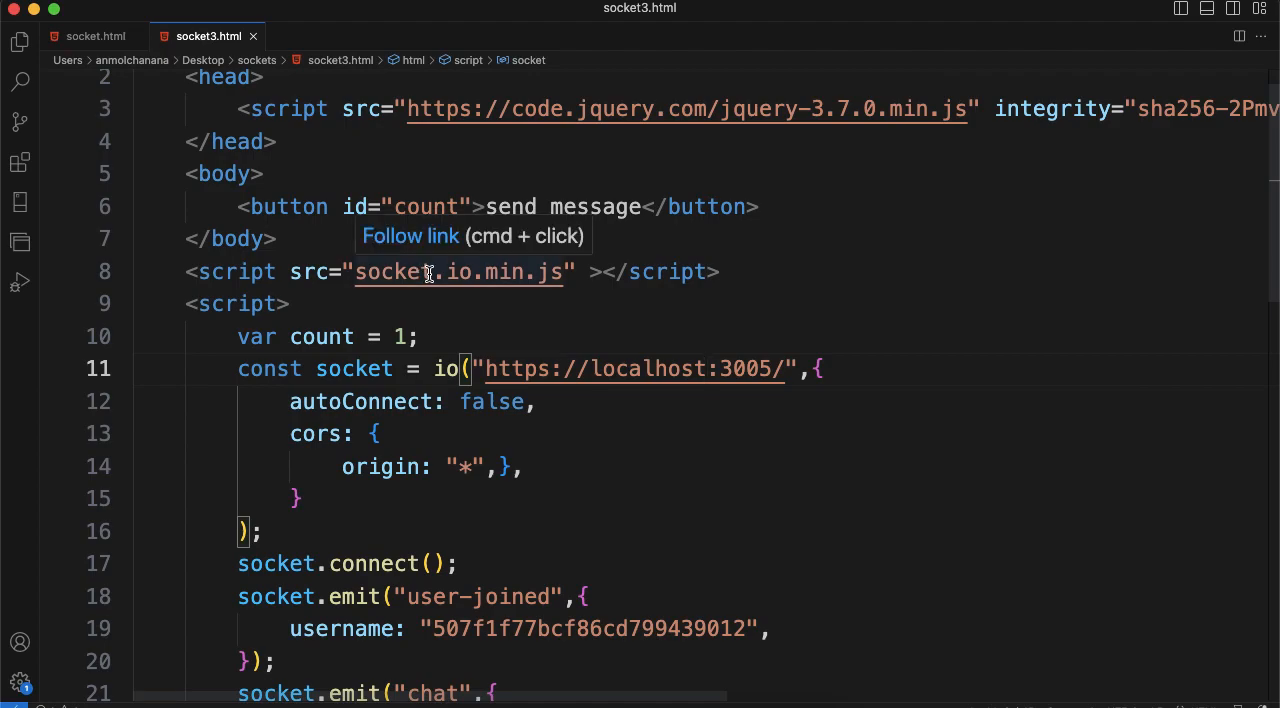
scroll("down", 3)
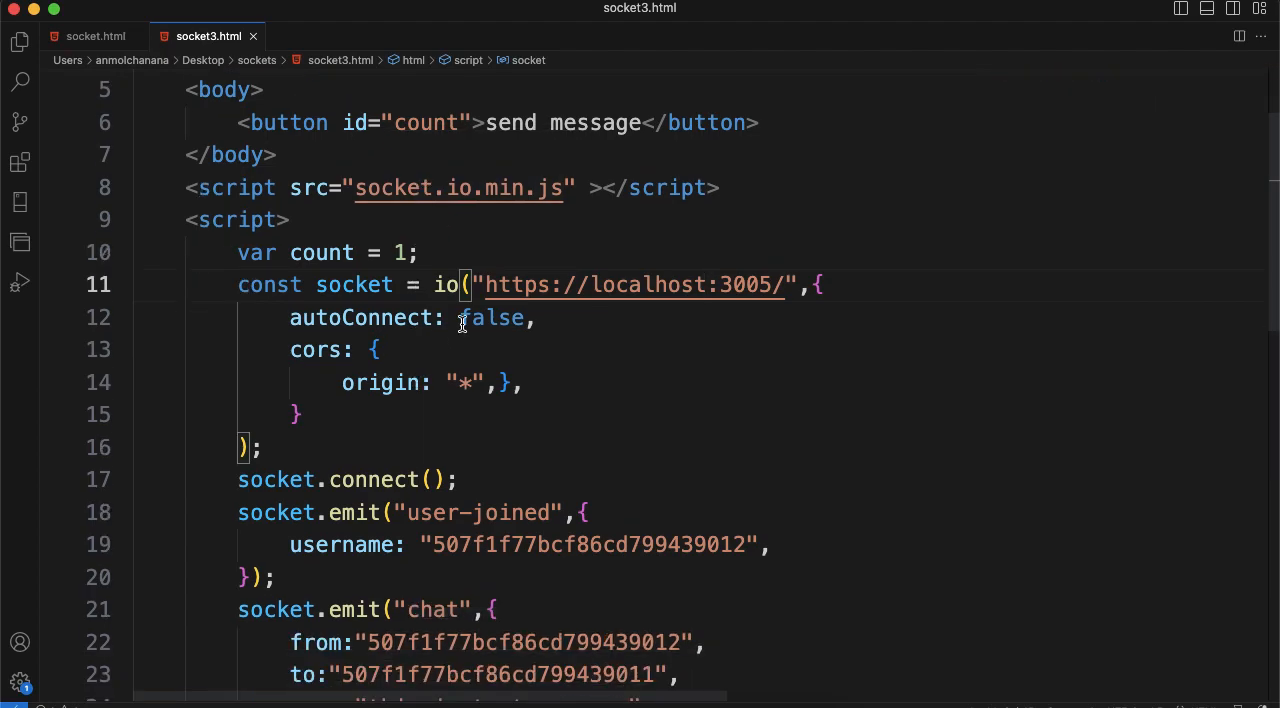
double_click(374, 480)
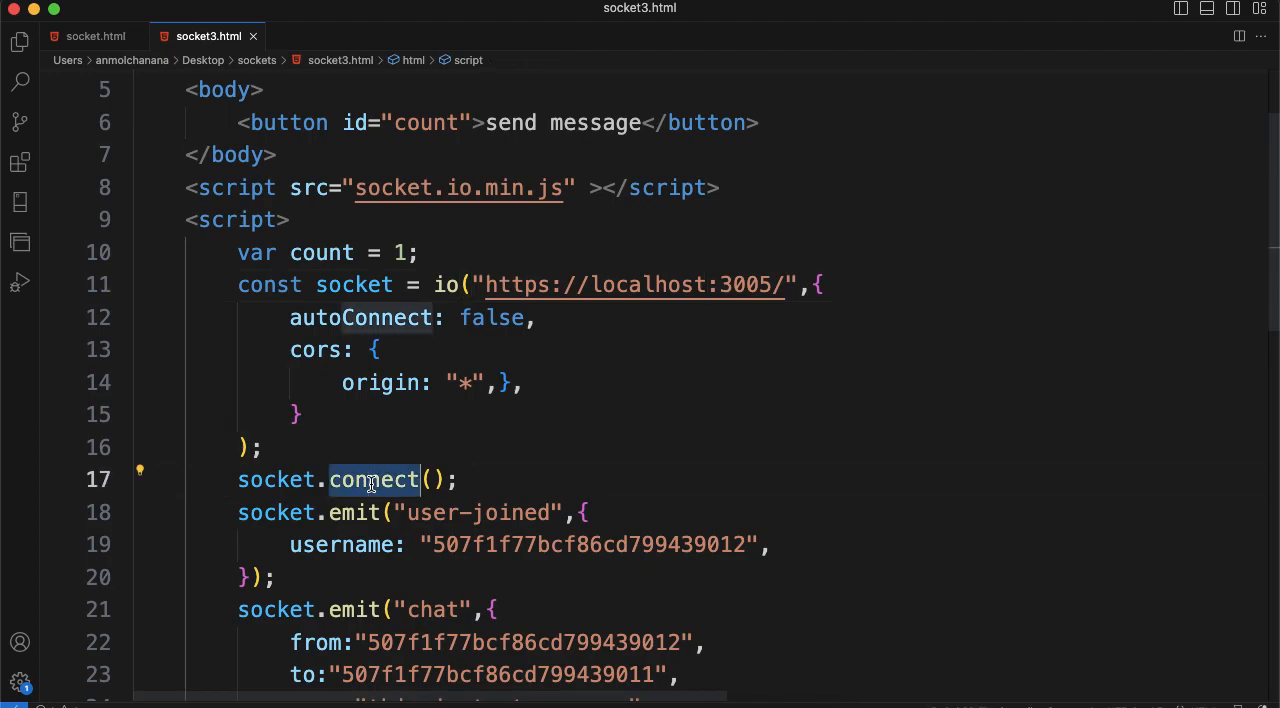
mouse_move(374, 460)
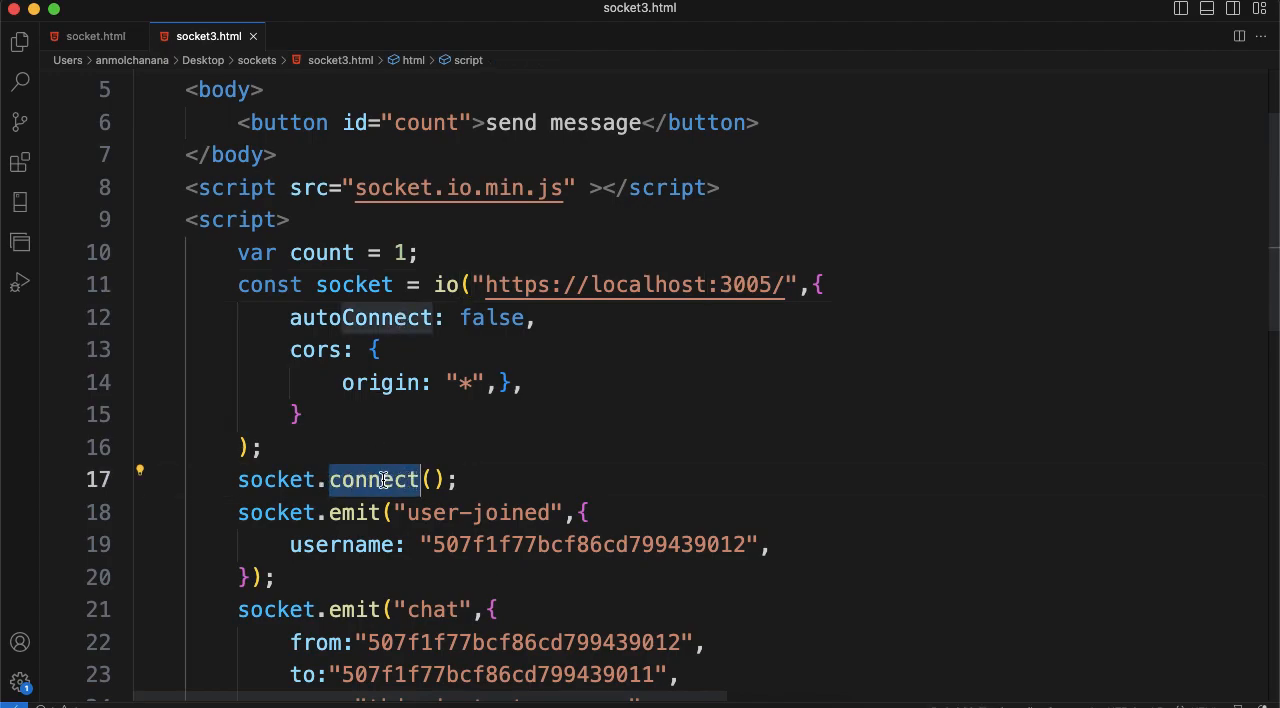
mouse_move(376, 480)
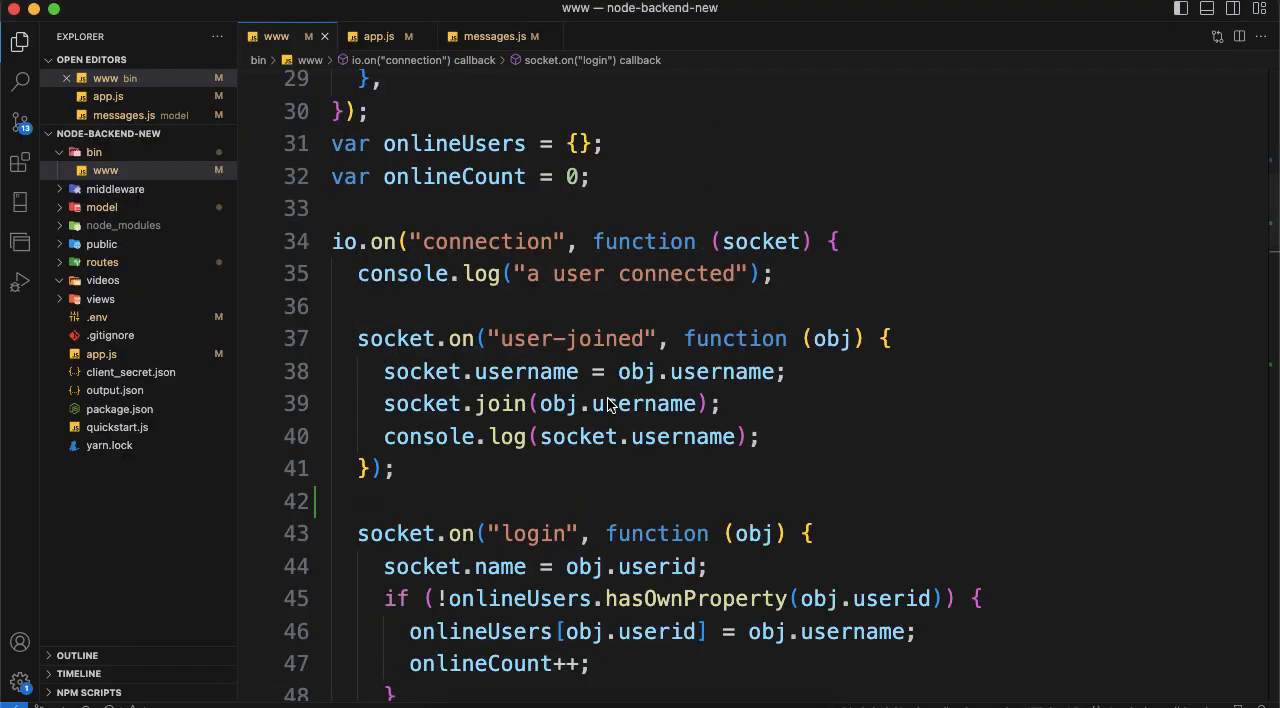
mouse_move(416, 264)
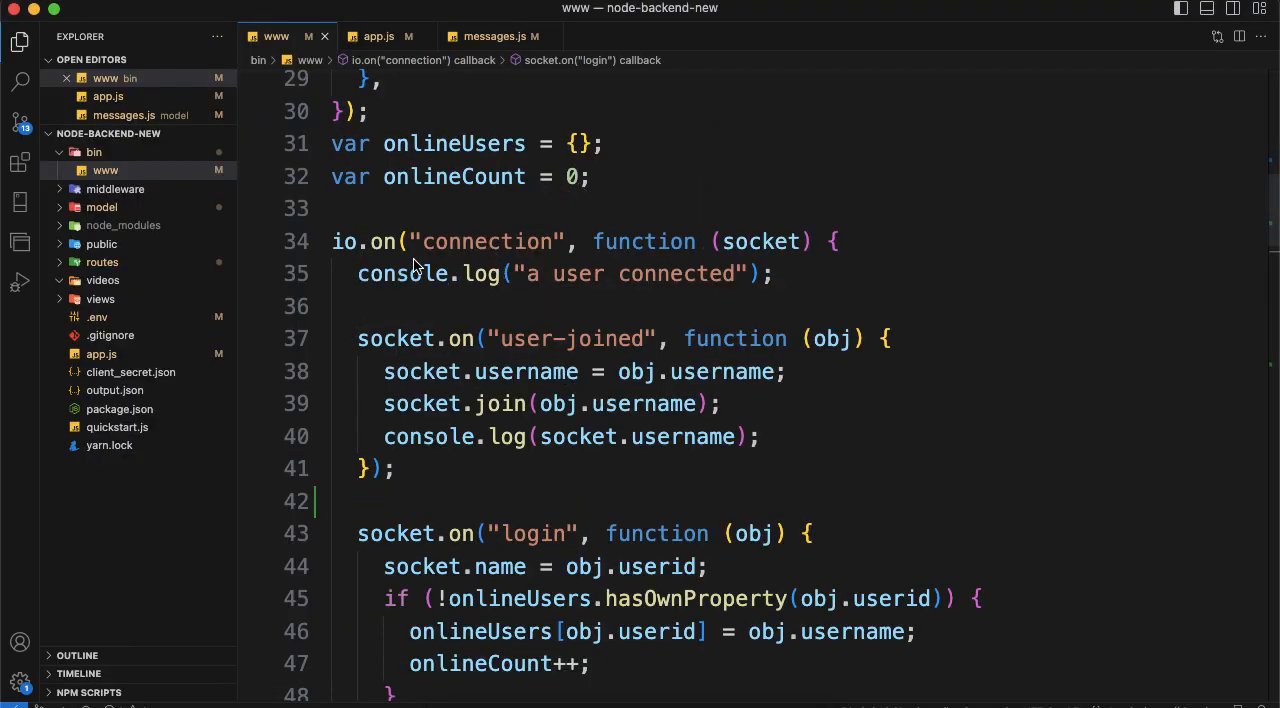
Highlight the "connection" event in io.on within bin/www, then move to the socket3.html io() options.
double_click(488, 240)
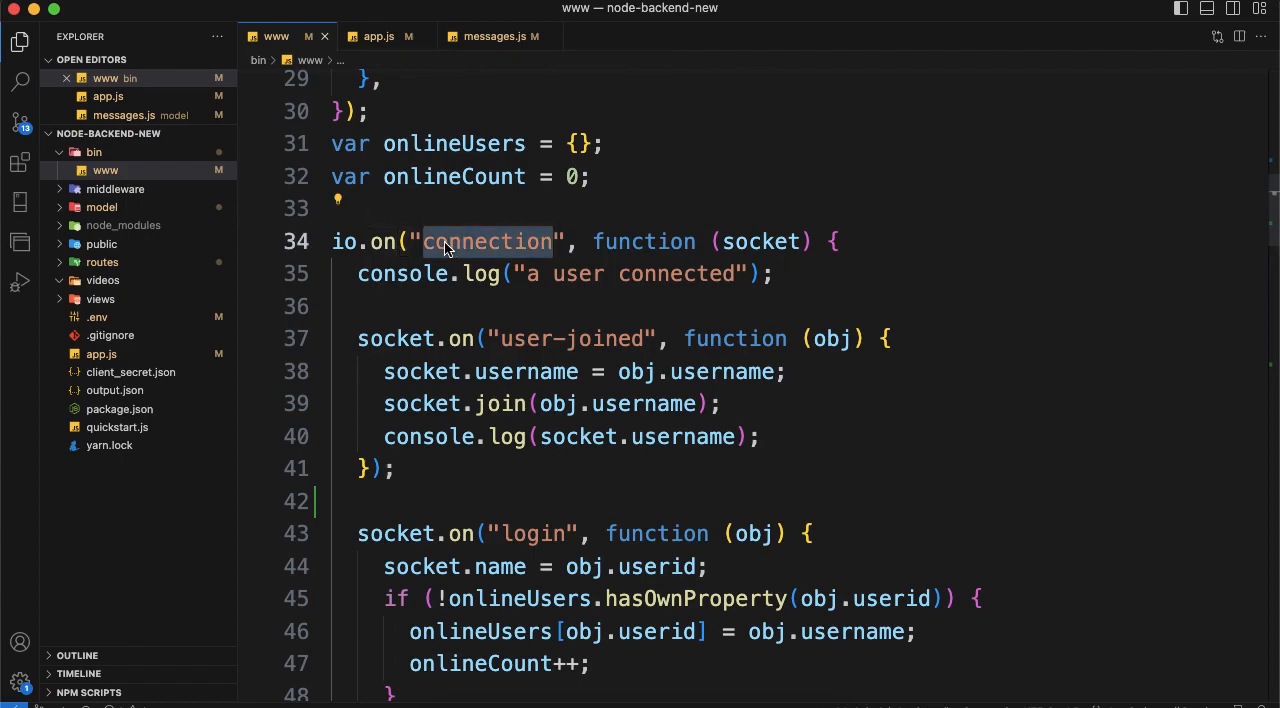
mouse_move(380, 36)
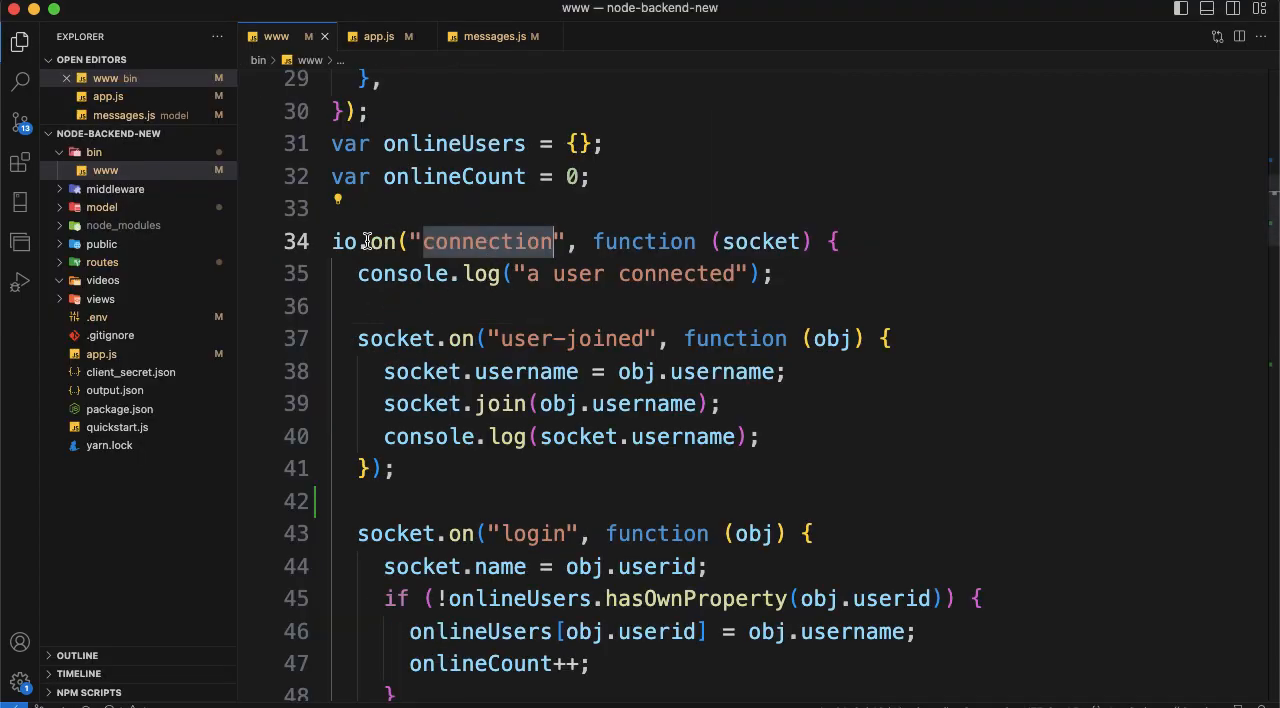
left_click(376, 240)
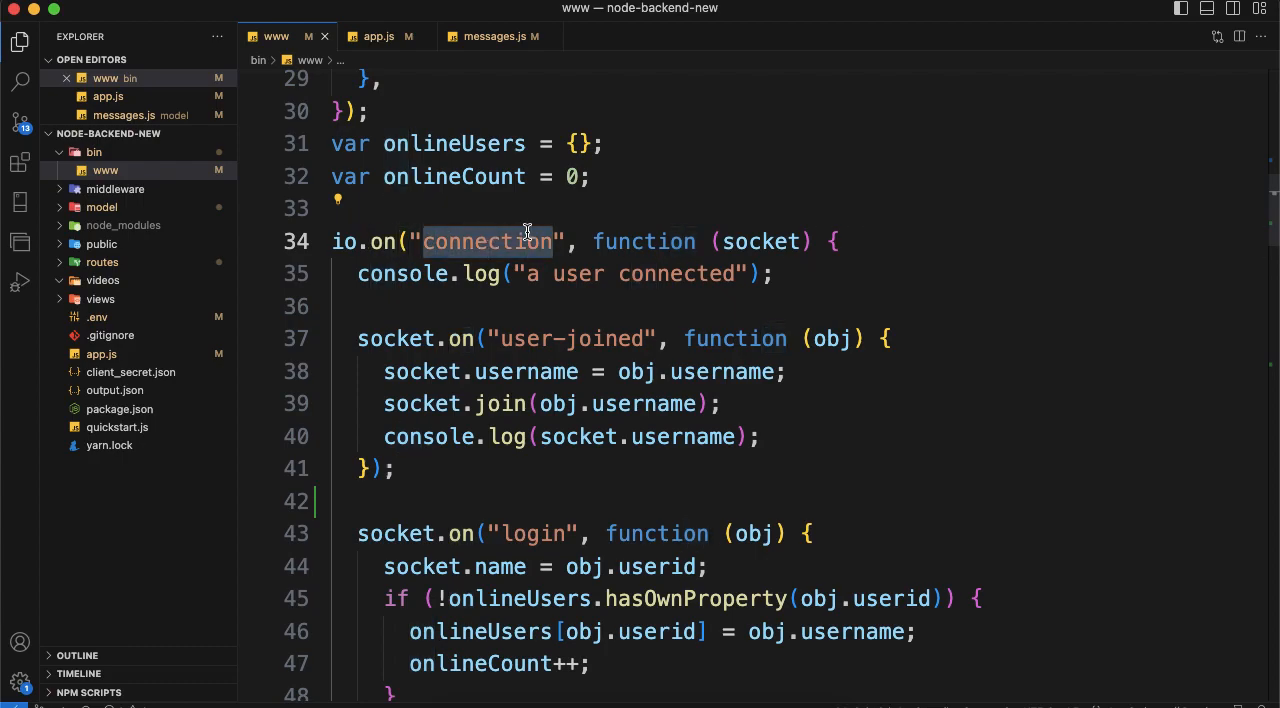
mouse_move(744, 250)
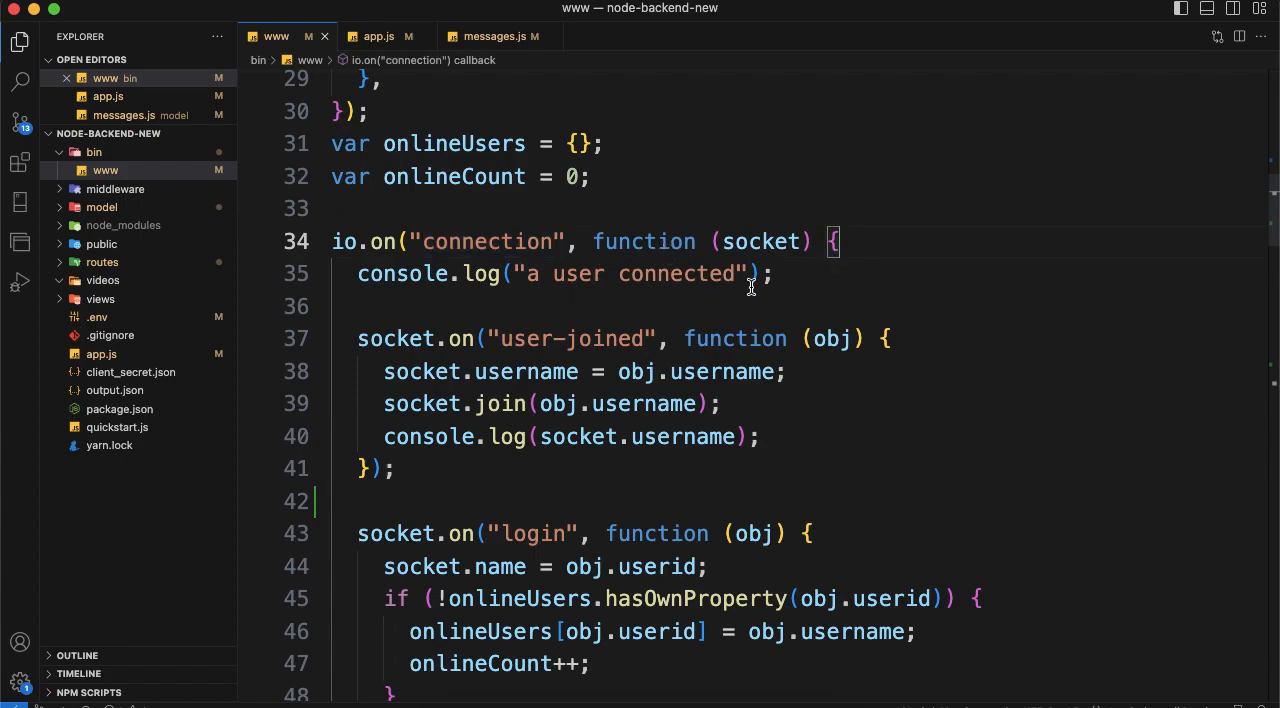
scroll("up", 3)
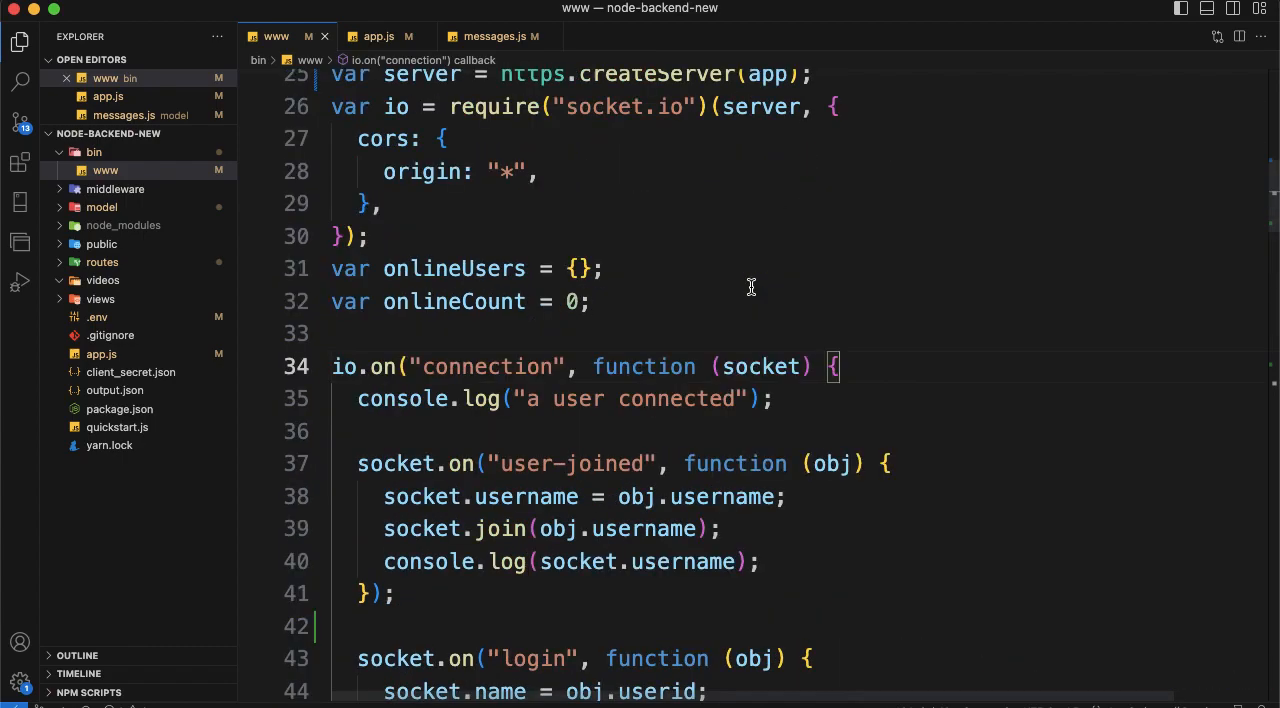
scroll("up", 3)
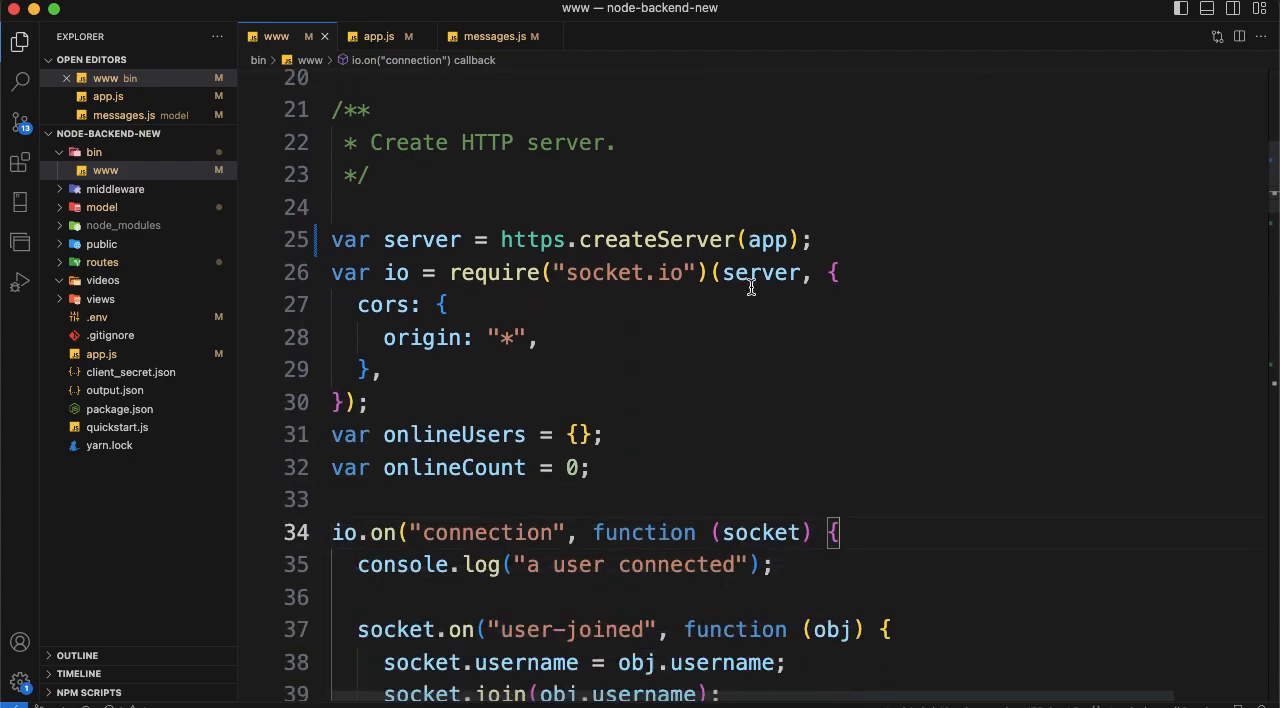
scroll("down", 3)
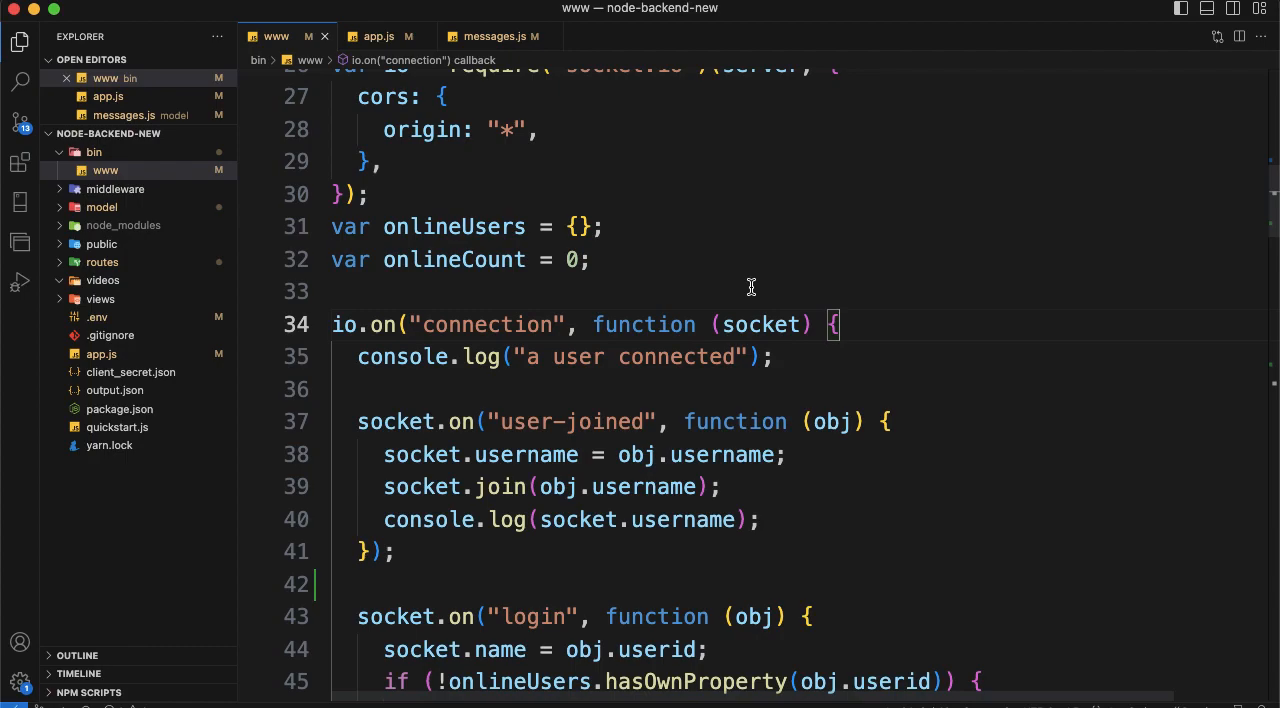
left_click(208, 36)
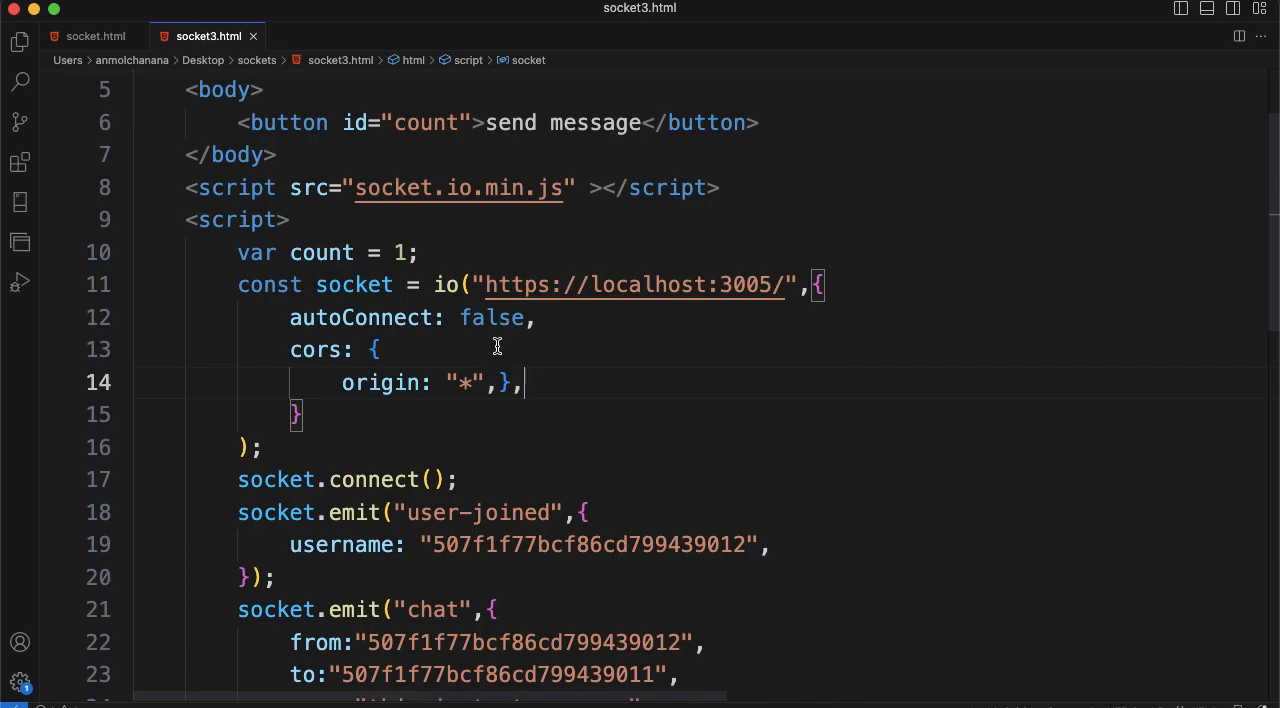
scroll("down", 3)
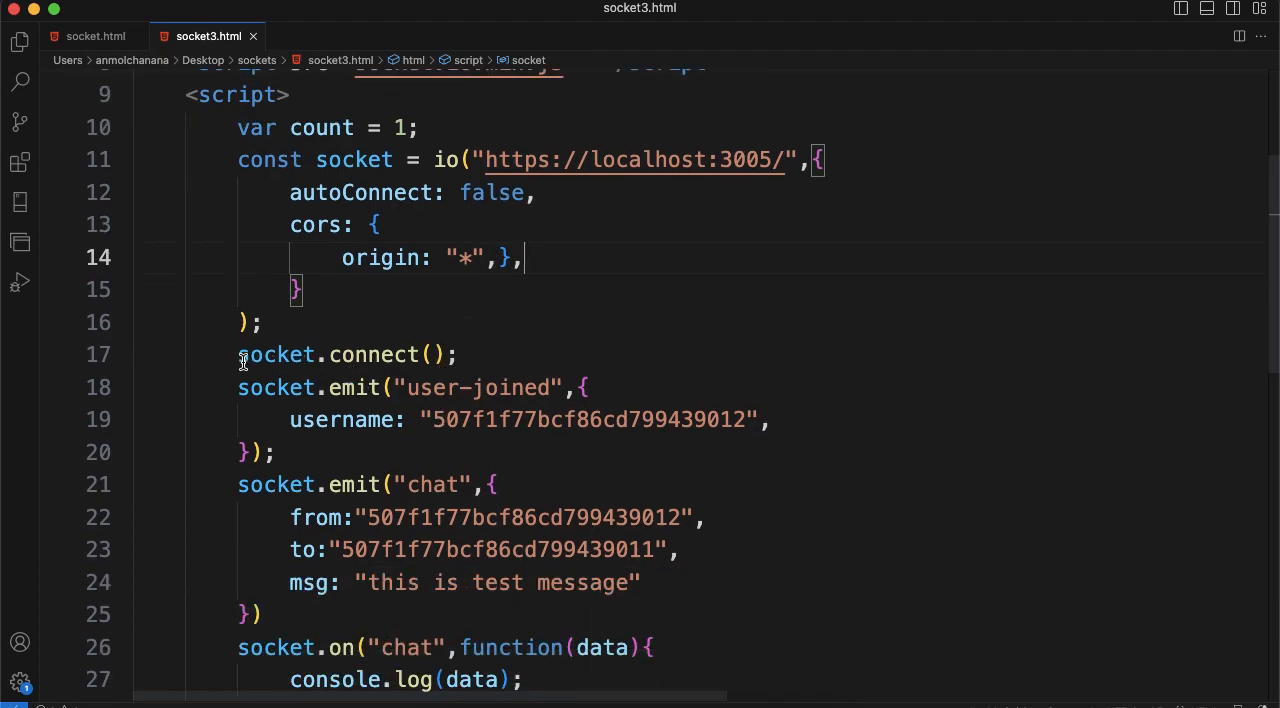
mouse_move(278, 354)
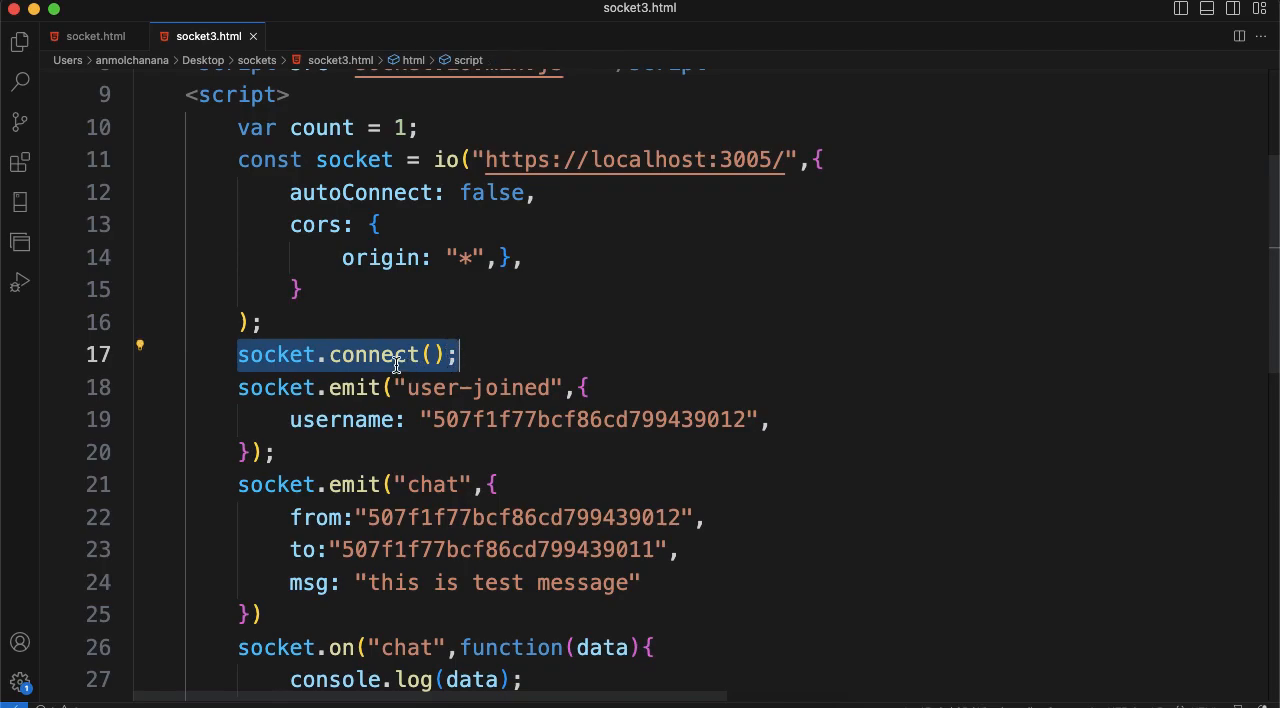
mouse_move(410, 192)
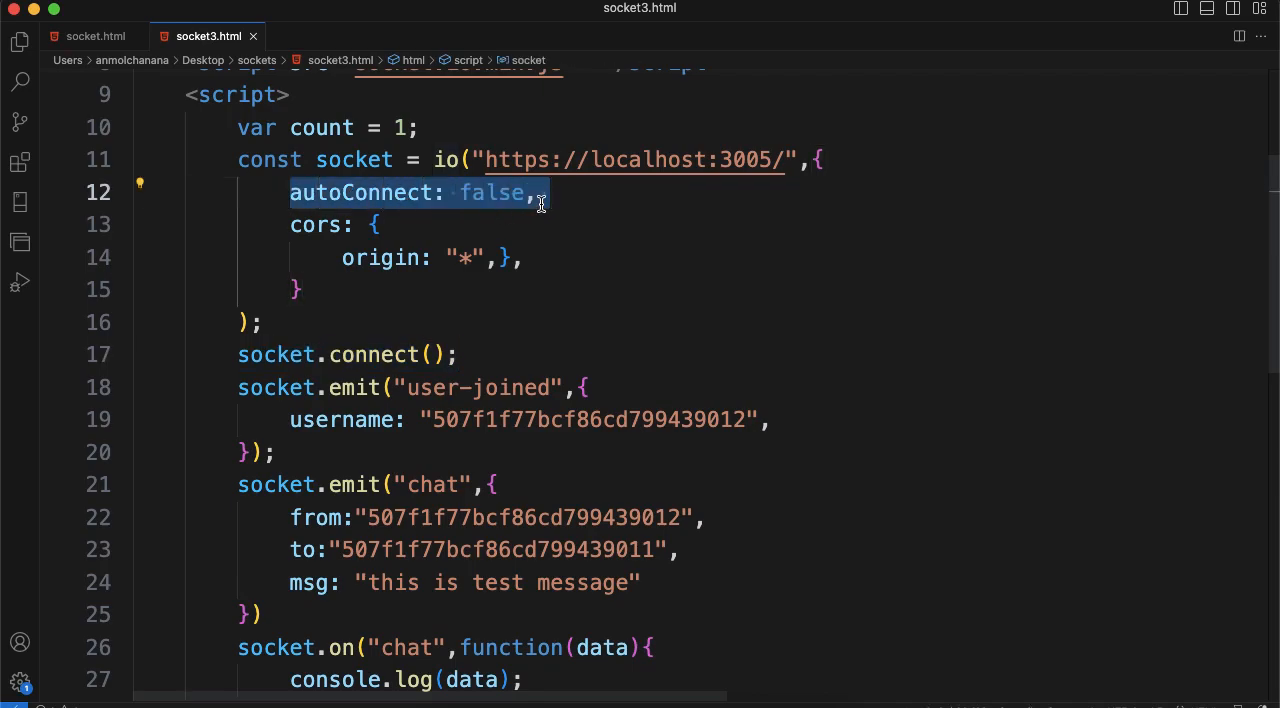
mouse_move(504, 320)
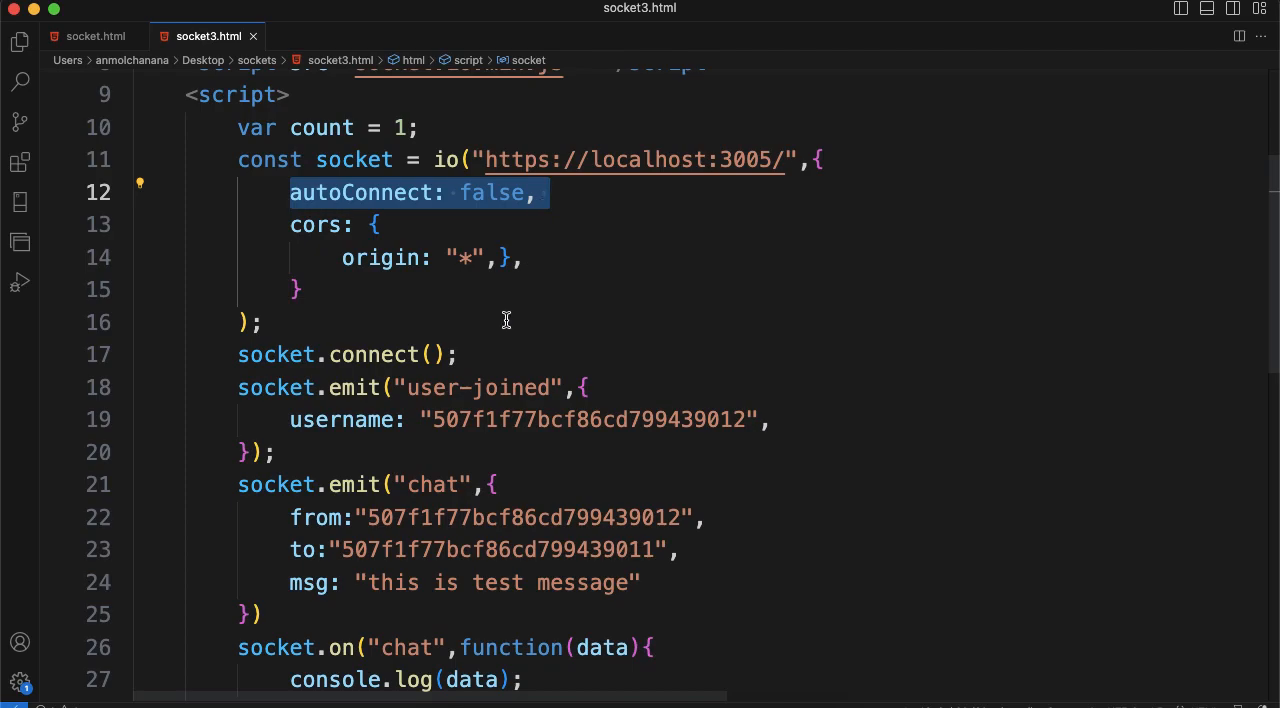
mouse_move(490, 296)
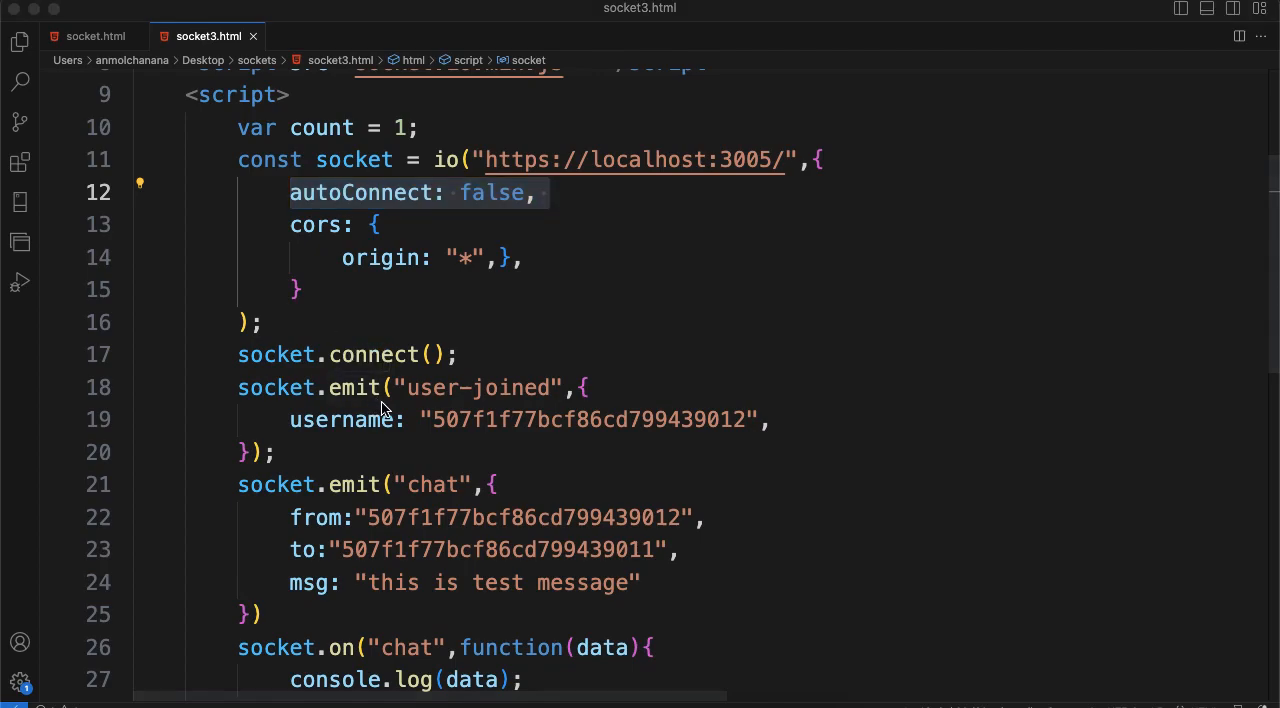
mouse_move(422, 400)
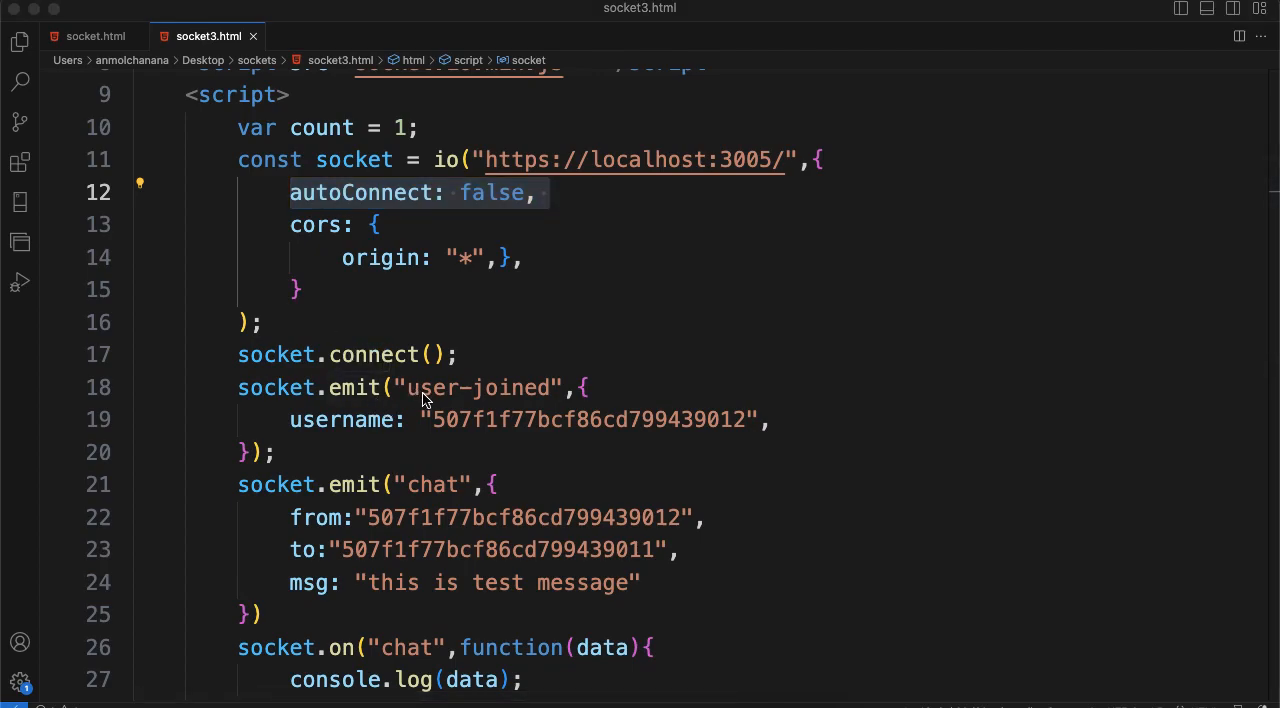
mouse_move(342, 400)
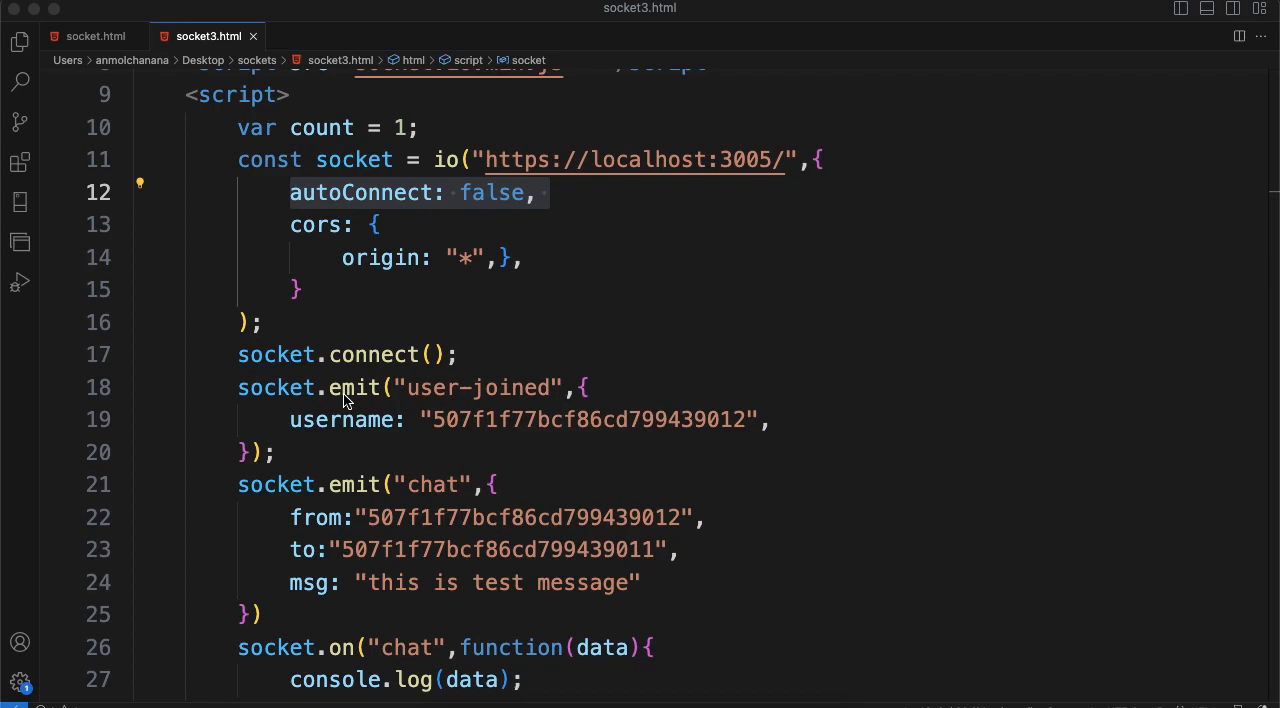
mouse_move(404, 388)
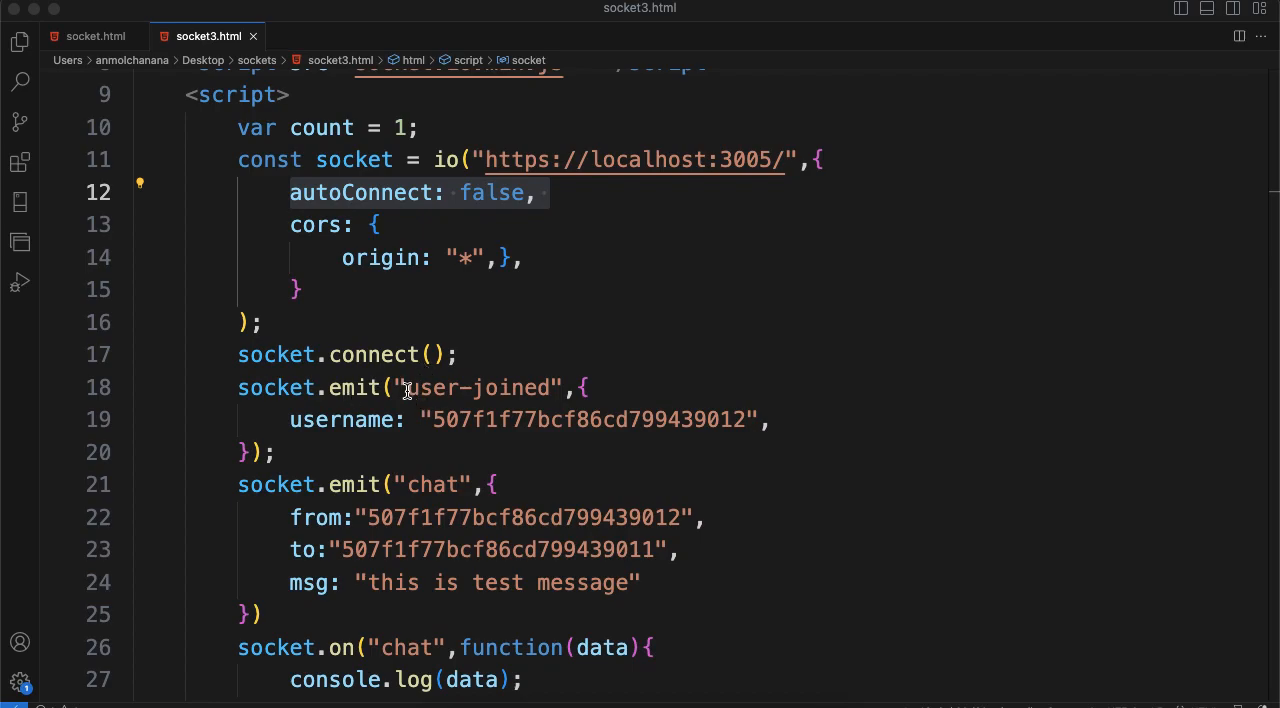
double_click(478, 388)
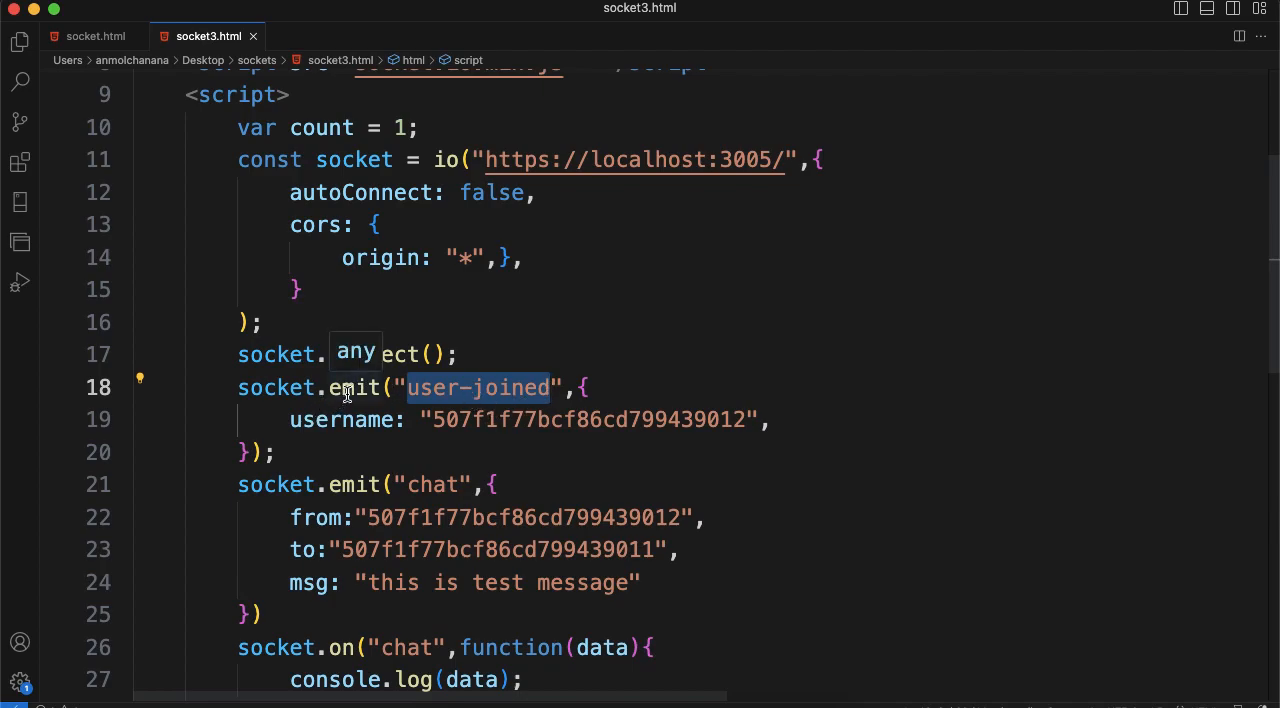
left_click(452, 388)
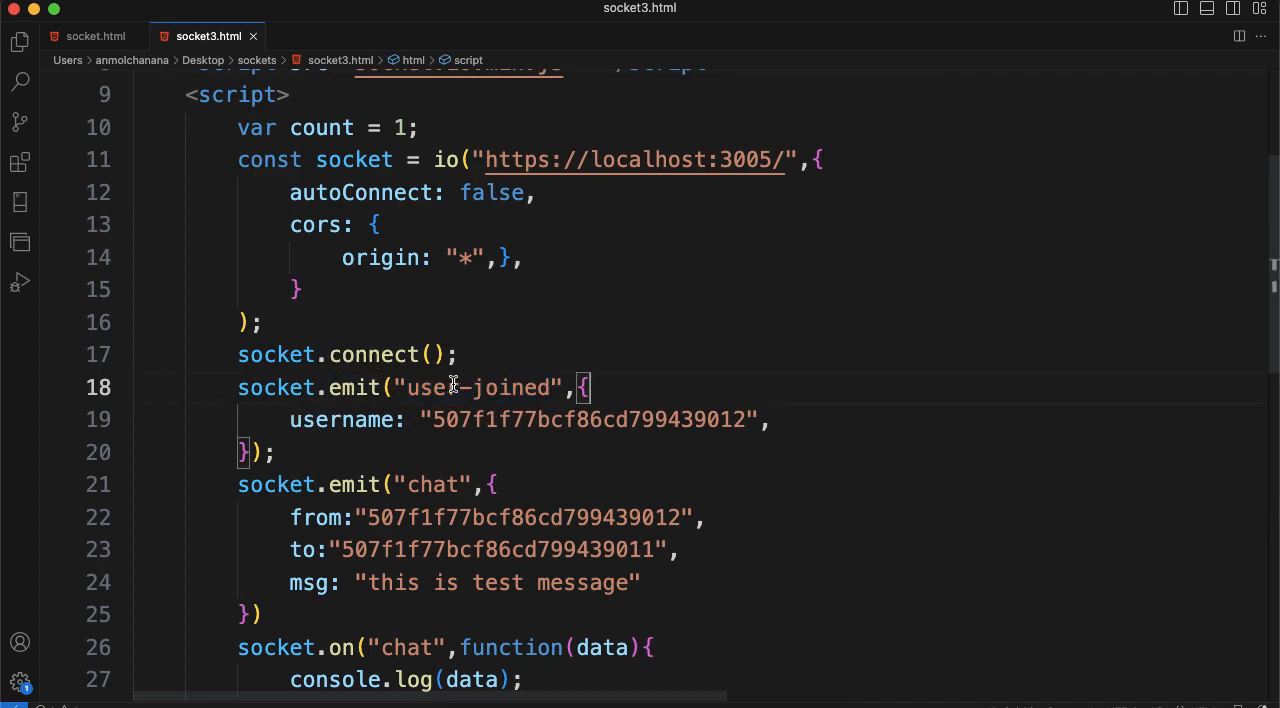
double_click(480, 388)
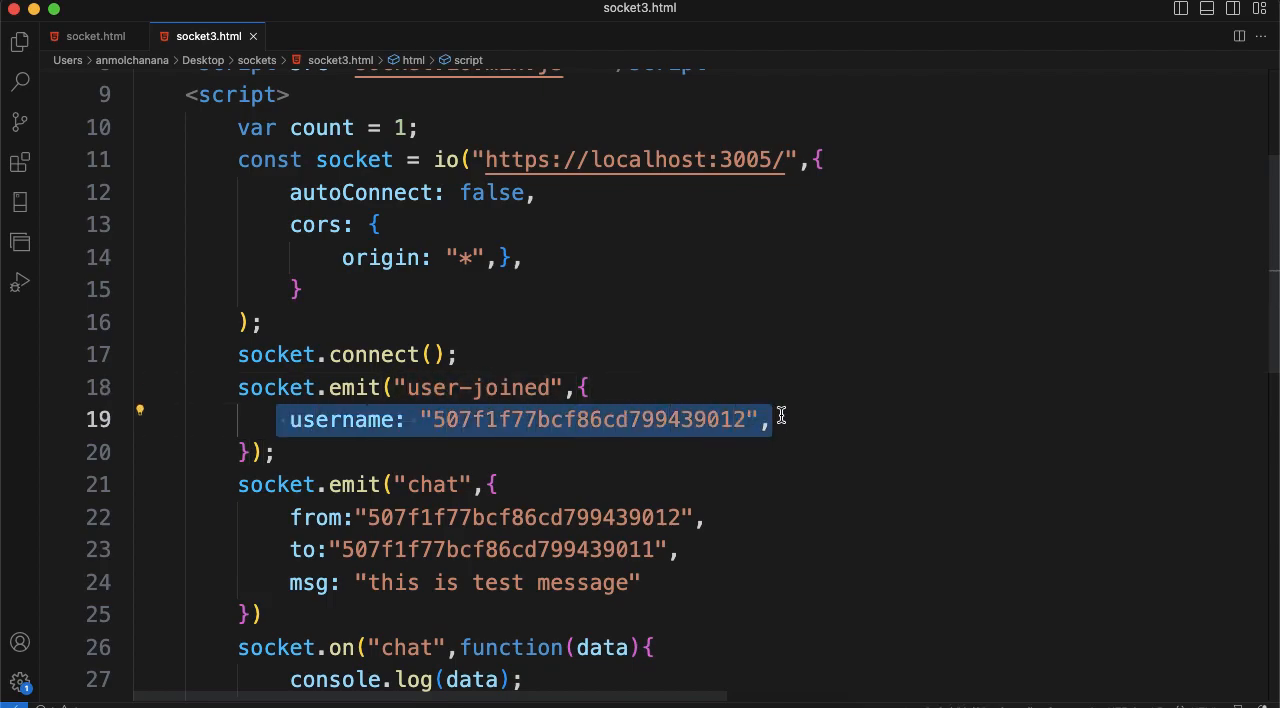
mouse_move(430, 392)
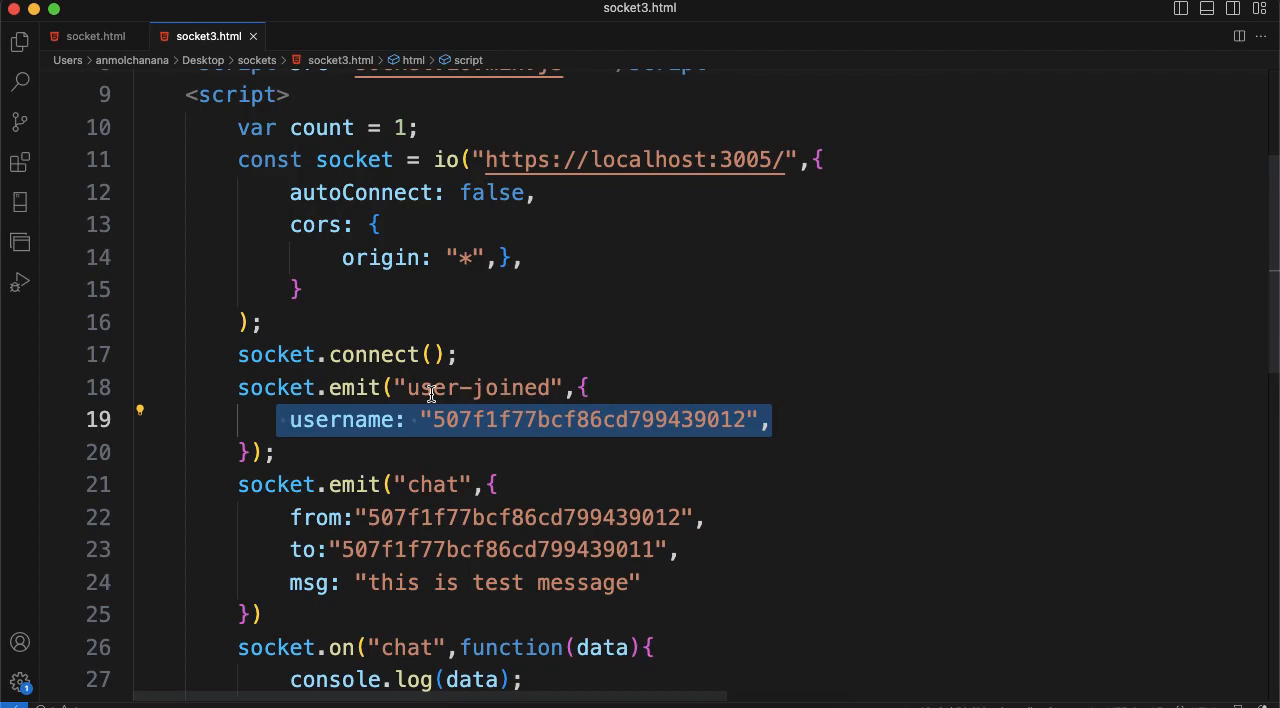
Highlight the "user-joined" event name in bin/www and compare it with the socket3 client page.
double_click(480, 388)
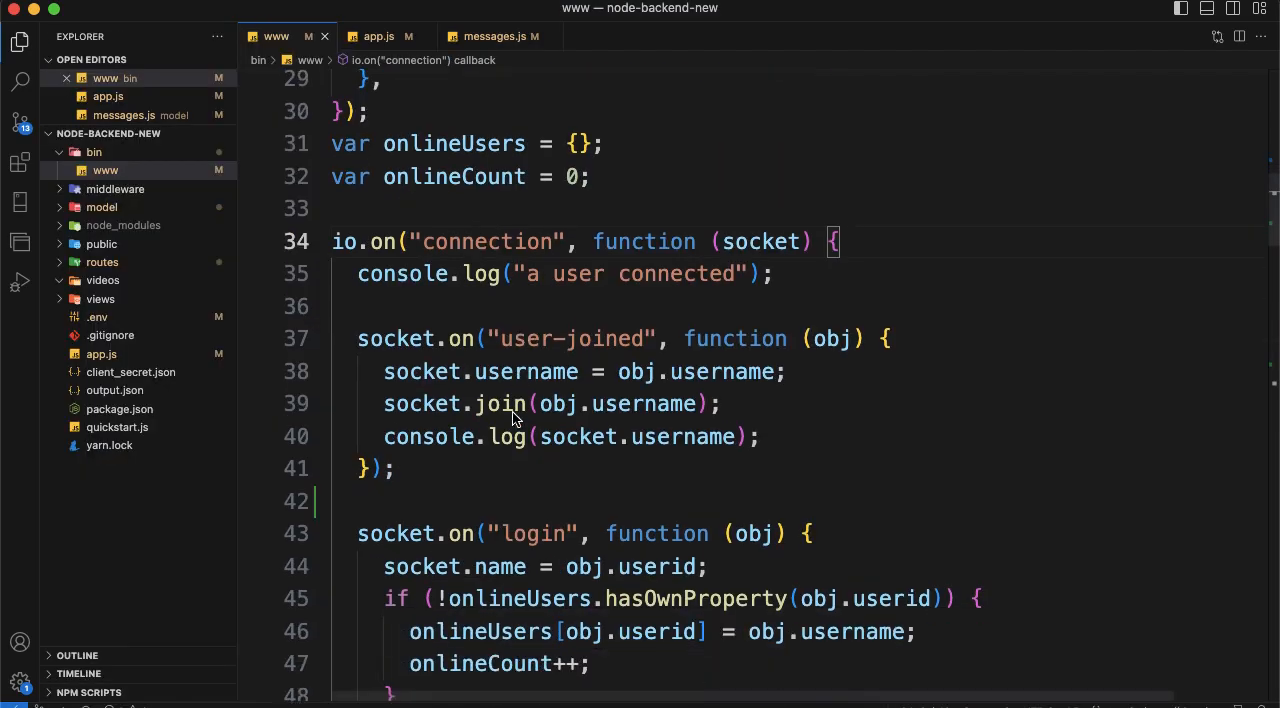
mouse_move(504, 344)
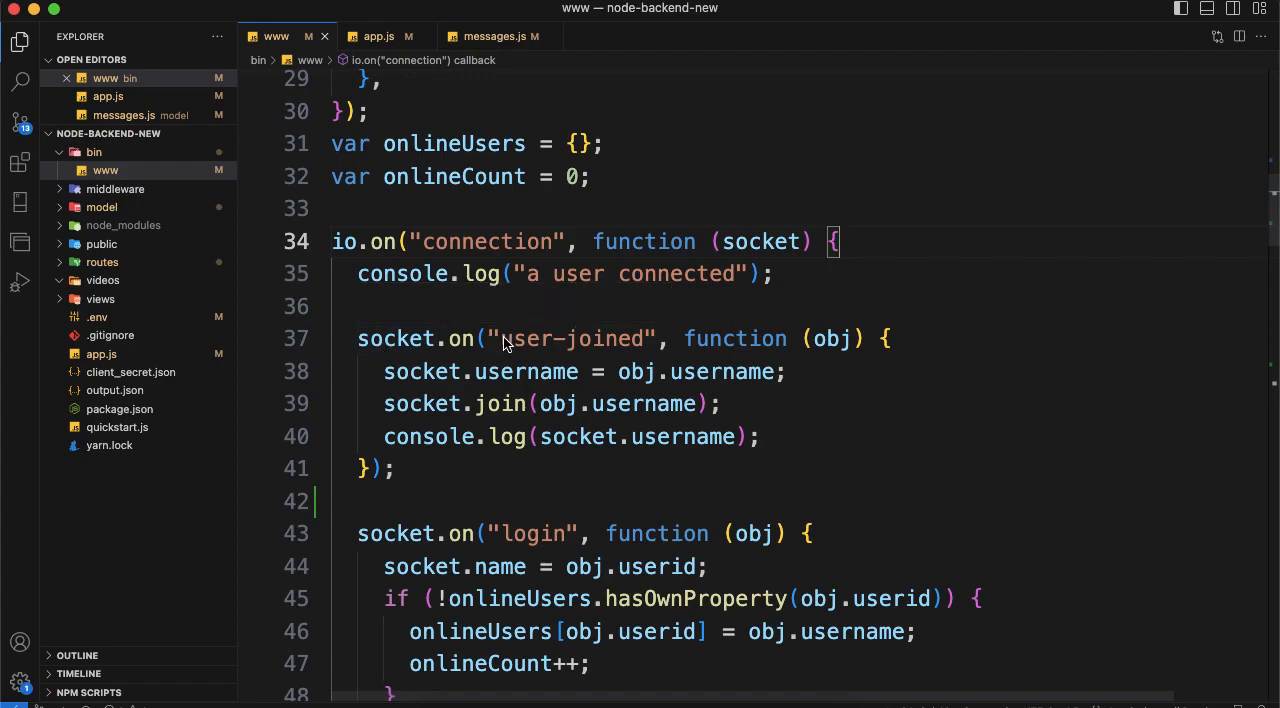
double_click(572, 338)
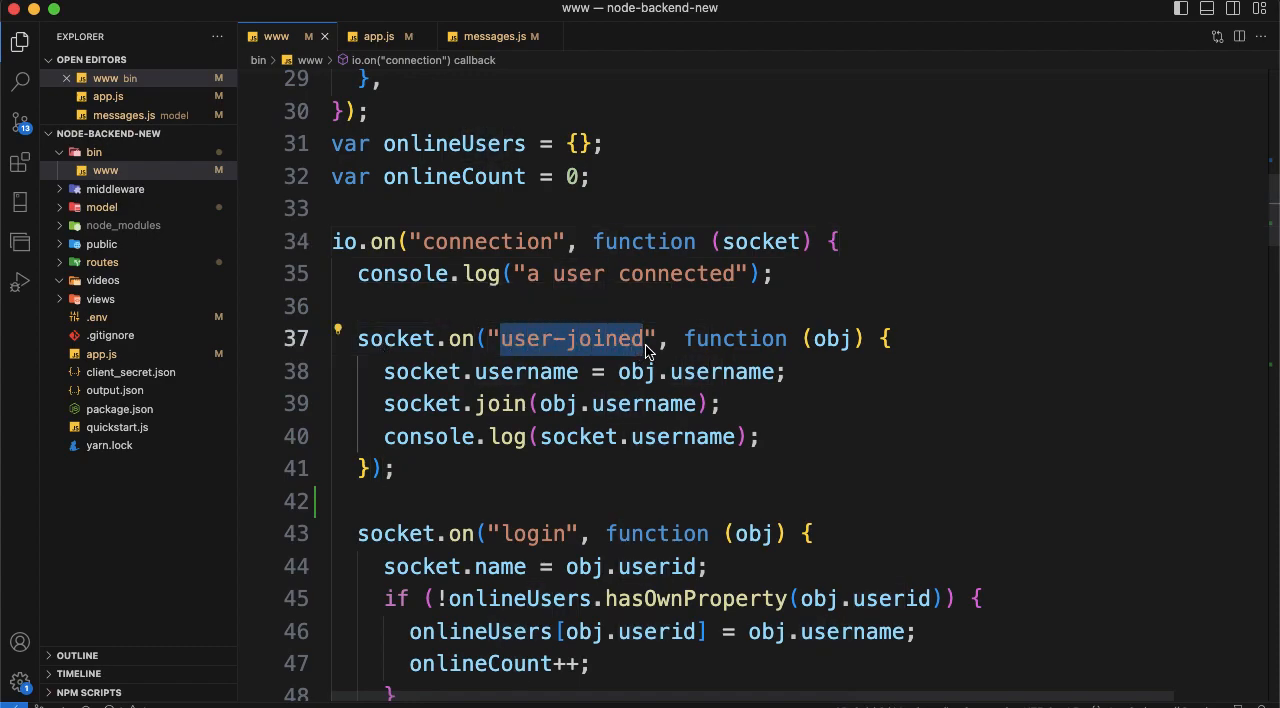
left_click(208, 36)
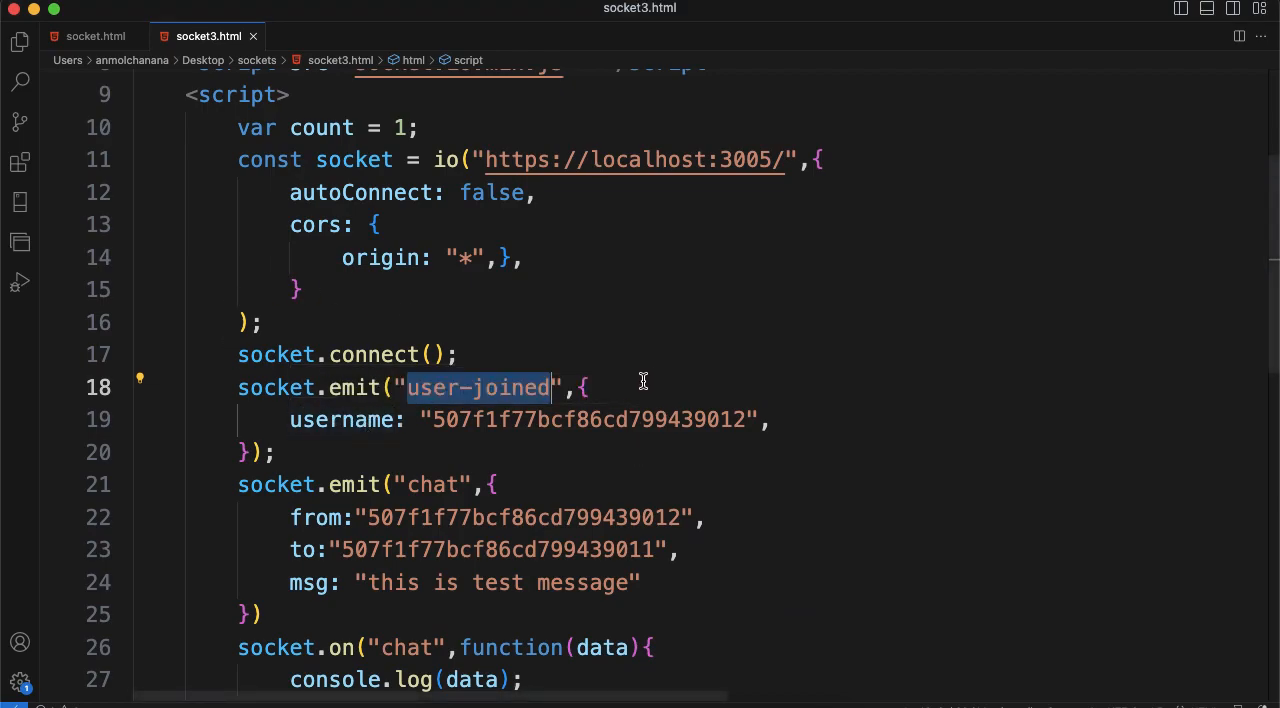
Select the user-joined callback body that stores the username and joins the room.
left_click(276, 36)
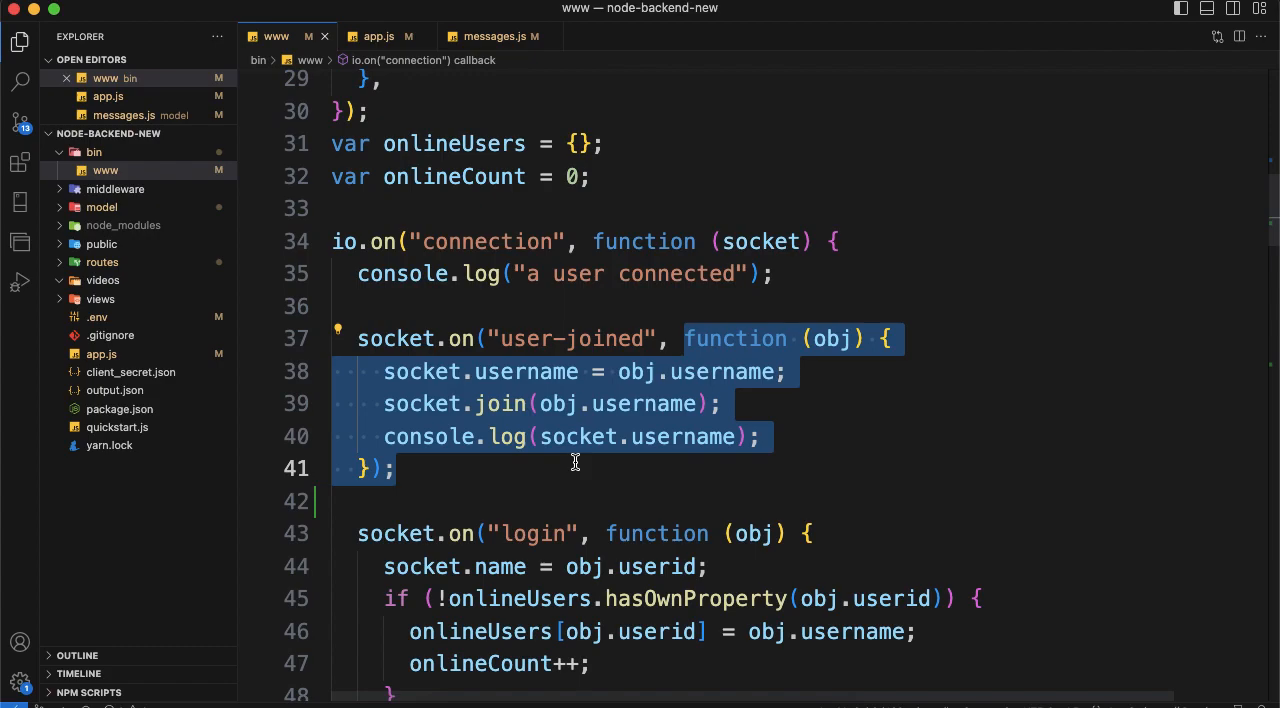
mouse_move(438, 458)
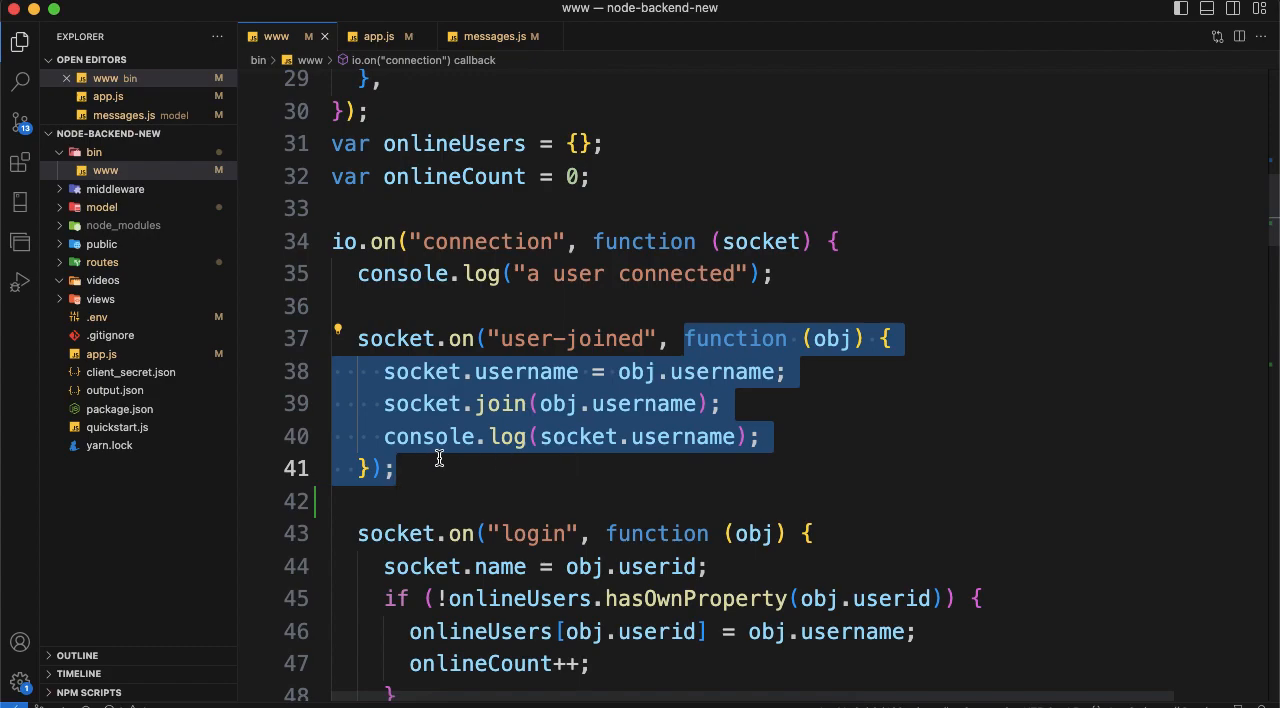
left_click(208, 36)
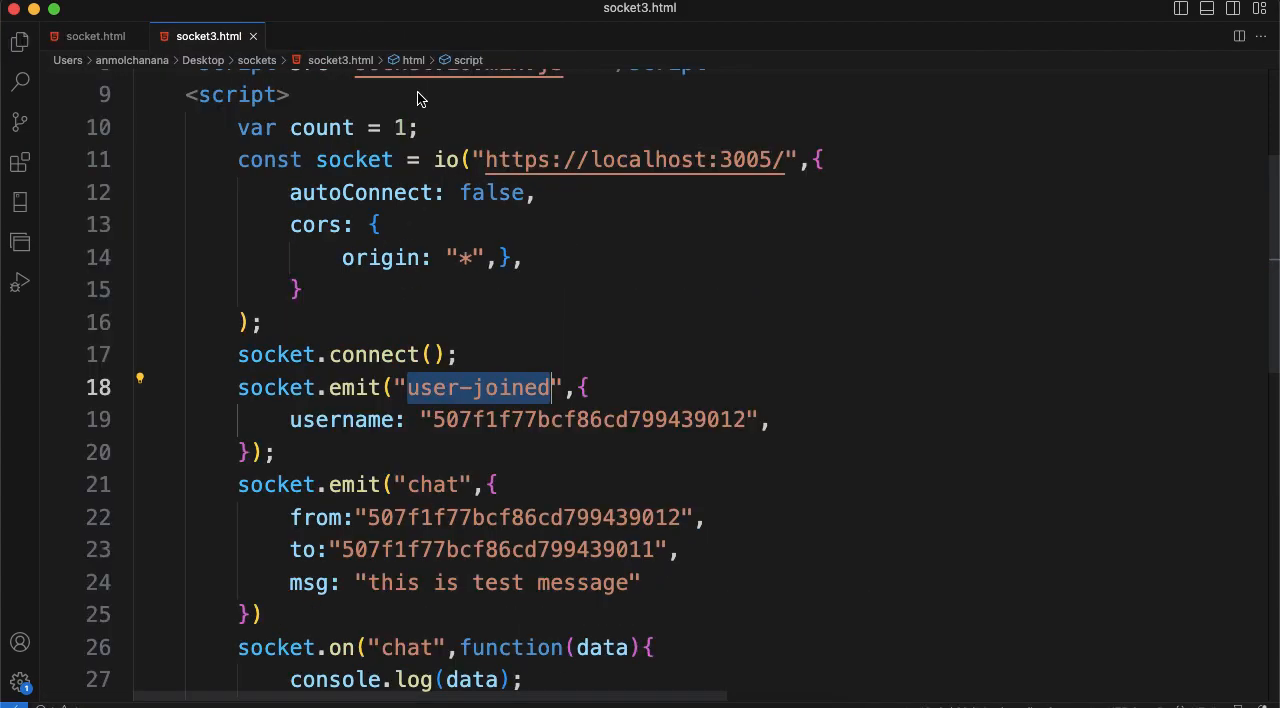
mouse_move(344, 420)
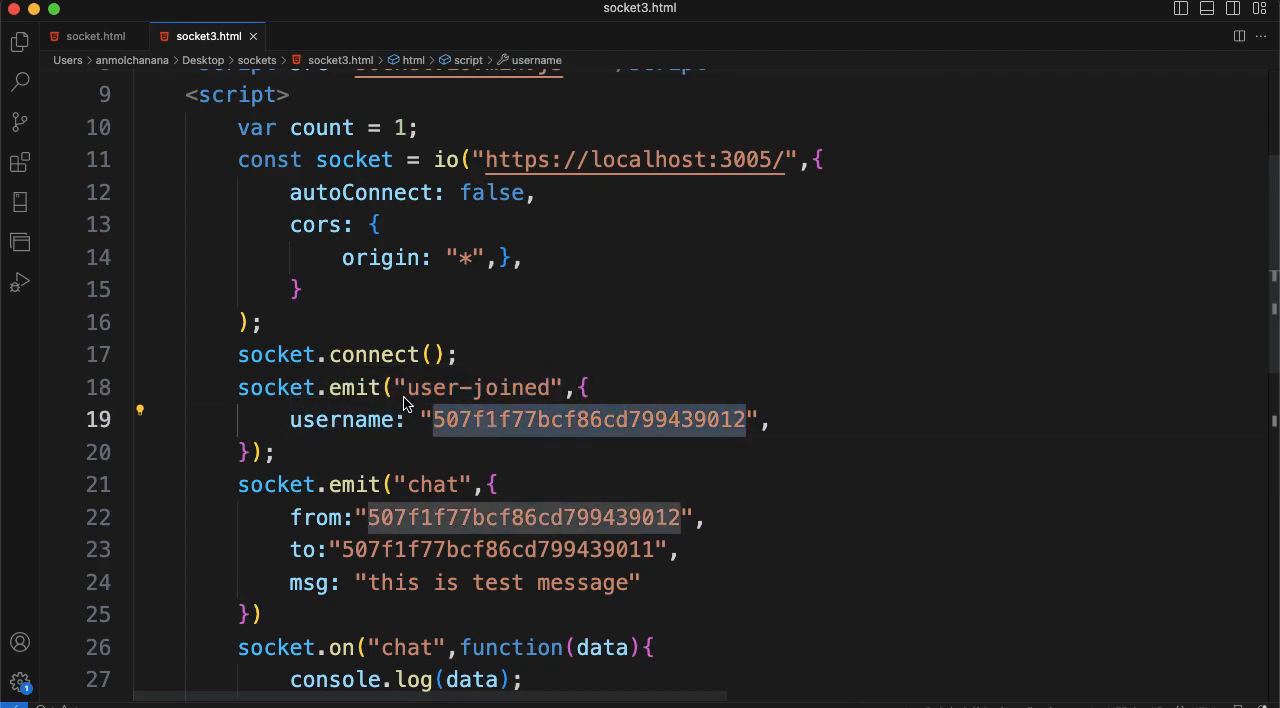
mouse_move(544, 398)
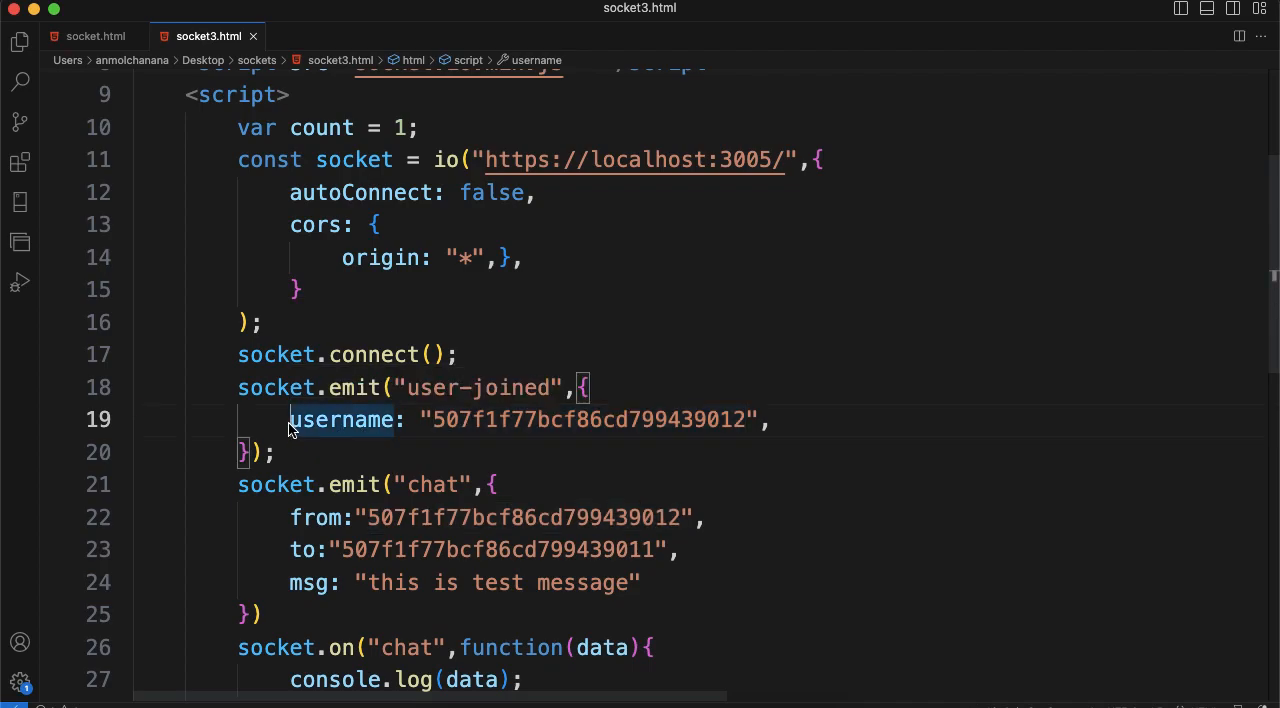
left_click_drag(290, 420, 760, 420)
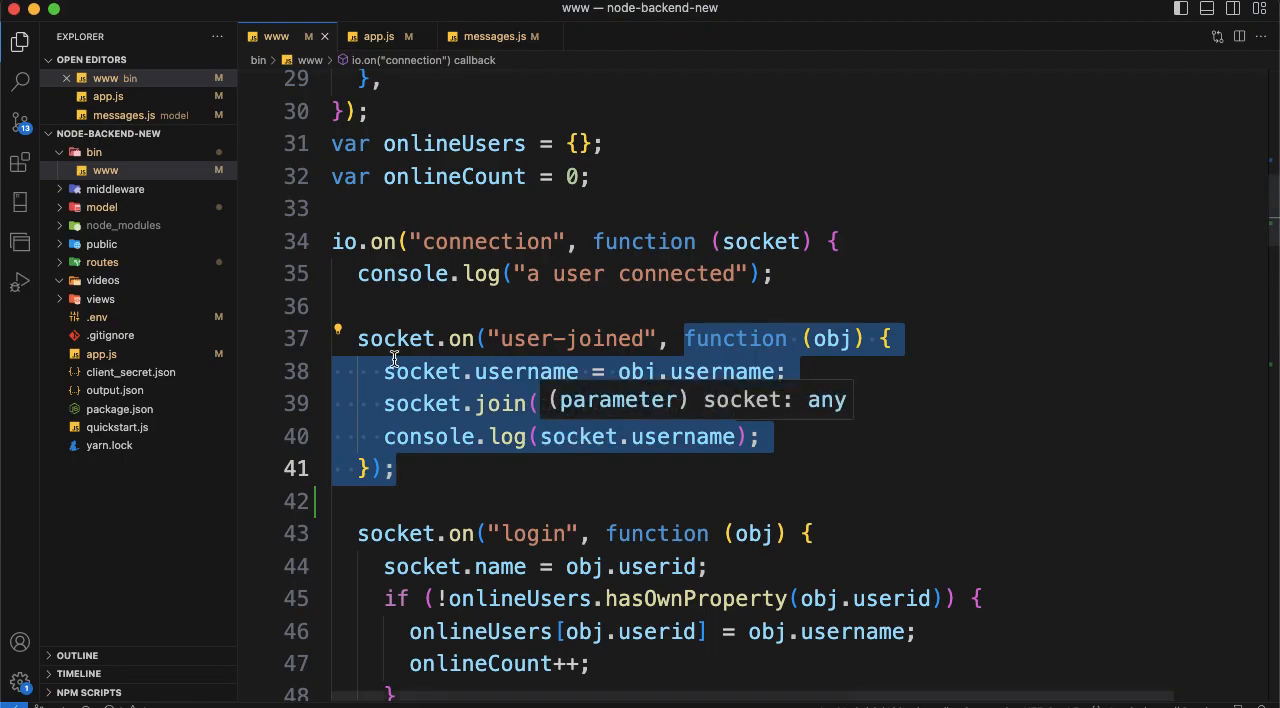
mouse_move(500, 338)
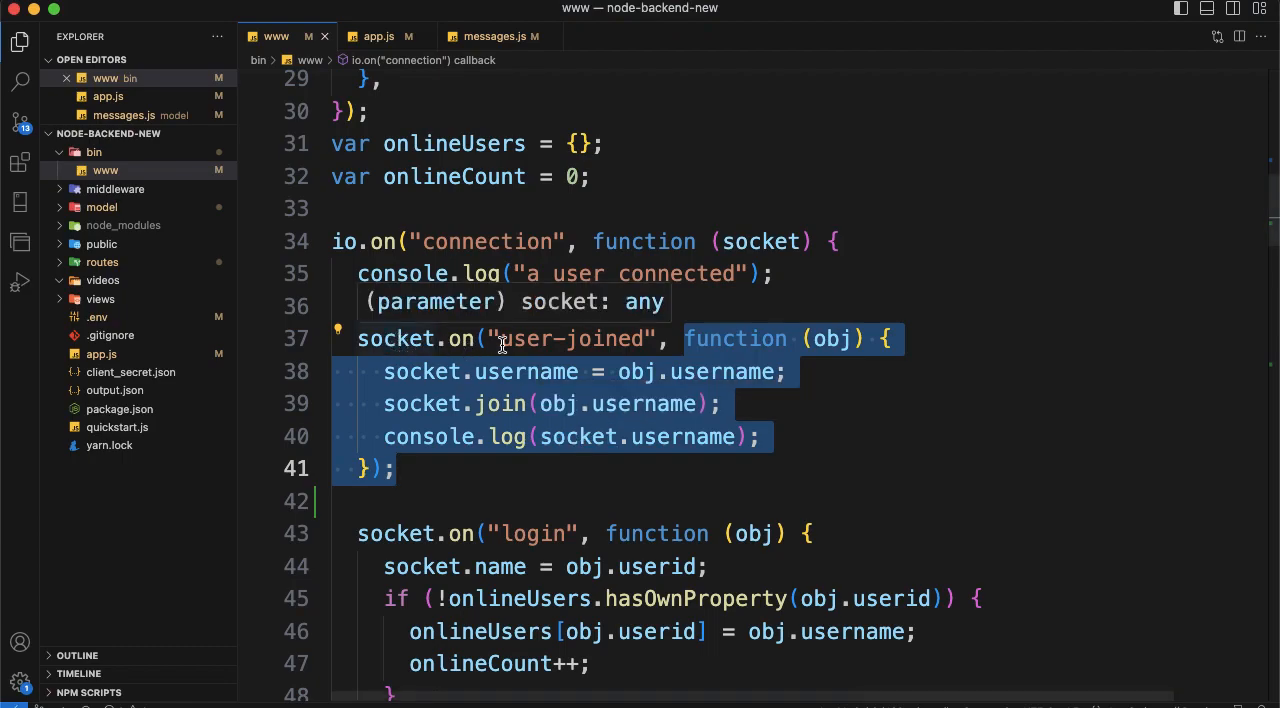
left_click(558, 338)
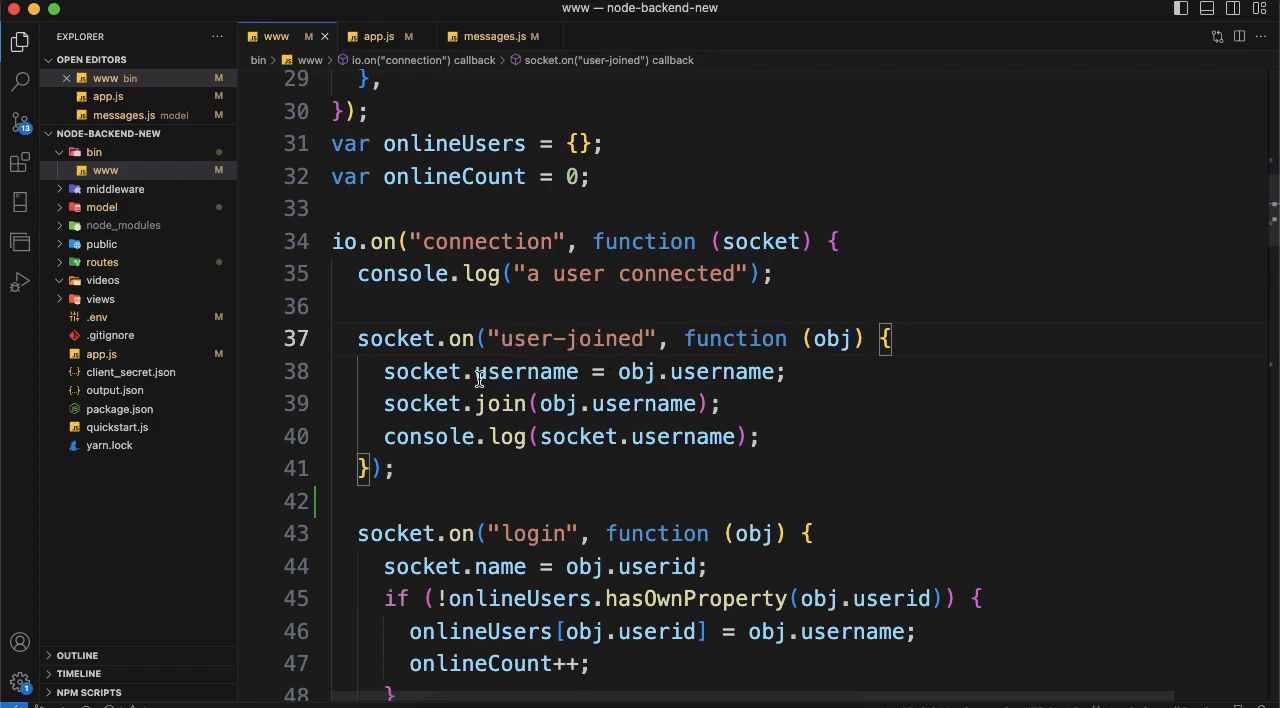
mouse_move(744, 372)
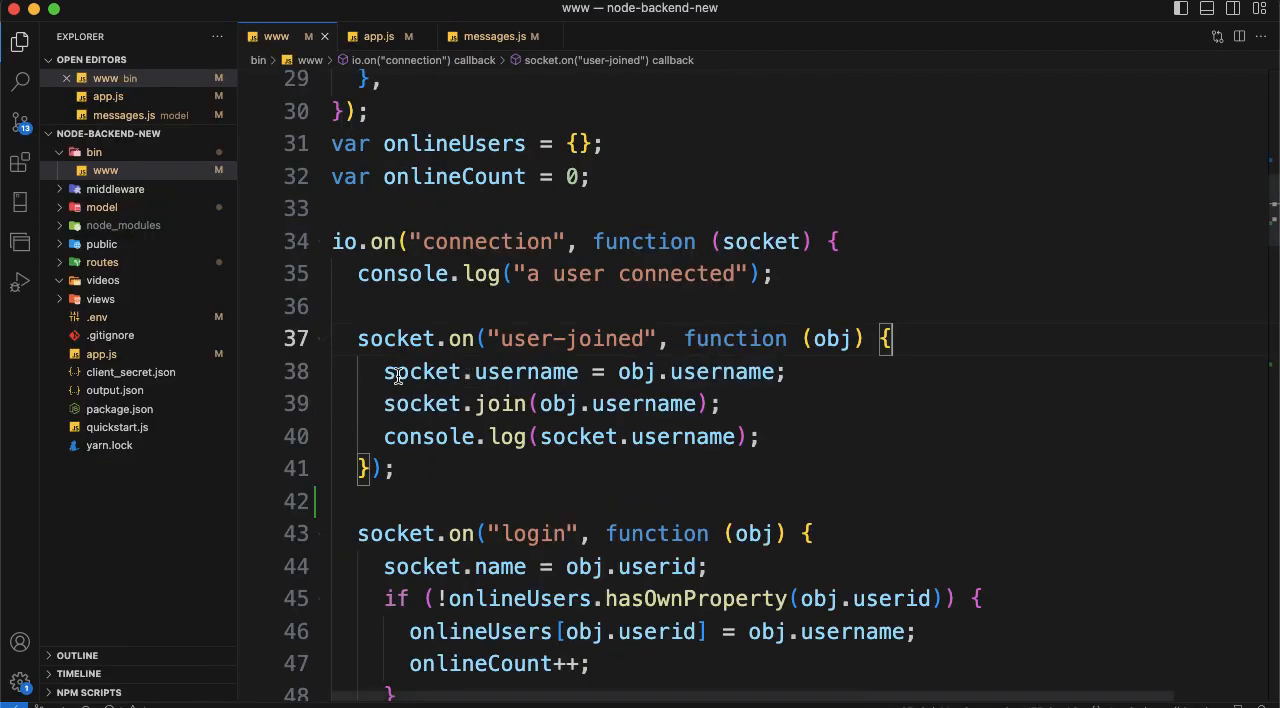
double_click(480, 372)
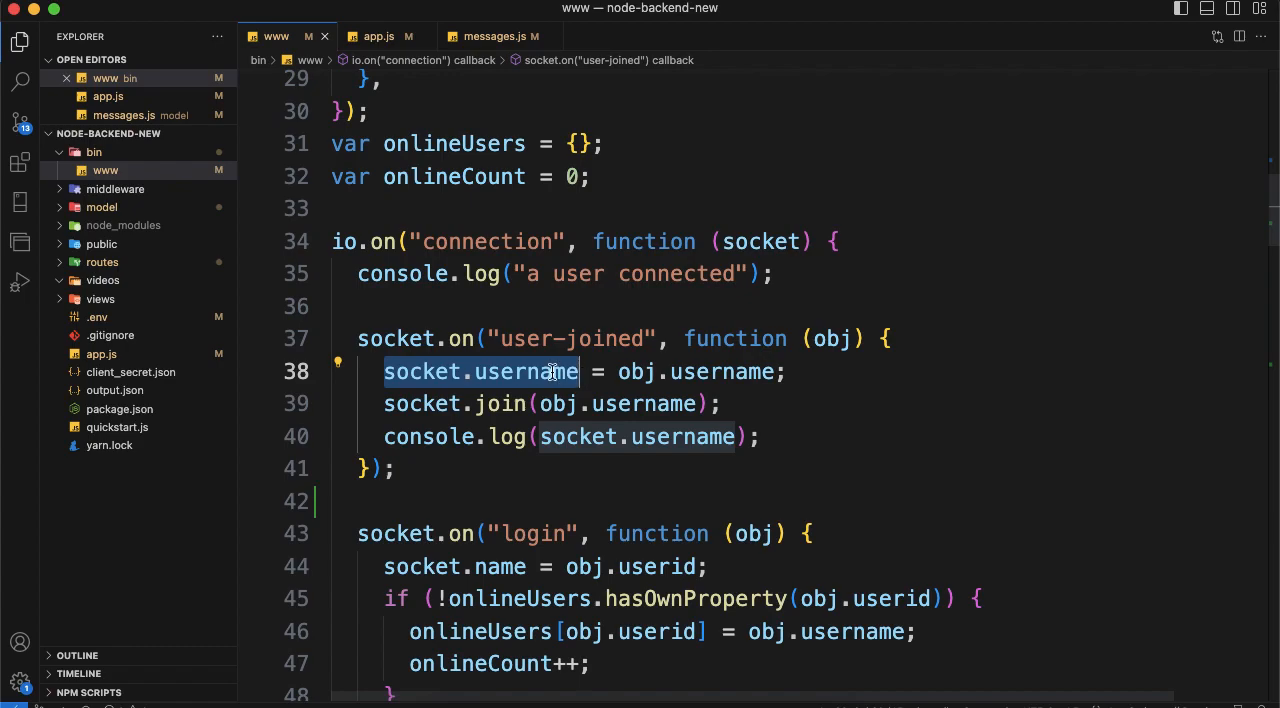
mouse_move(480, 384)
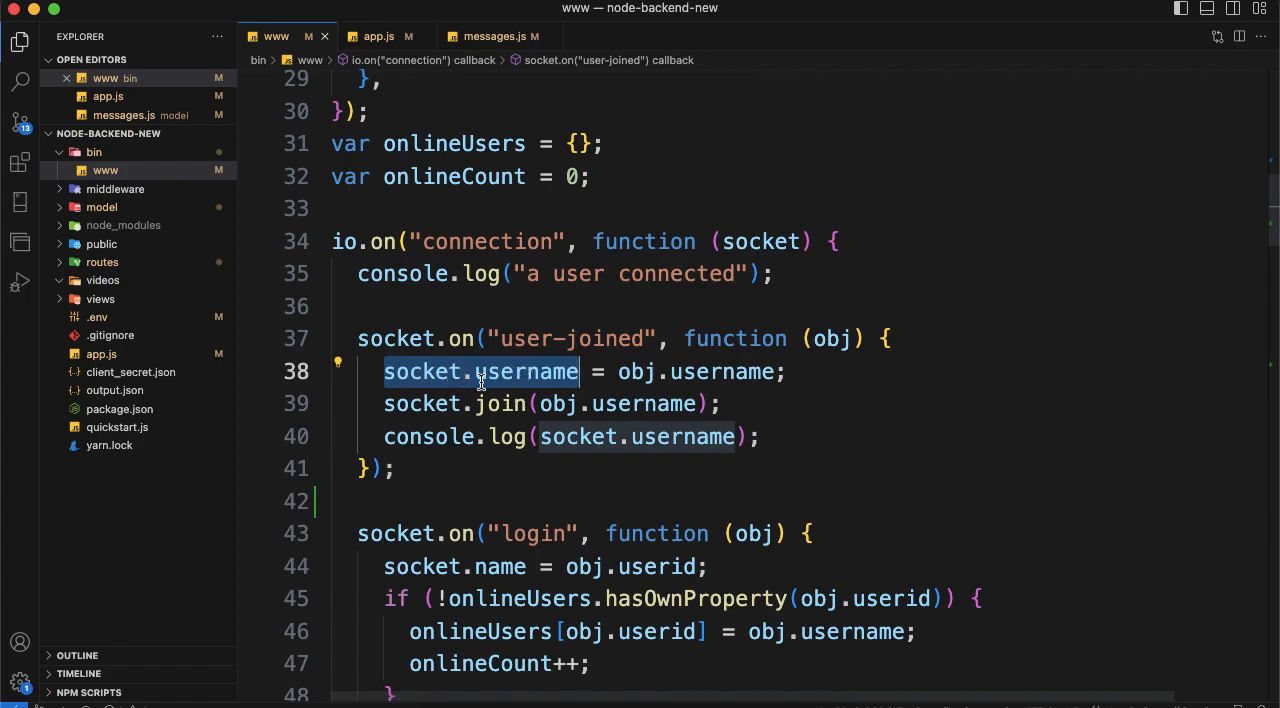
mouse_move(496, 372)
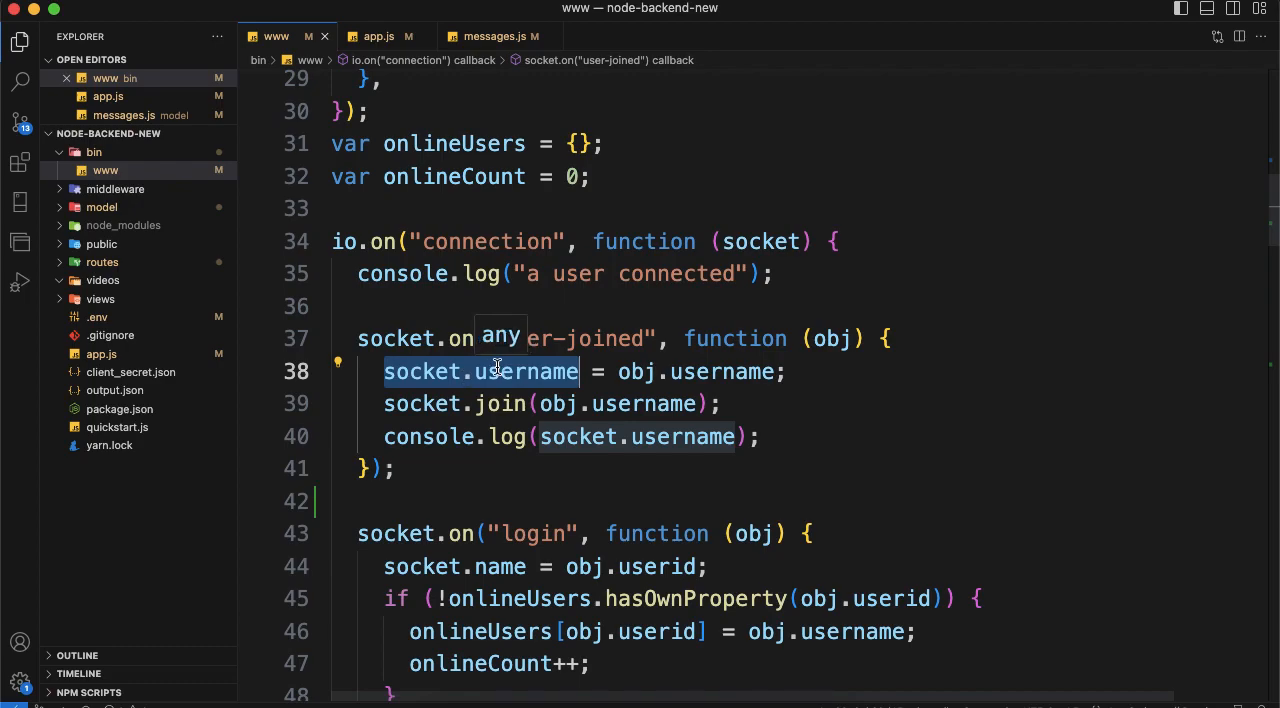
mouse_move(528, 388)
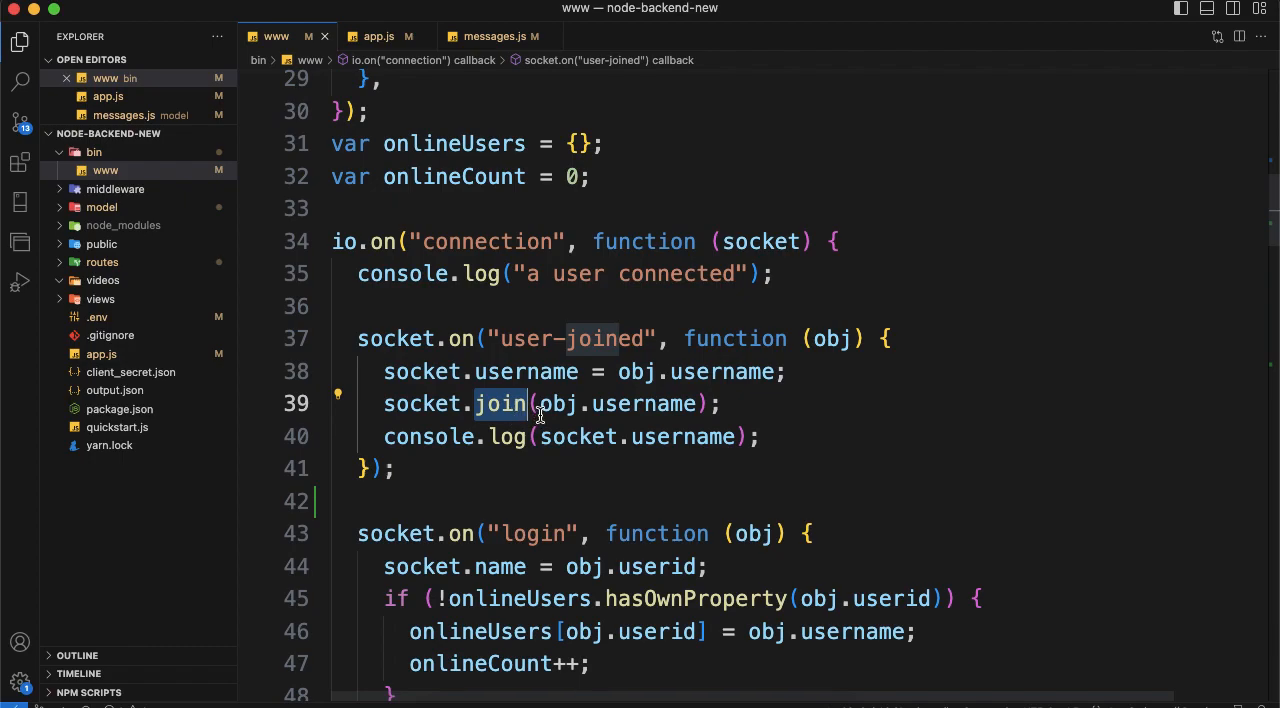
double_click(618, 404)
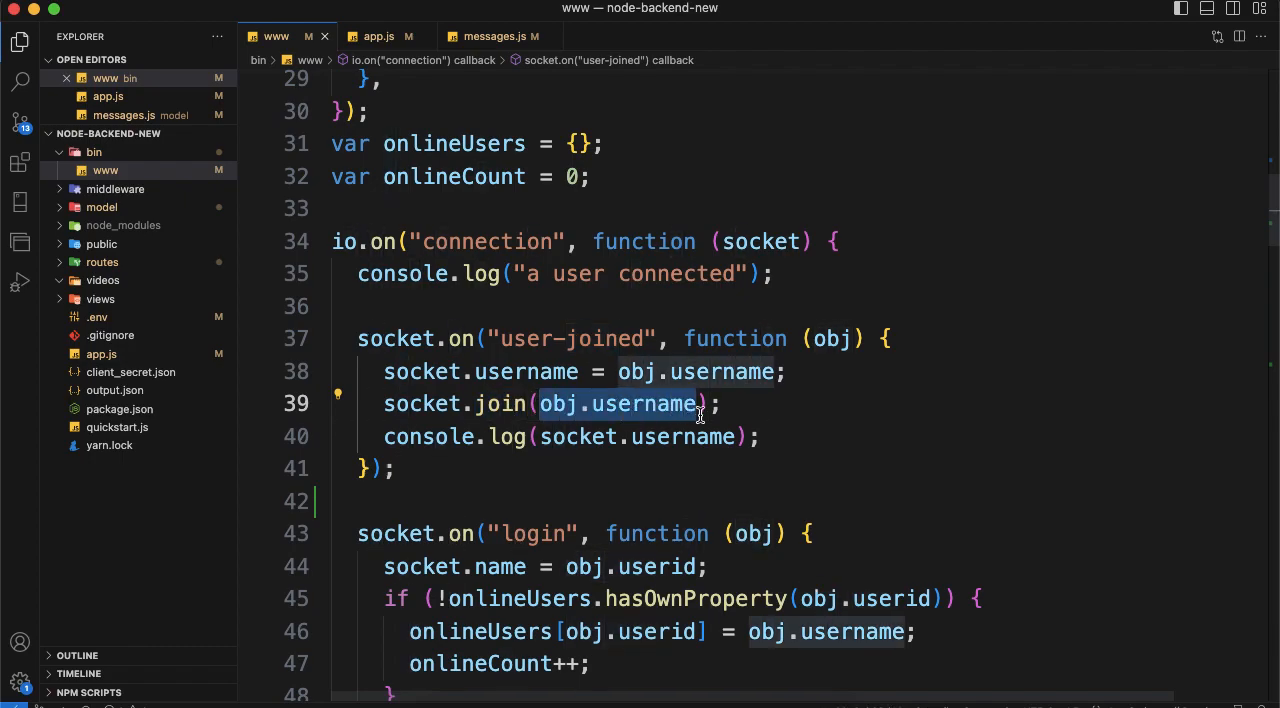
mouse_move(420, 418)
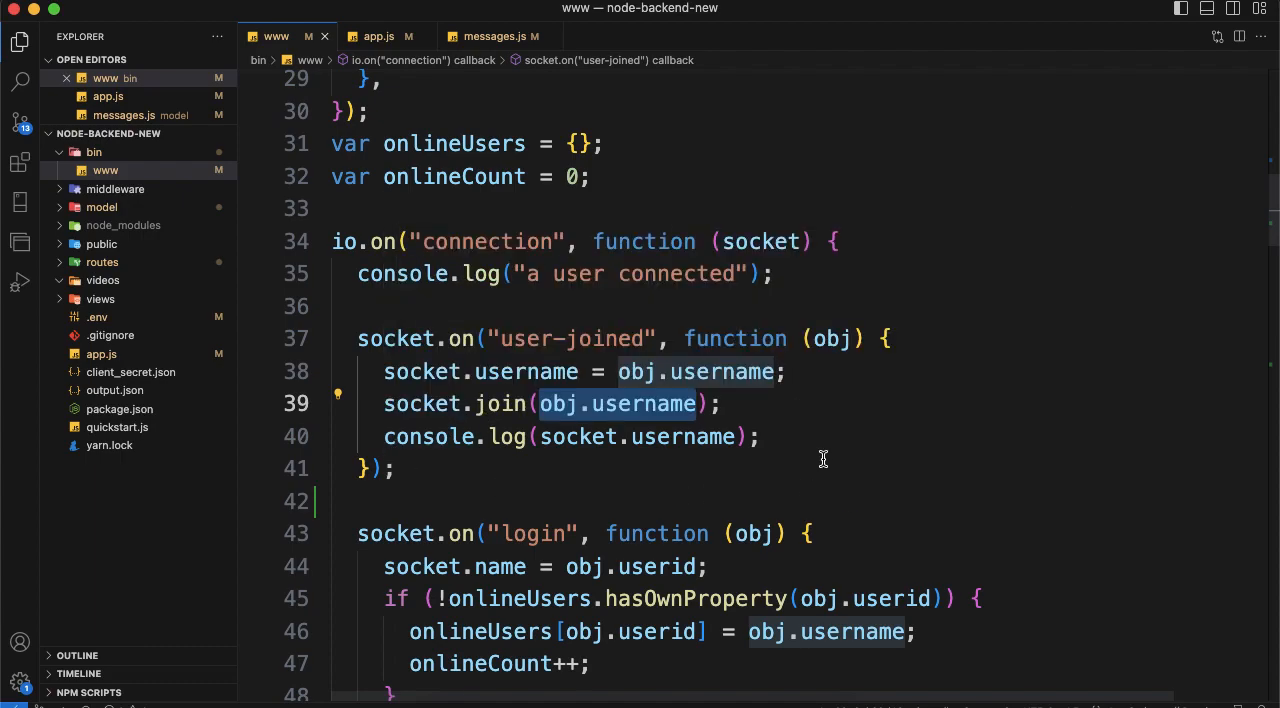
mouse_move(420, 366)
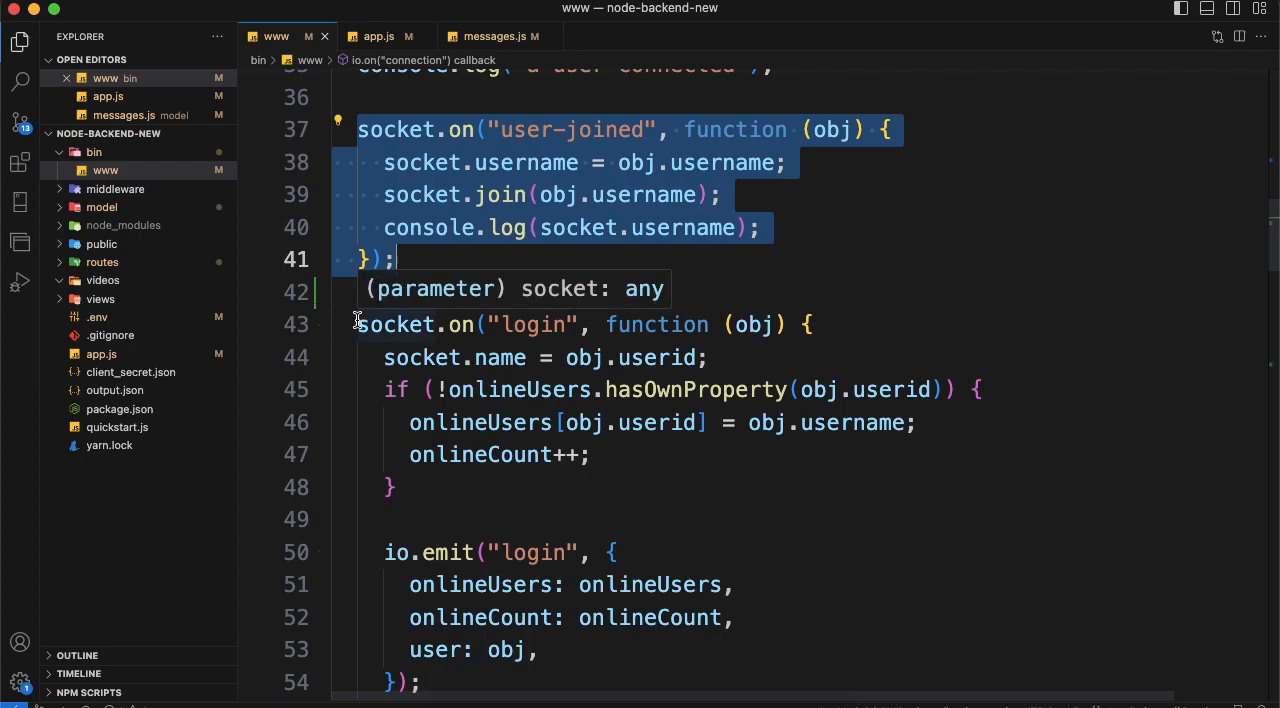
scroll("down", 3)
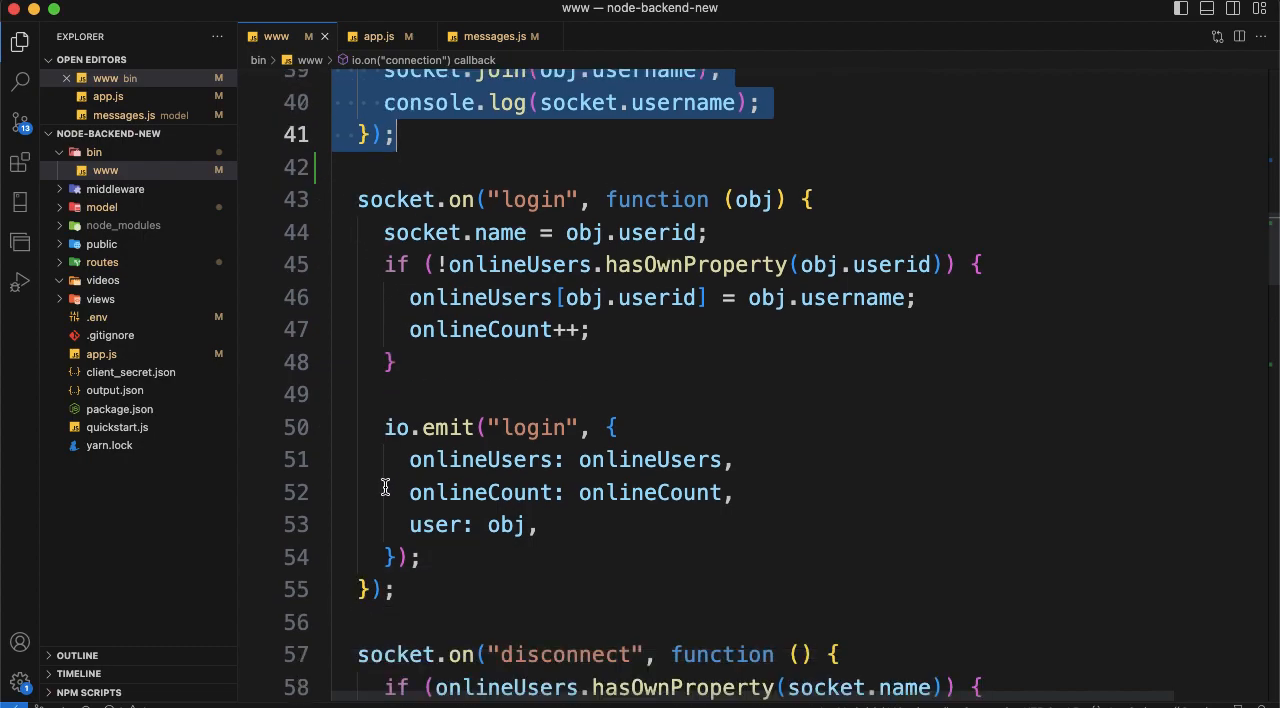
scroll("down", 3)
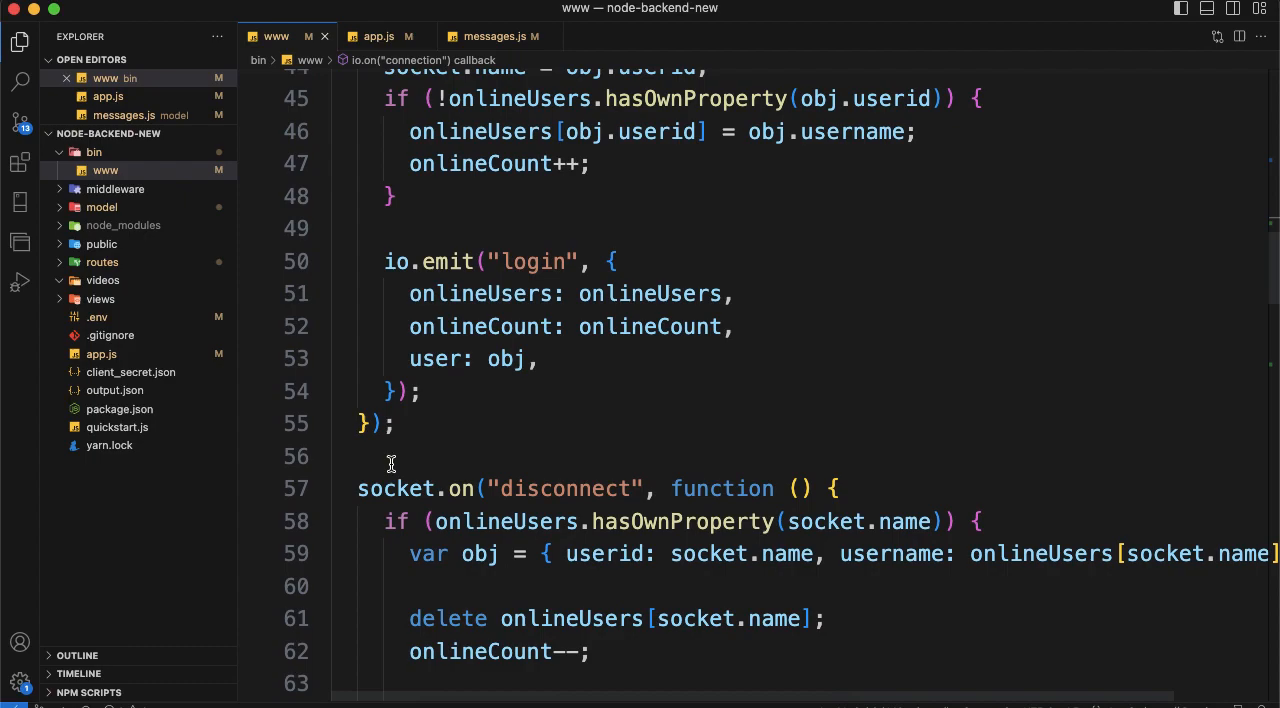
scroll("down", 3)
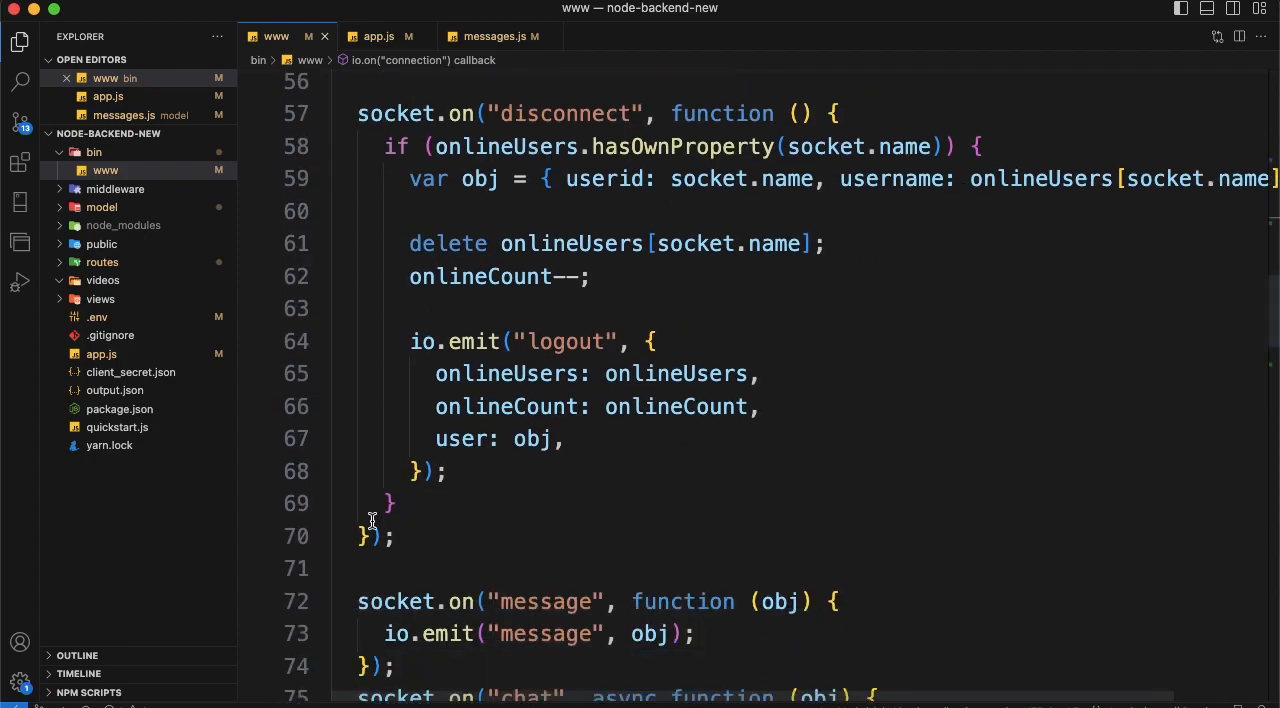
scroll("down", 3)
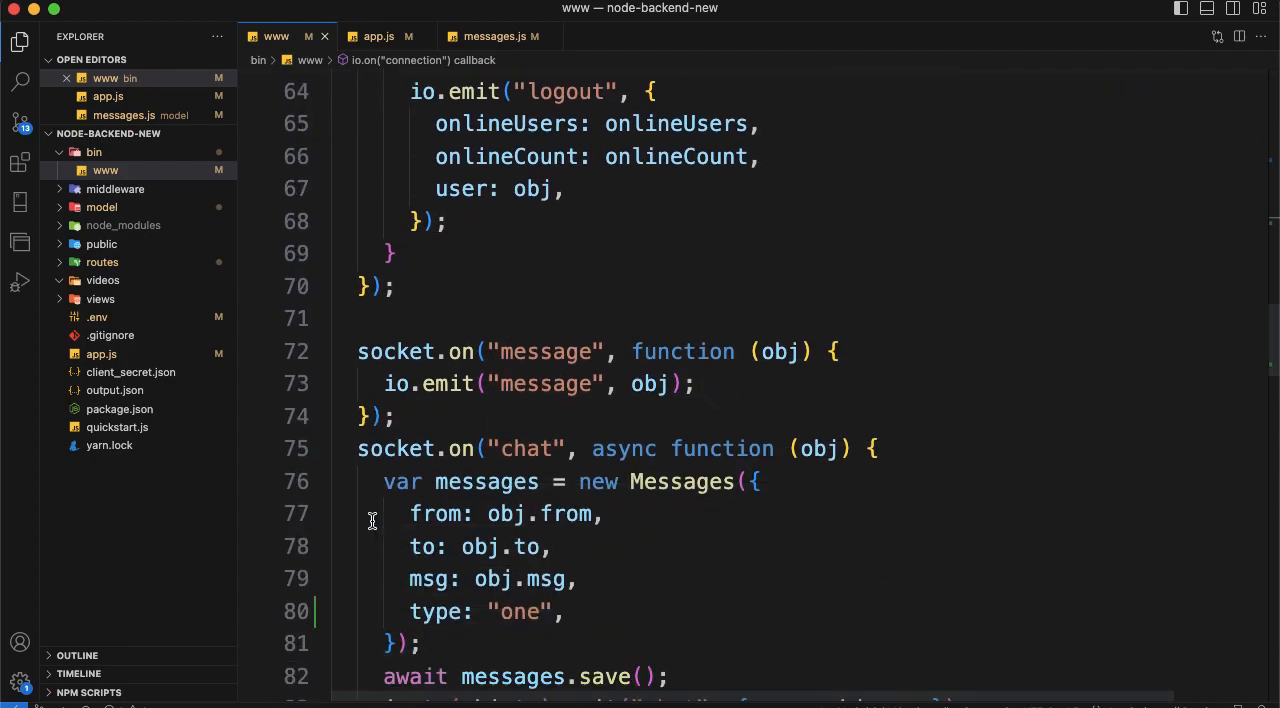
scroll("down", 3)
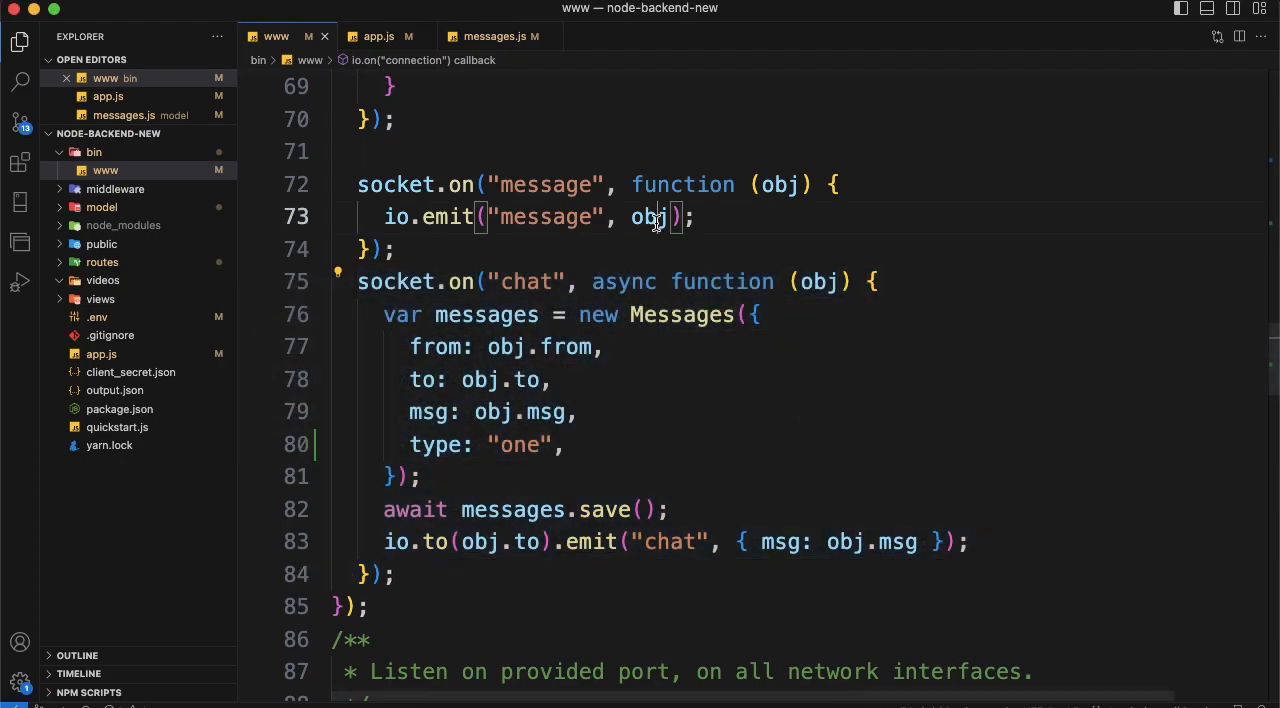
Compare the first user's id in socket.html with the user-joined id in socket3.html.
left_click(208, 36)
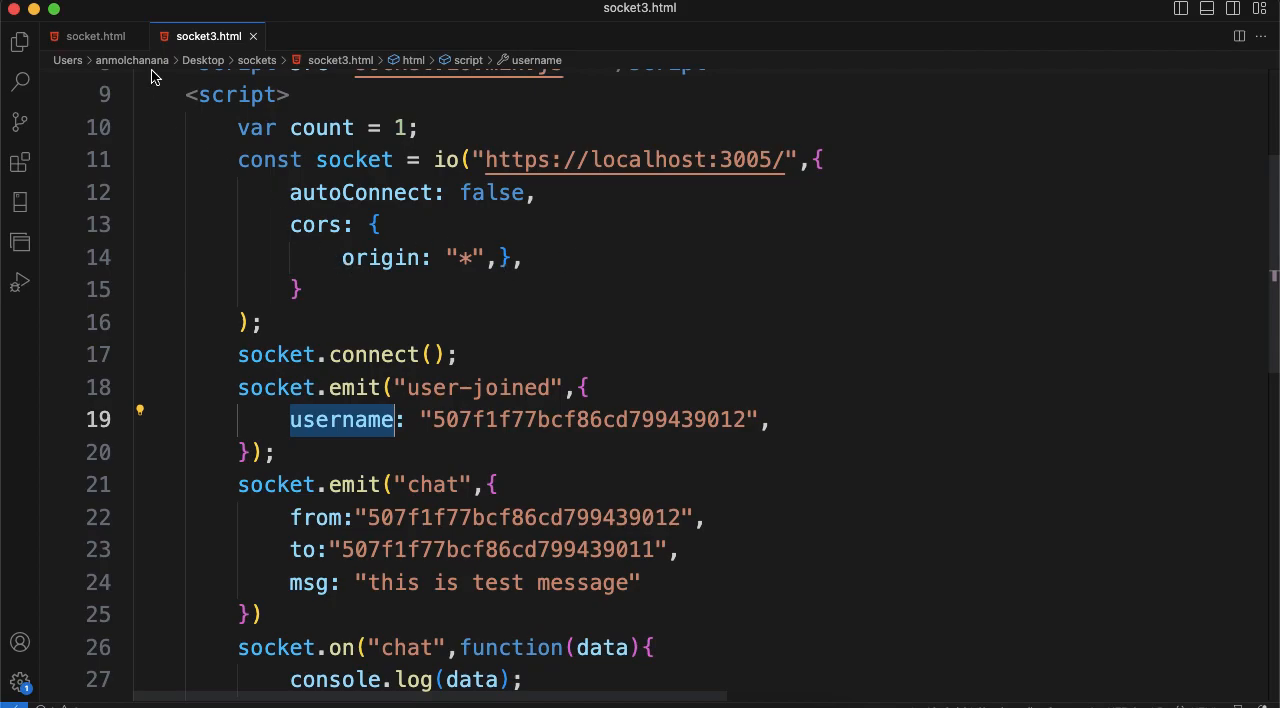
left_click(96, 36)
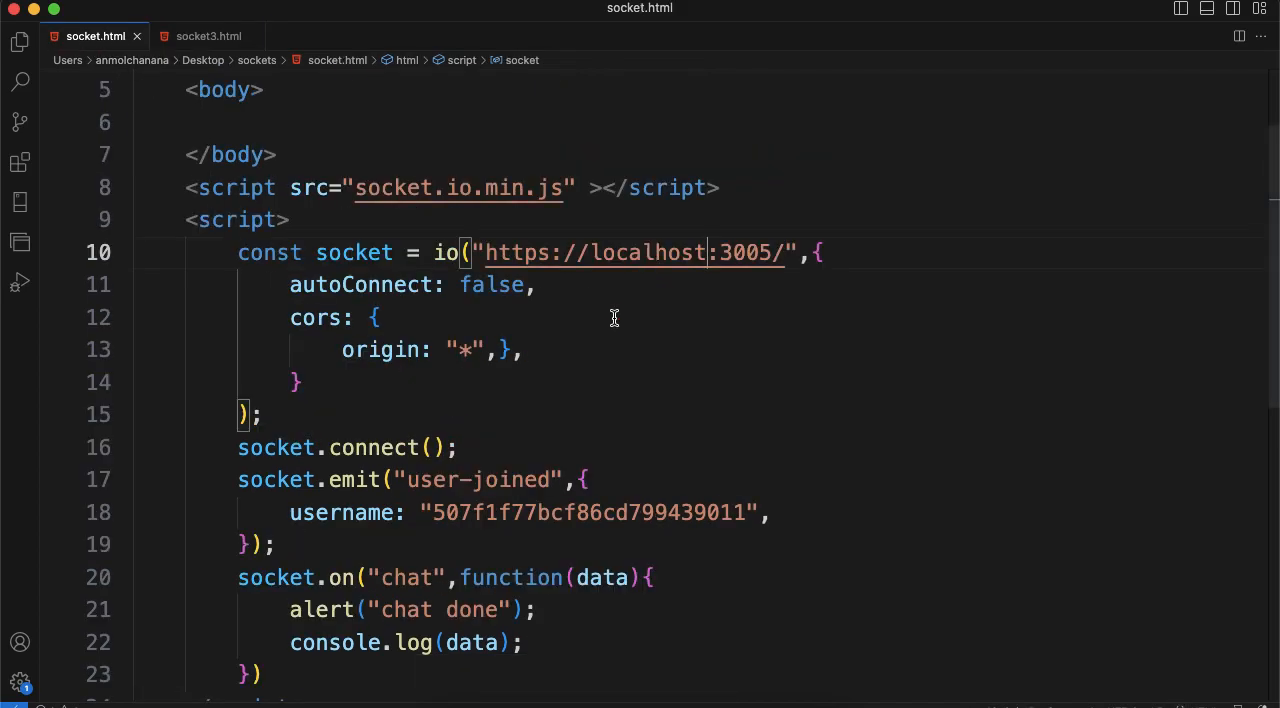
double_click(588, 512)
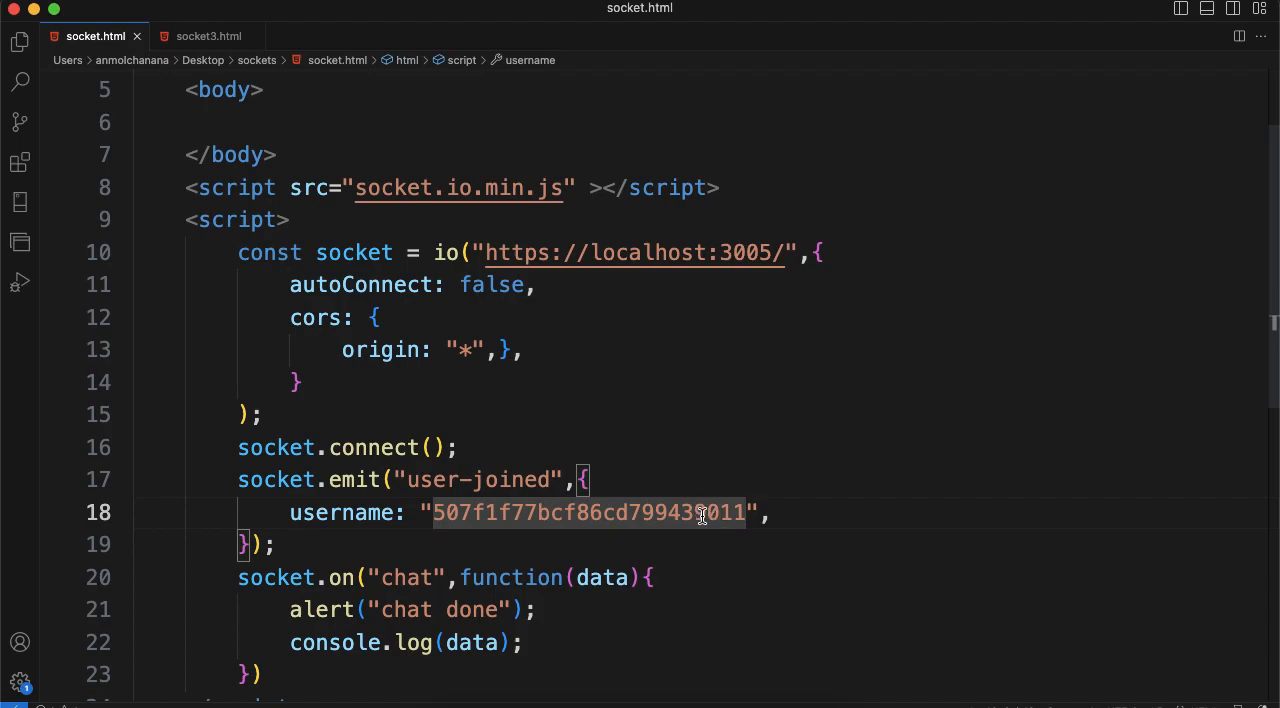
mouse_move(208, 36)
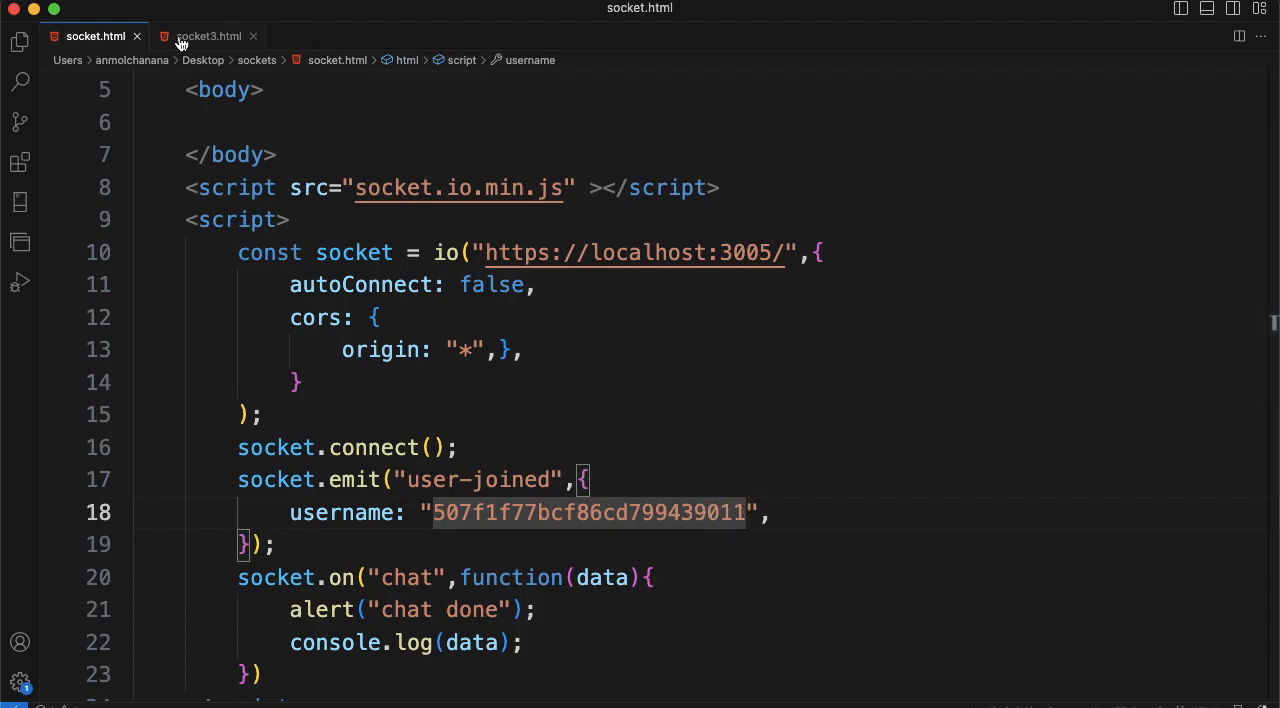
left_click(208, 36)
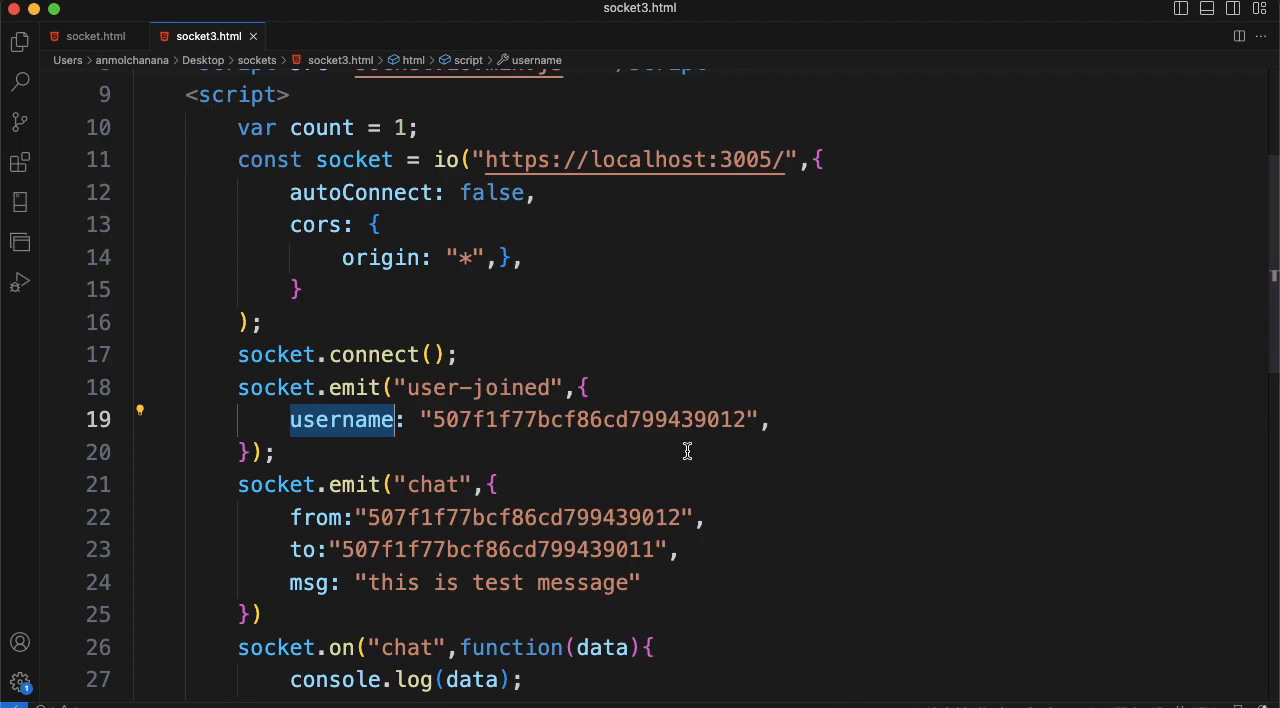
mouse_move(730, 428)
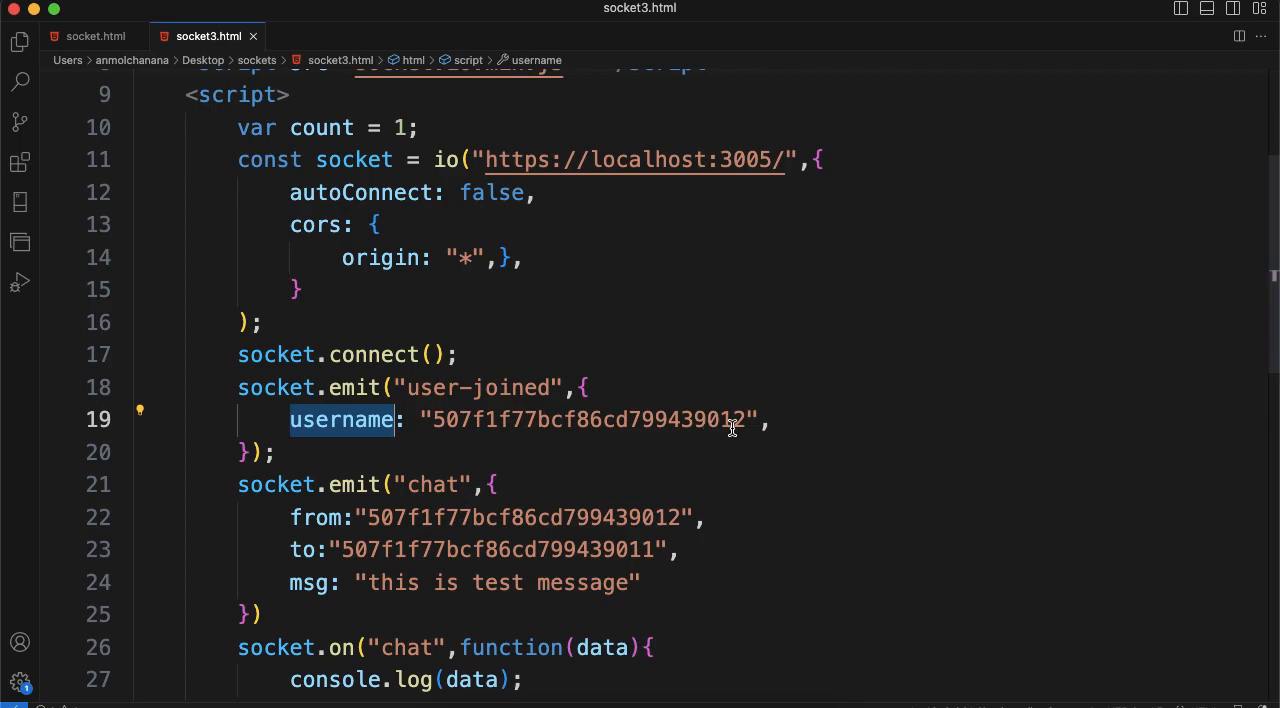
left_click(96, 36)
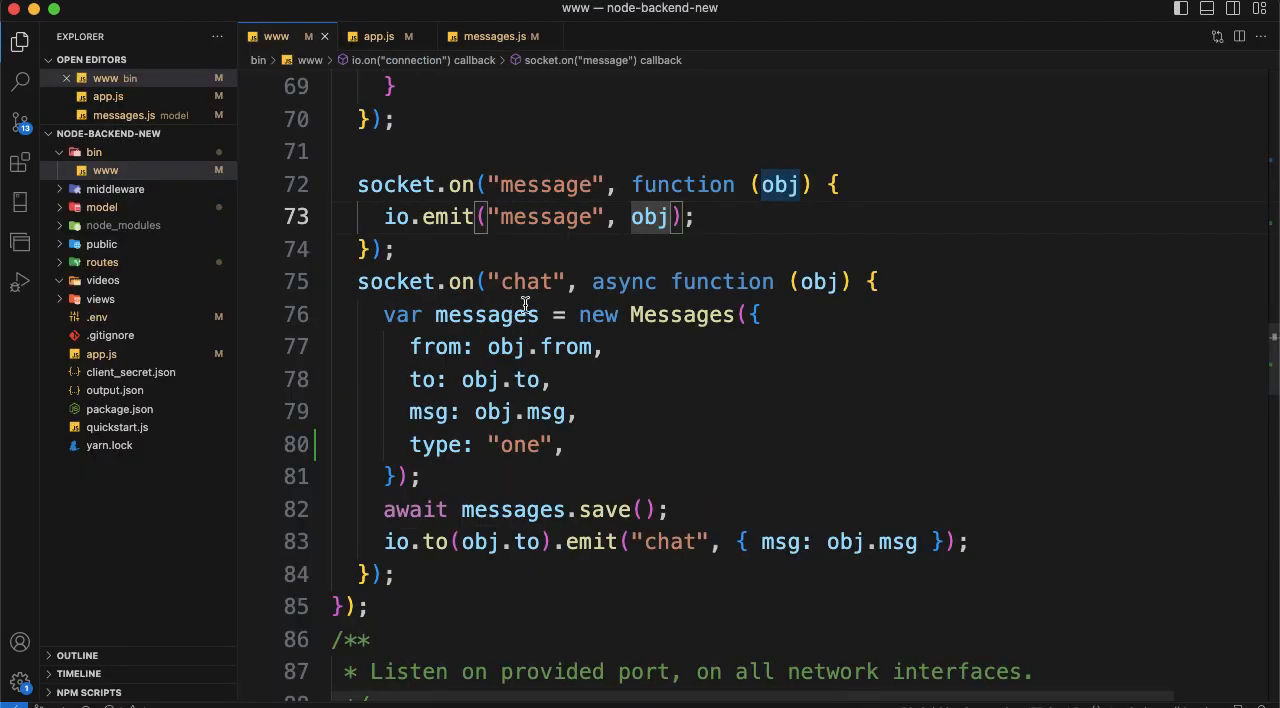
Review both client pages and settle on socket3.html's user-joined emit followed by a chat emit.
scroll("up", 3)
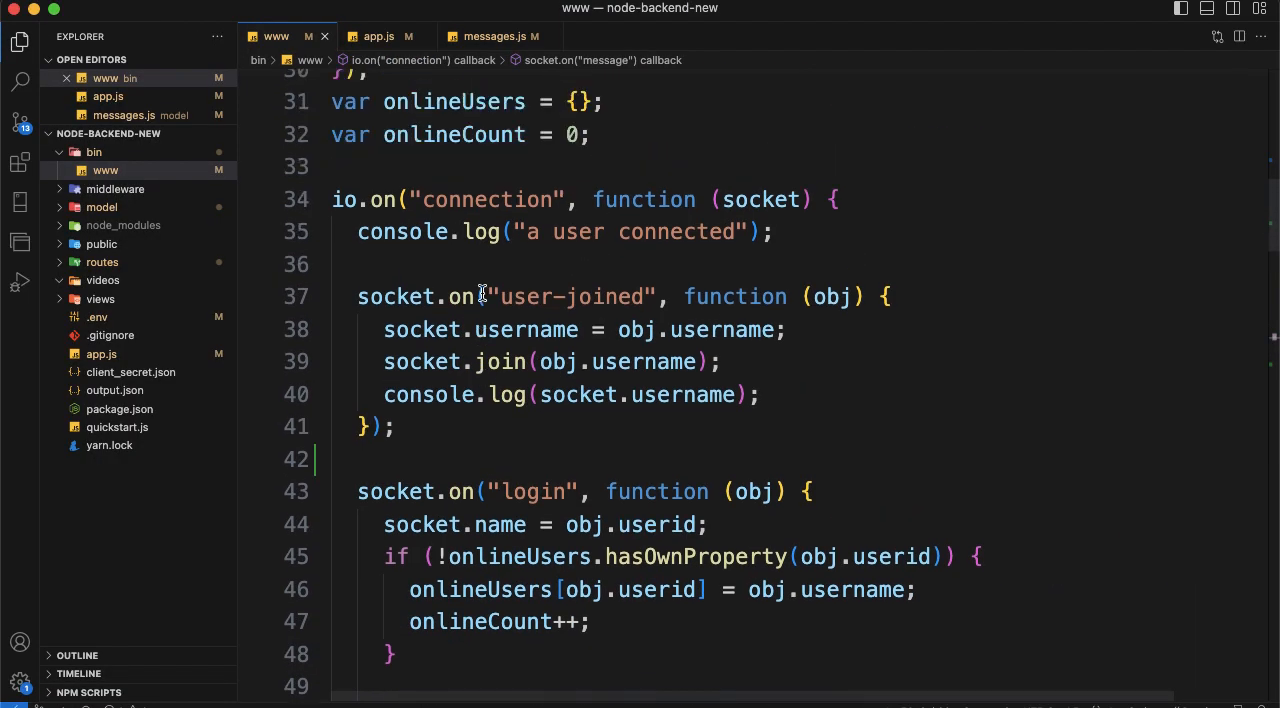
scroll("down", 3)
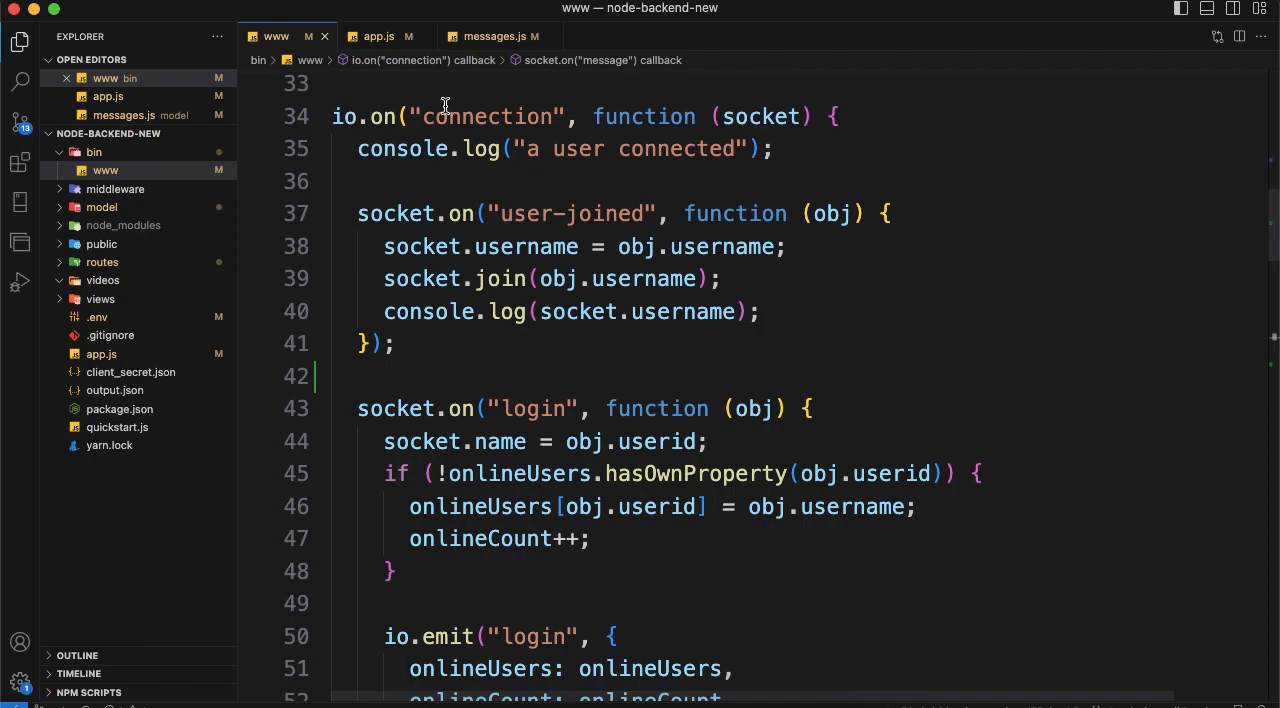
scroll("down", 3)
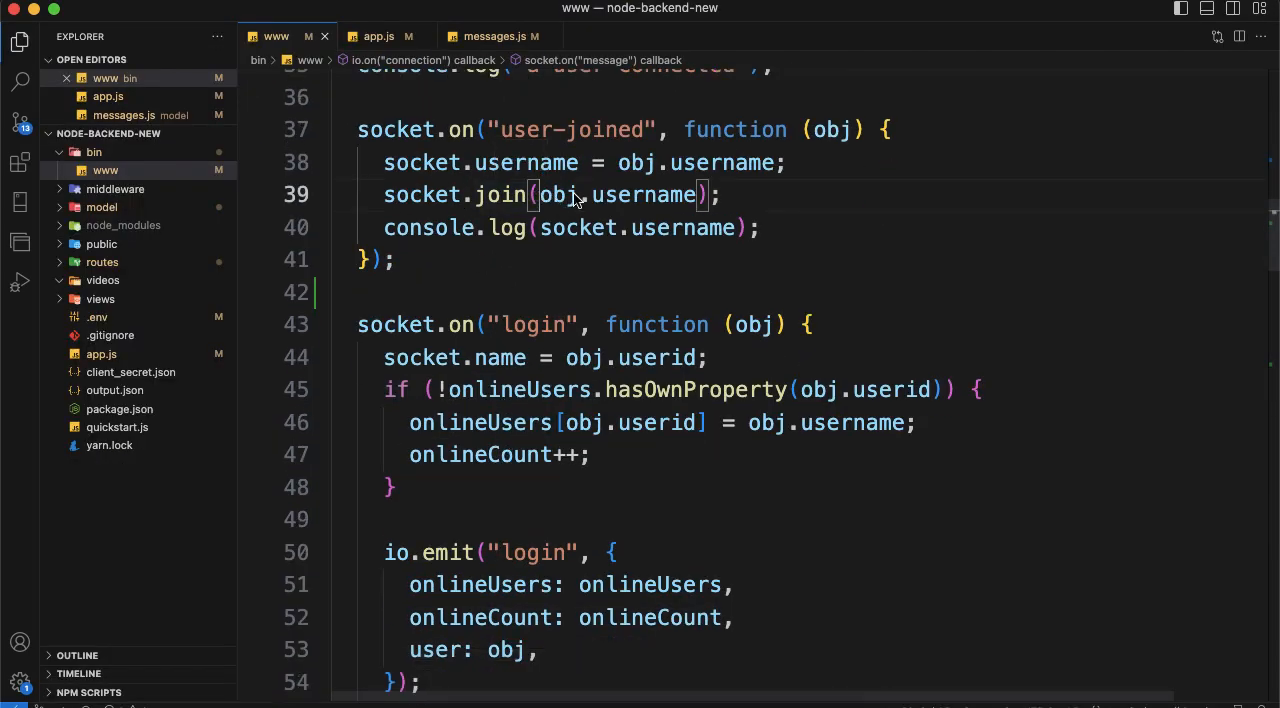
left_click(96, 36)
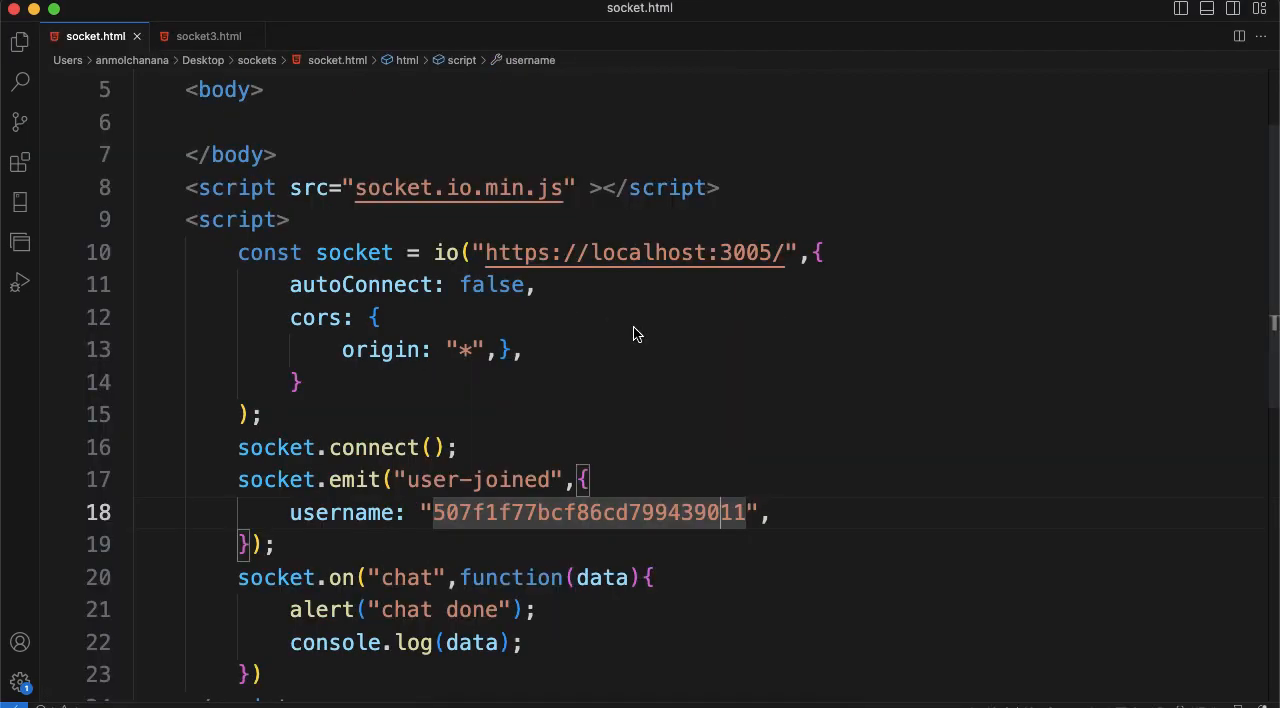
left_click(208, 36)
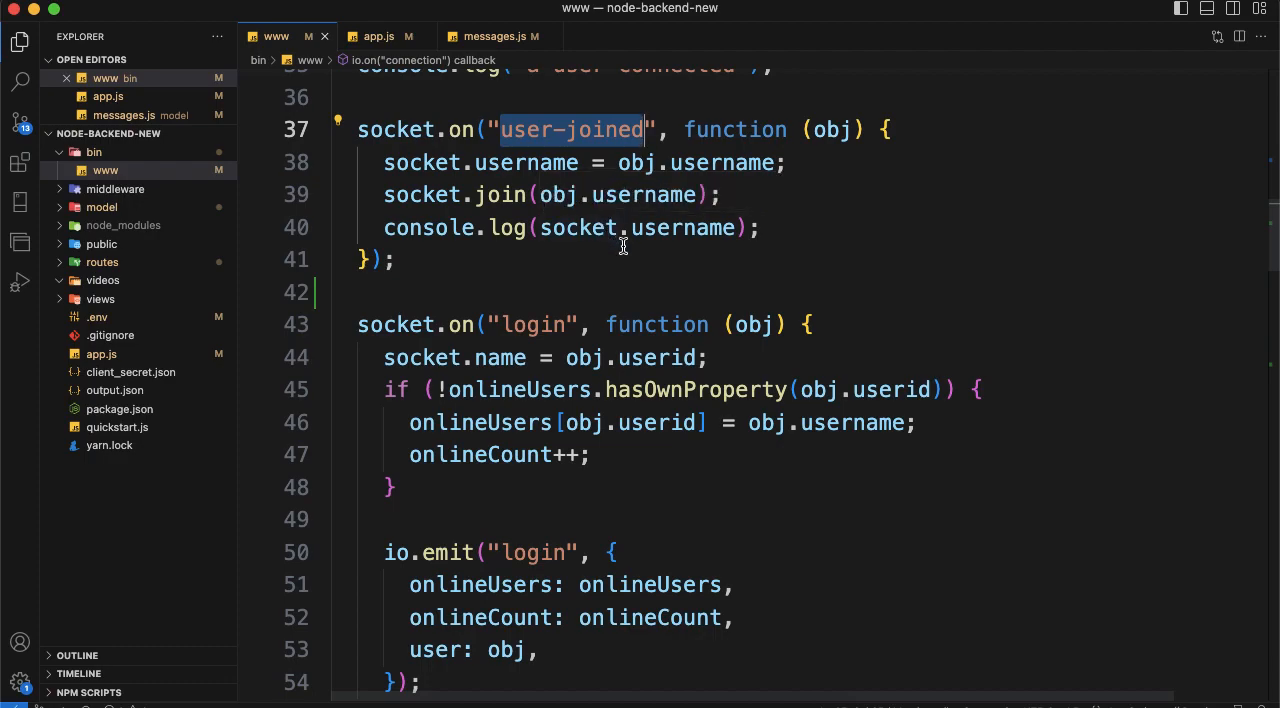
mouse_move(462, 452)
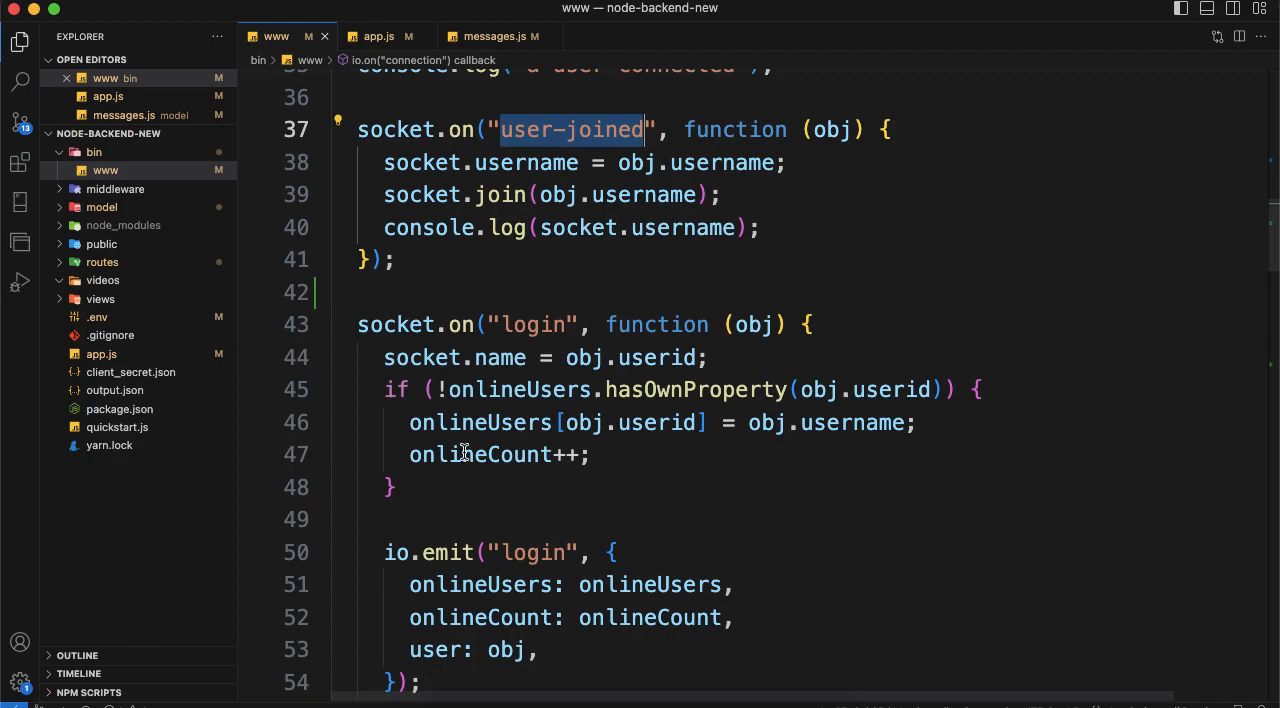
left_click(208, 36)
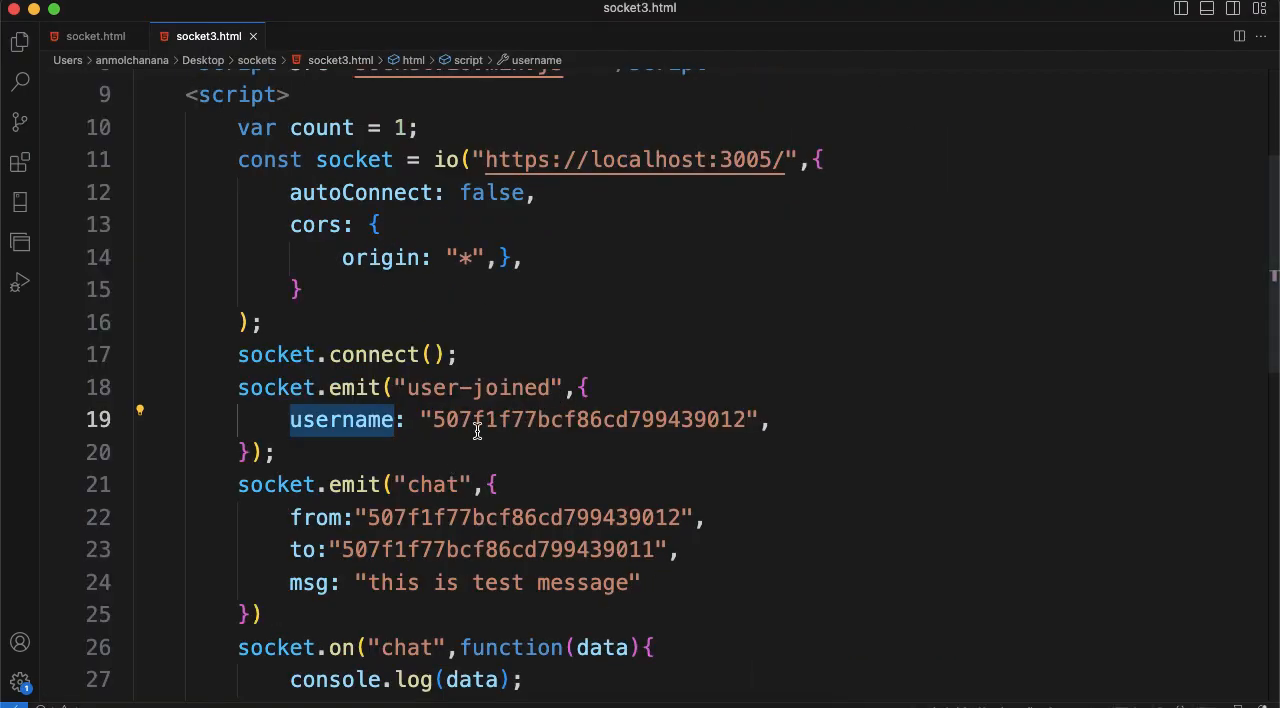
scroll("up", 3)
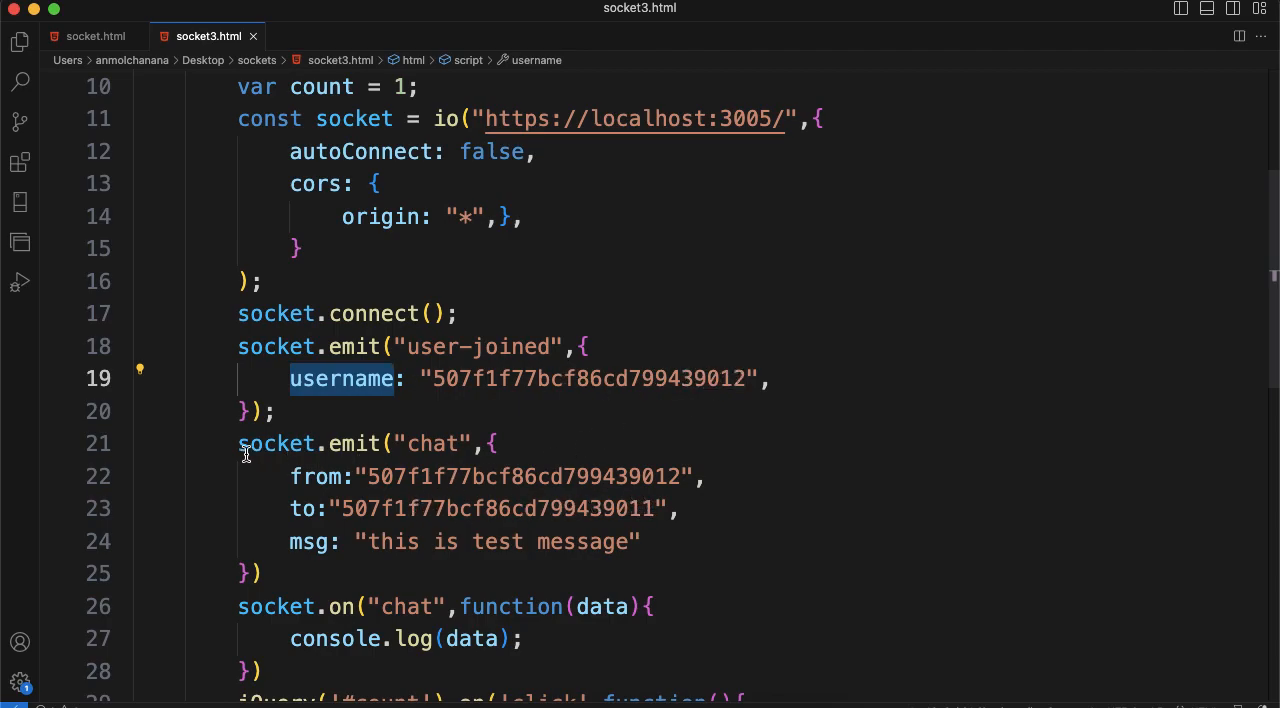
Highlight obj.username in socket.join within bin/www's user-joined handler.
left_click_drag(238, 444, 290, 508)
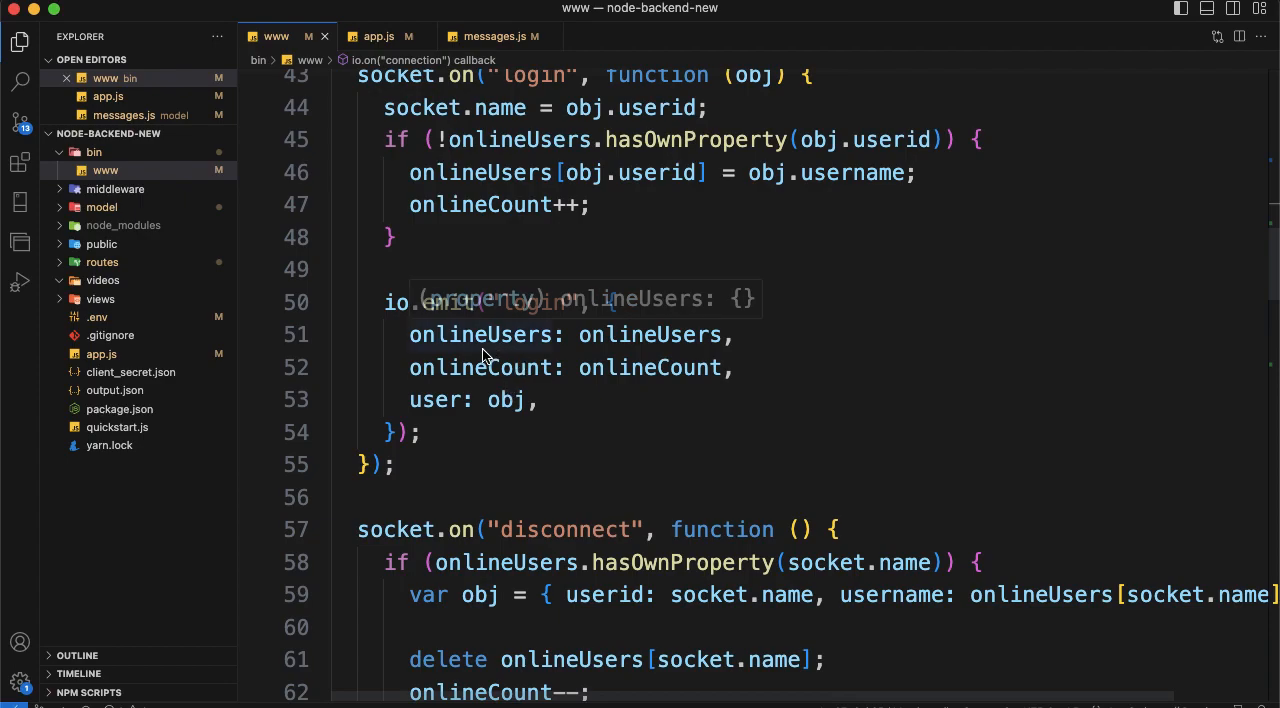
scroll("up", 3)
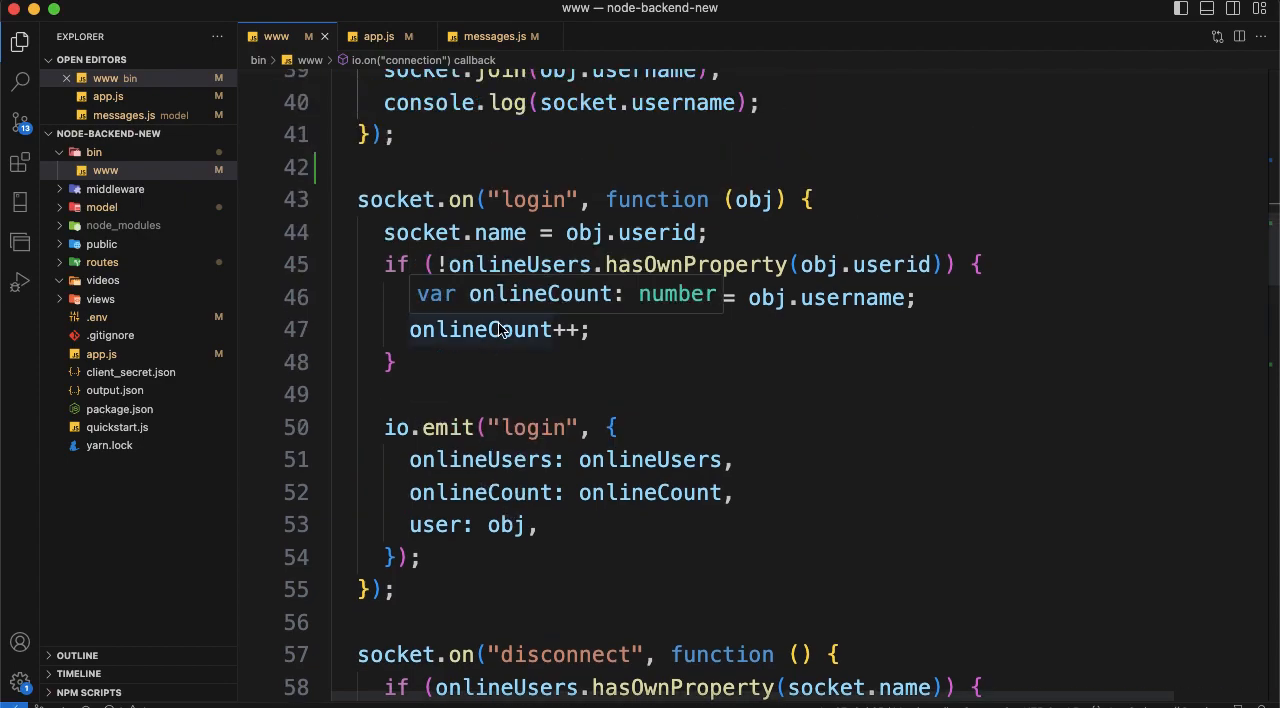
scroll("up", 3)
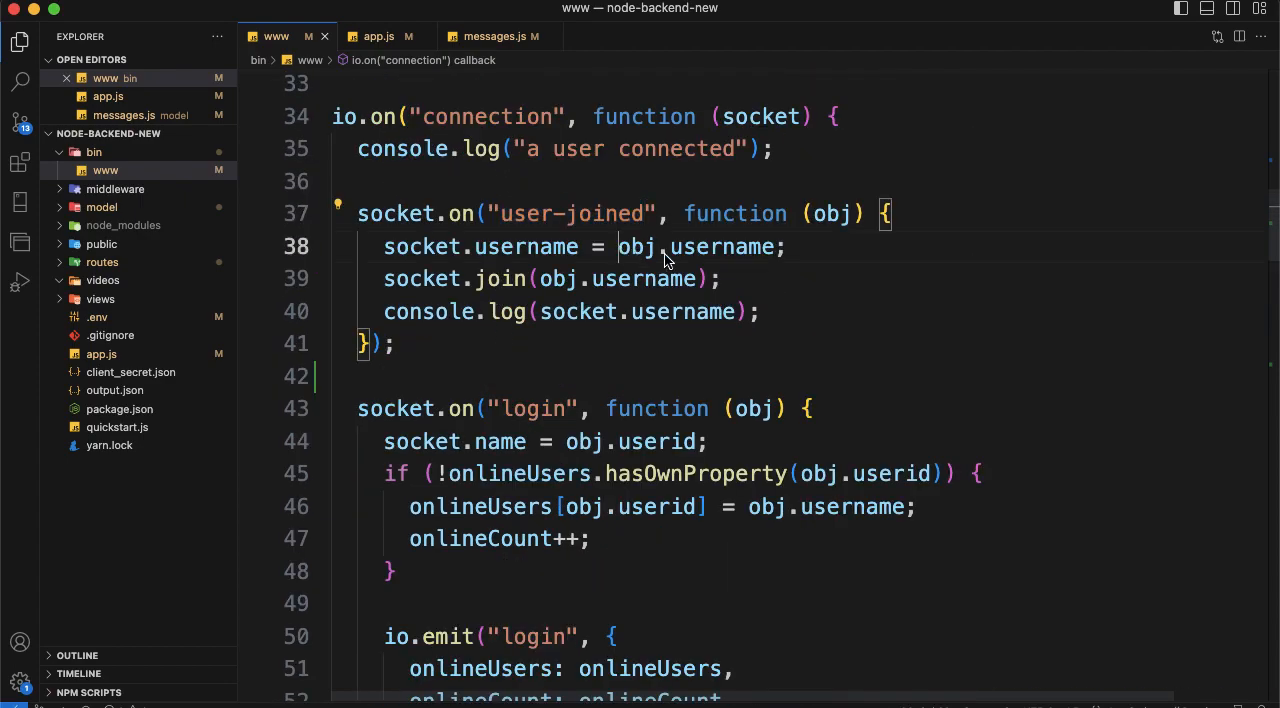
double_click(694, 246)
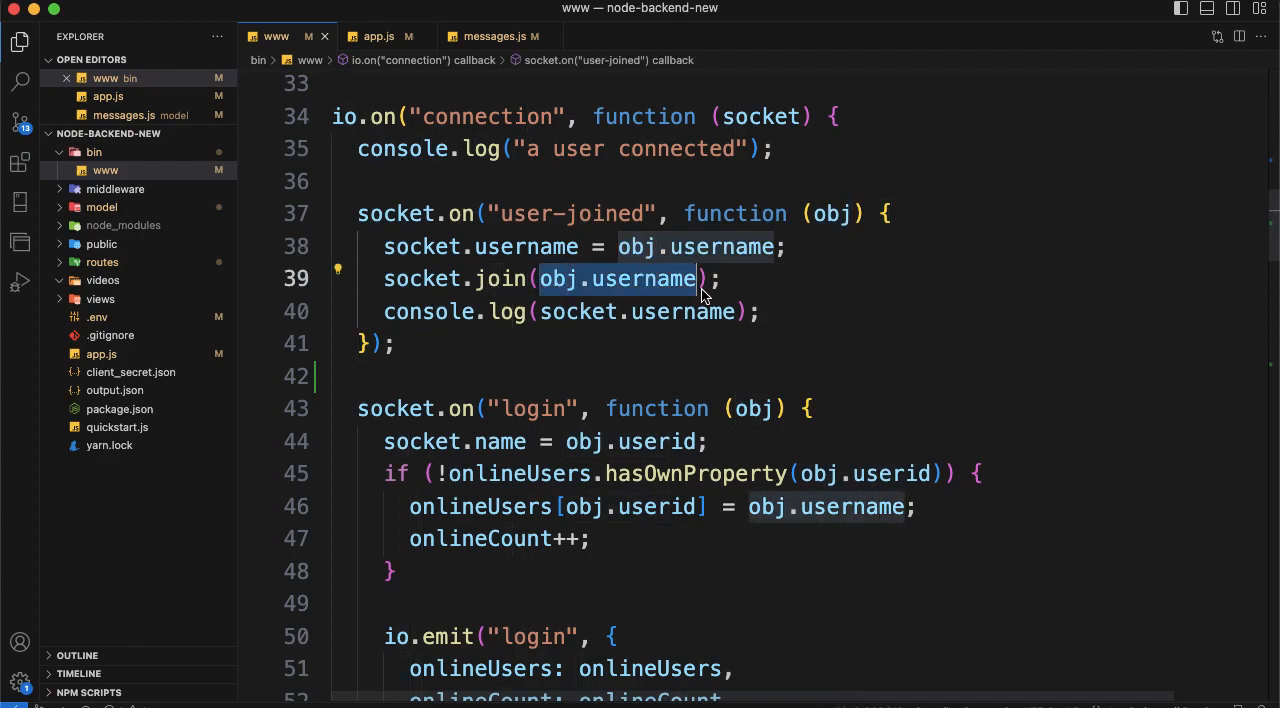
Compare with socket3.html's ids, then return to bin/www's login handler updating onlineUsers and onlineCount.
left_click(208, 36)
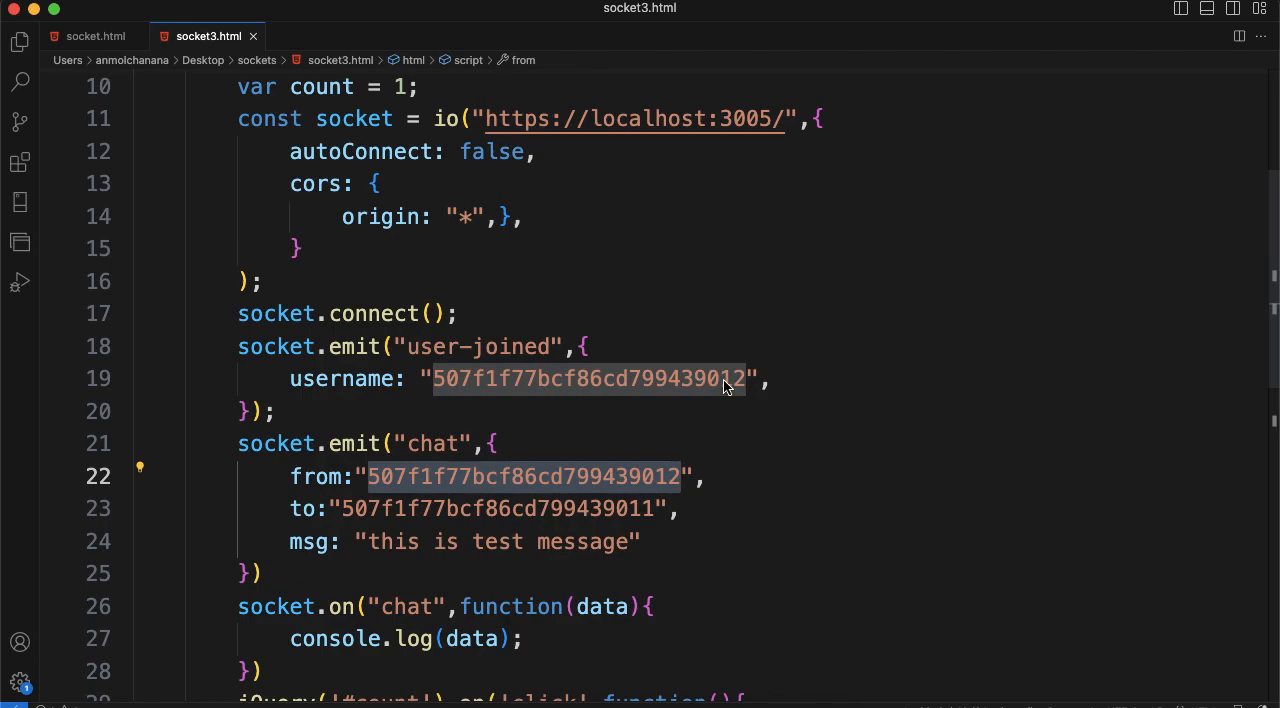
mouse_move(352, 242)
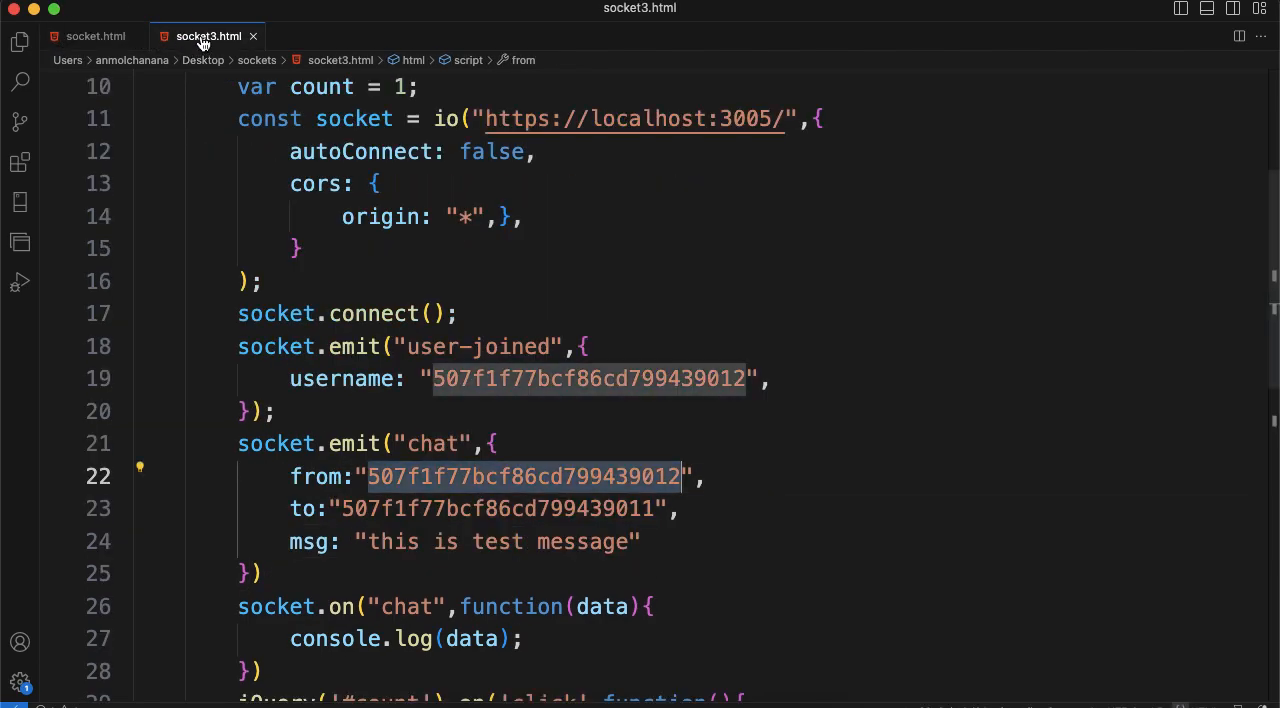
left_click(94, 36)
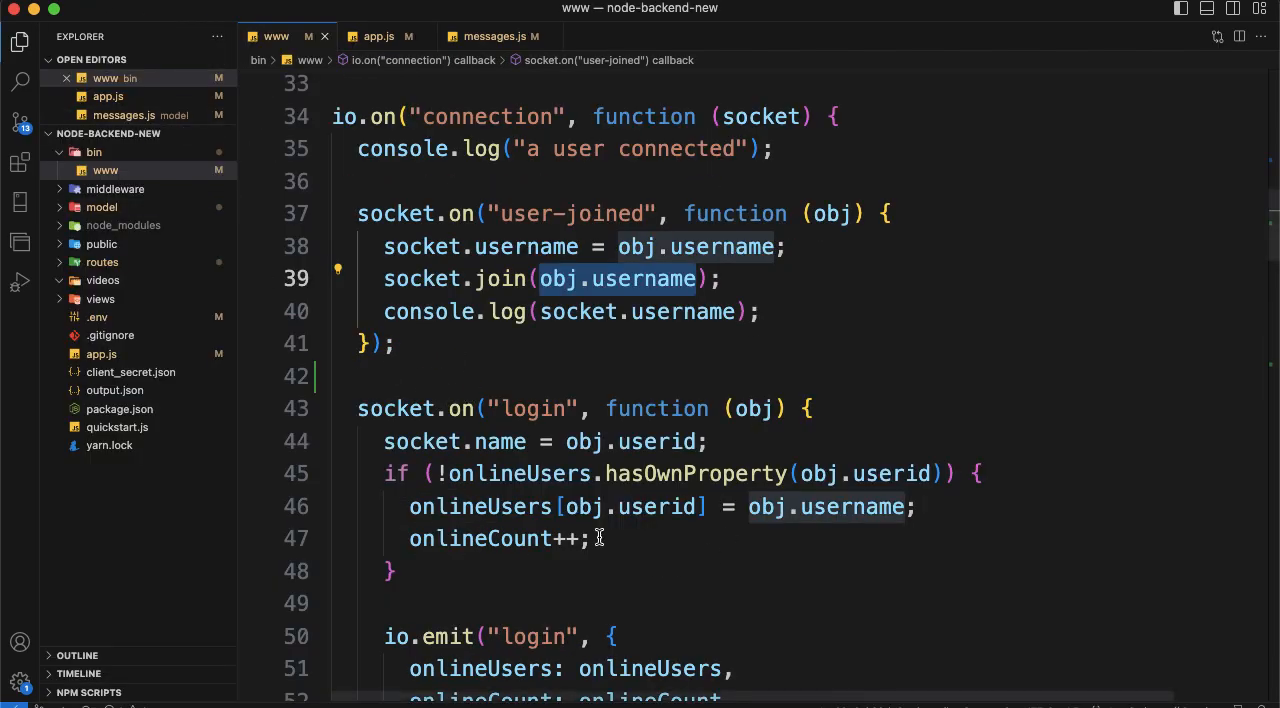
scroll("down", 3)
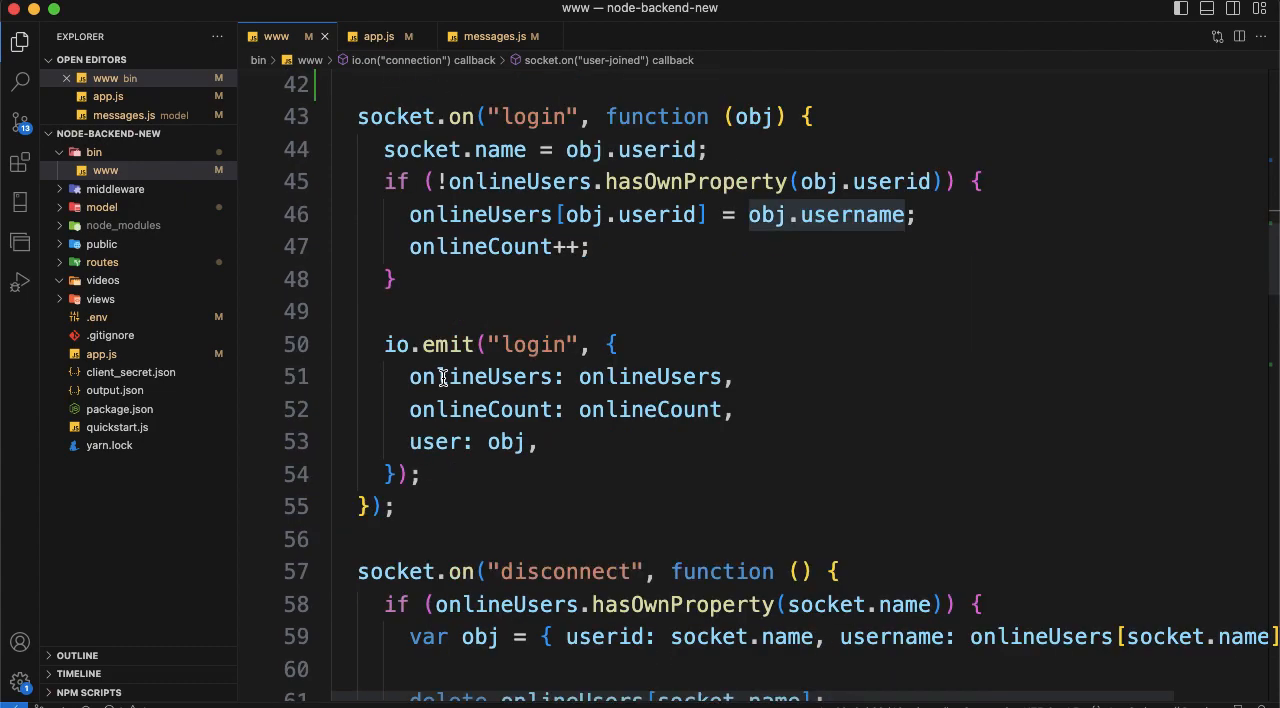
scroll("down", 3)
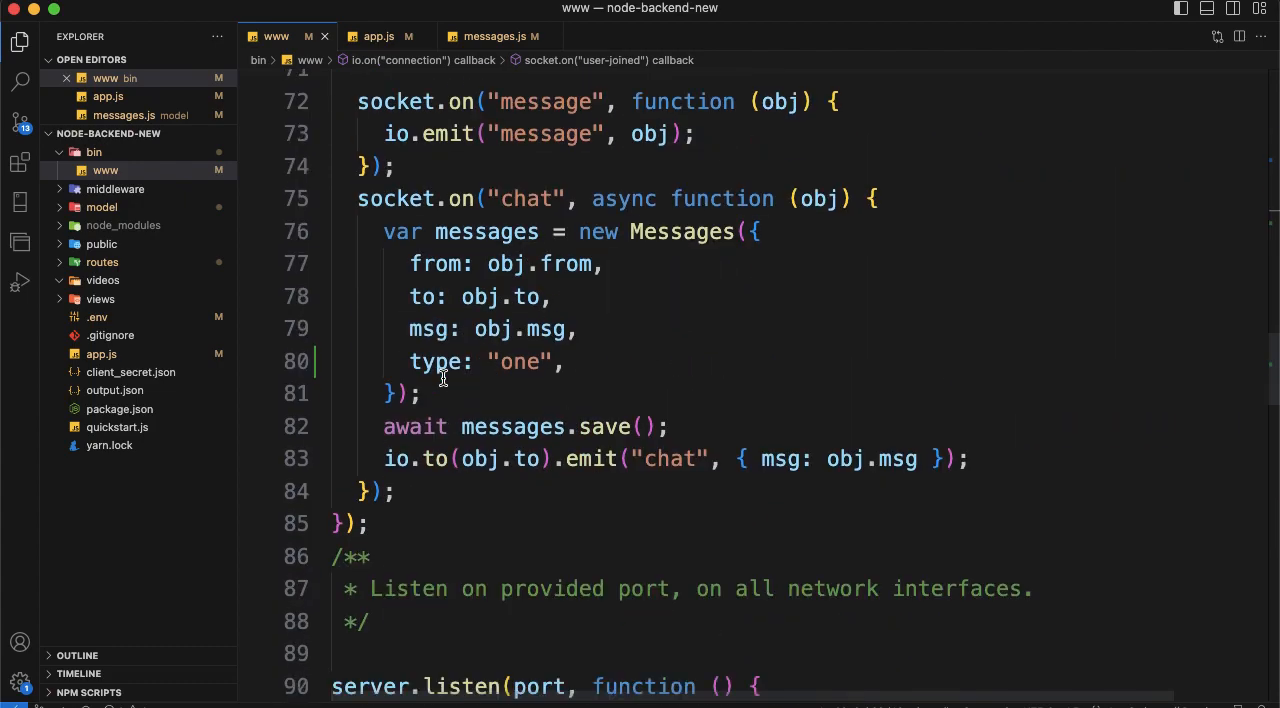
scroll("down", 3)
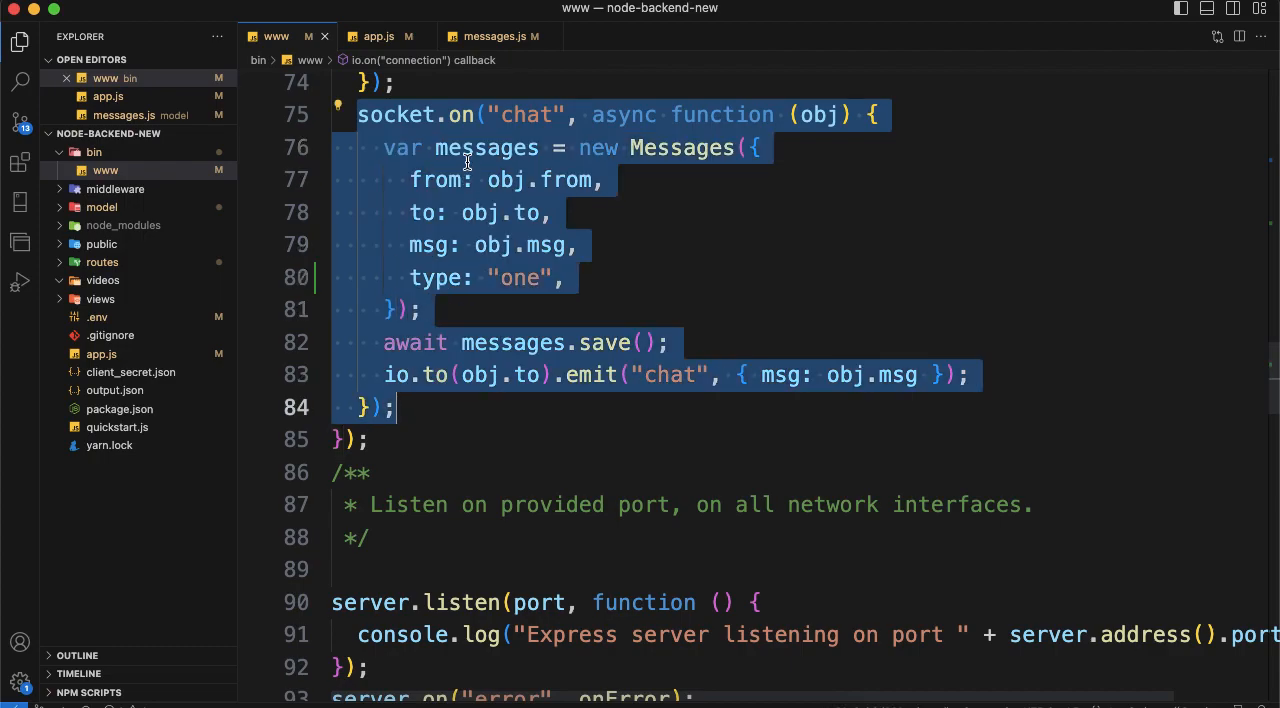
mouse_move(516, 112)
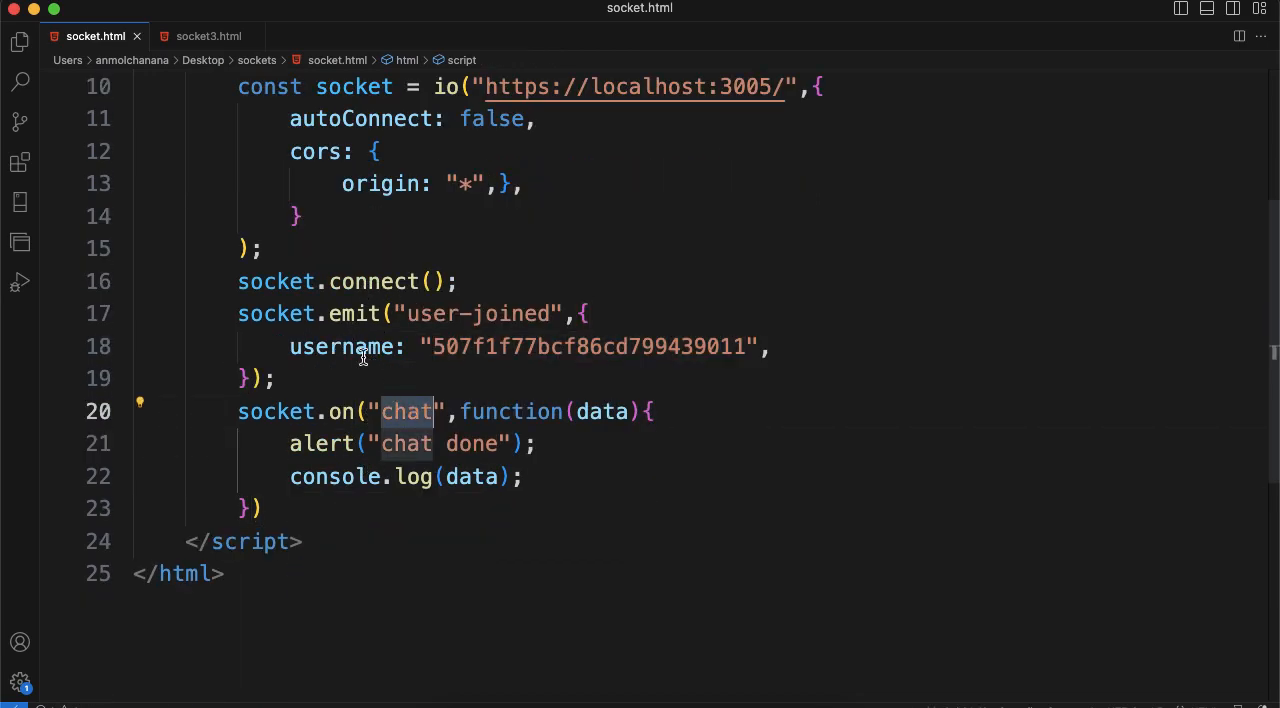
left_click(208, 36)
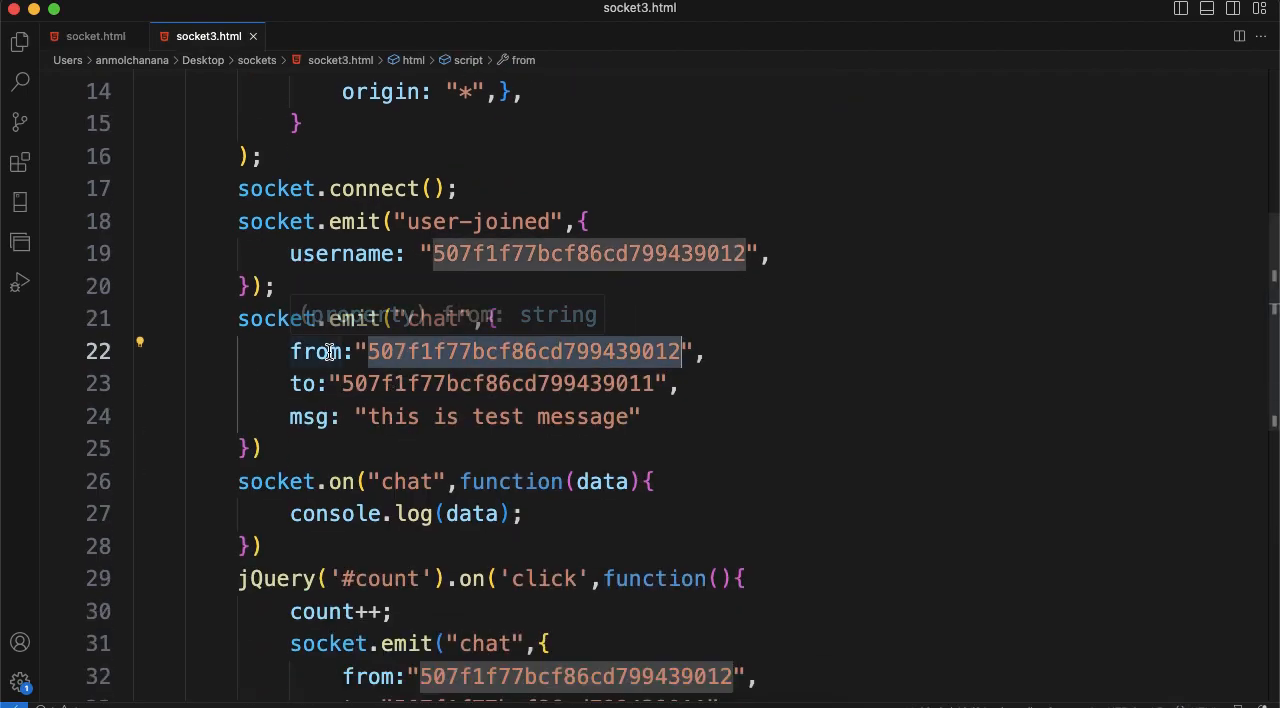
mouse_move(644, 440)
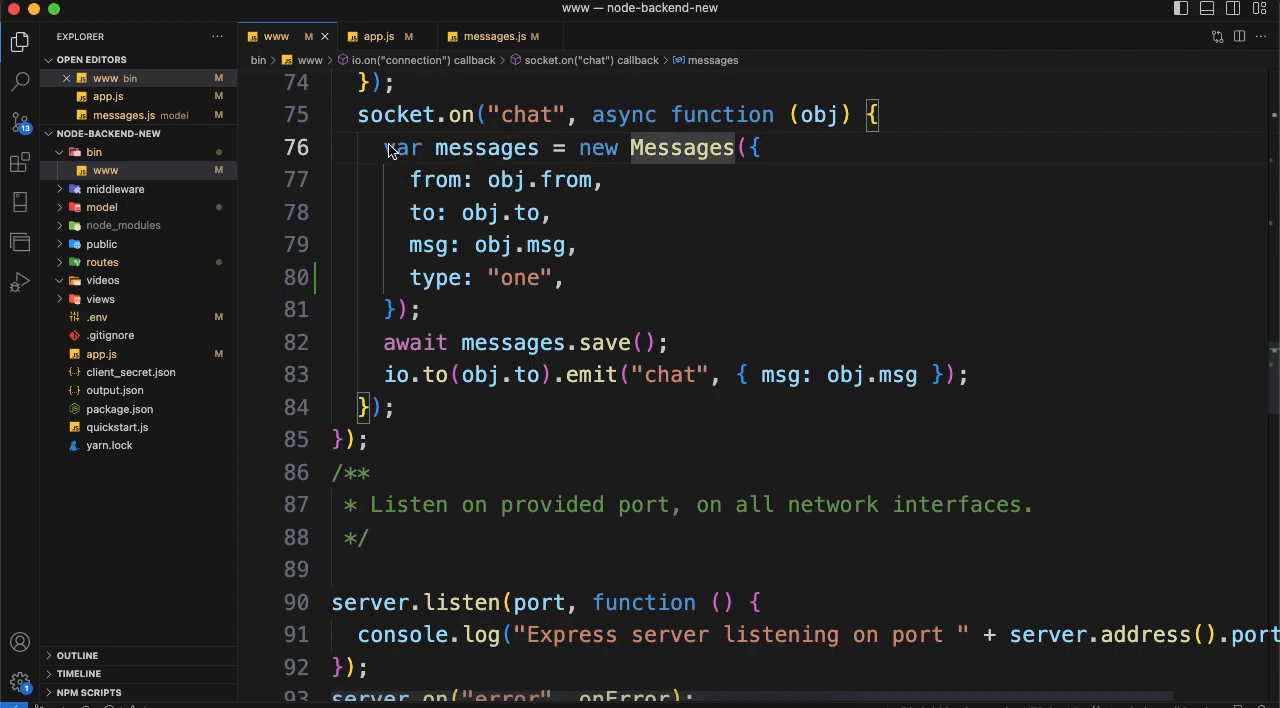
left_click_drag(386, 148, 668, 342)
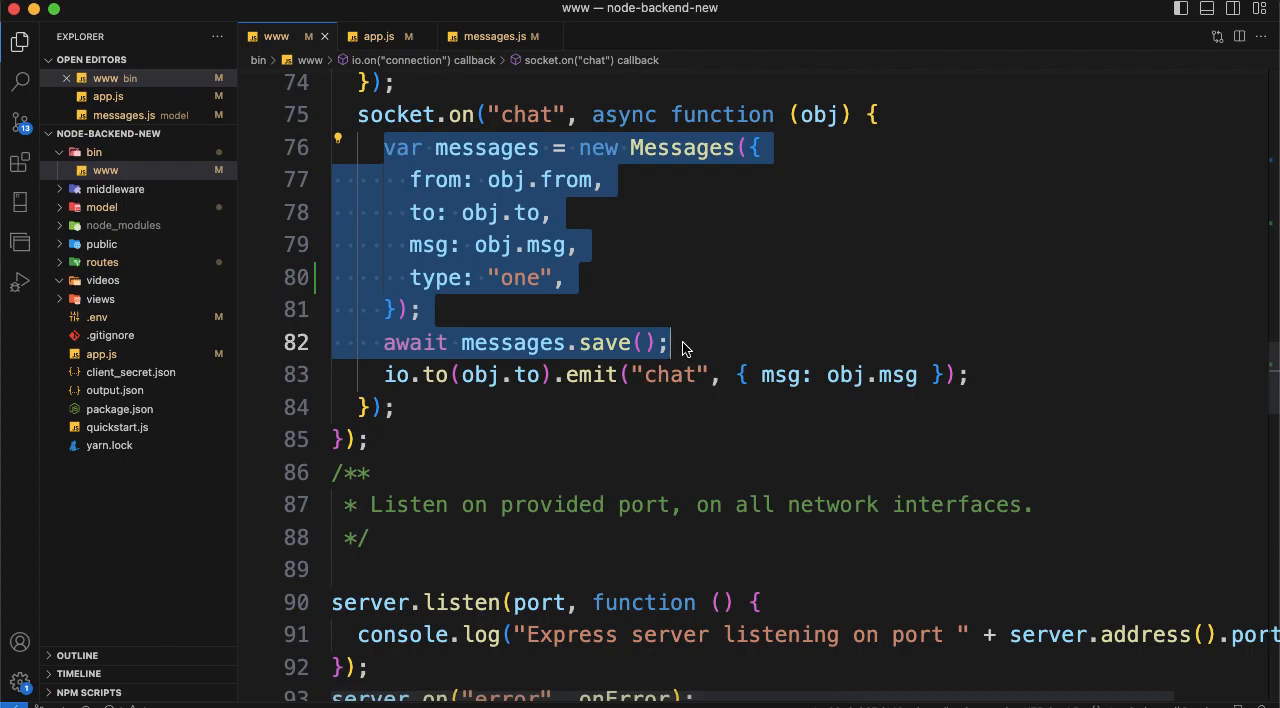
left_click(384, 374)
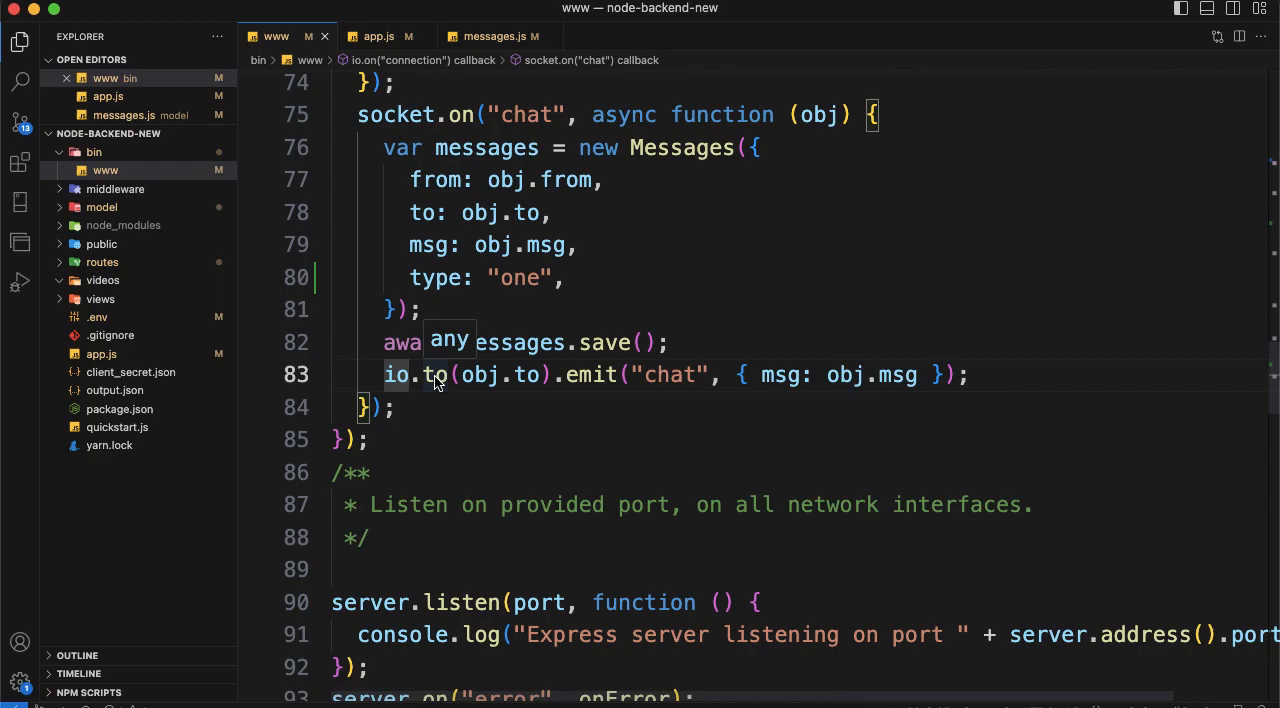
left_click(208, 36)
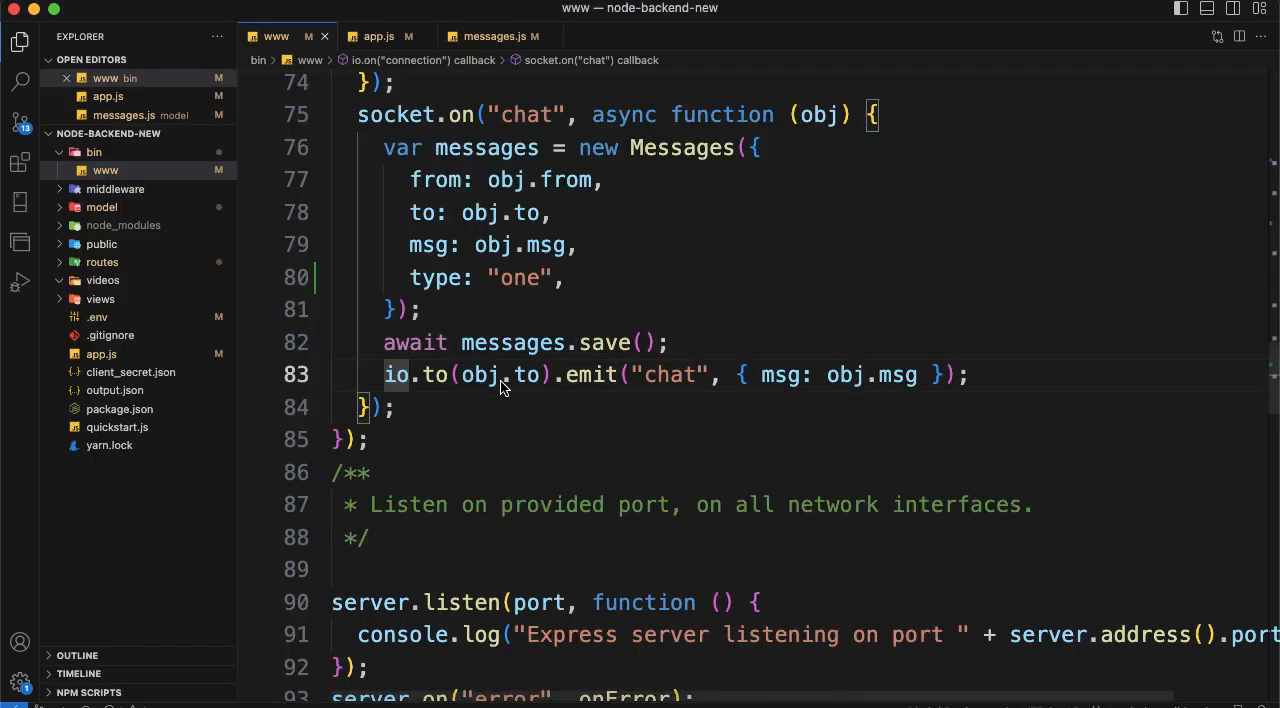
double_click(528, 374)
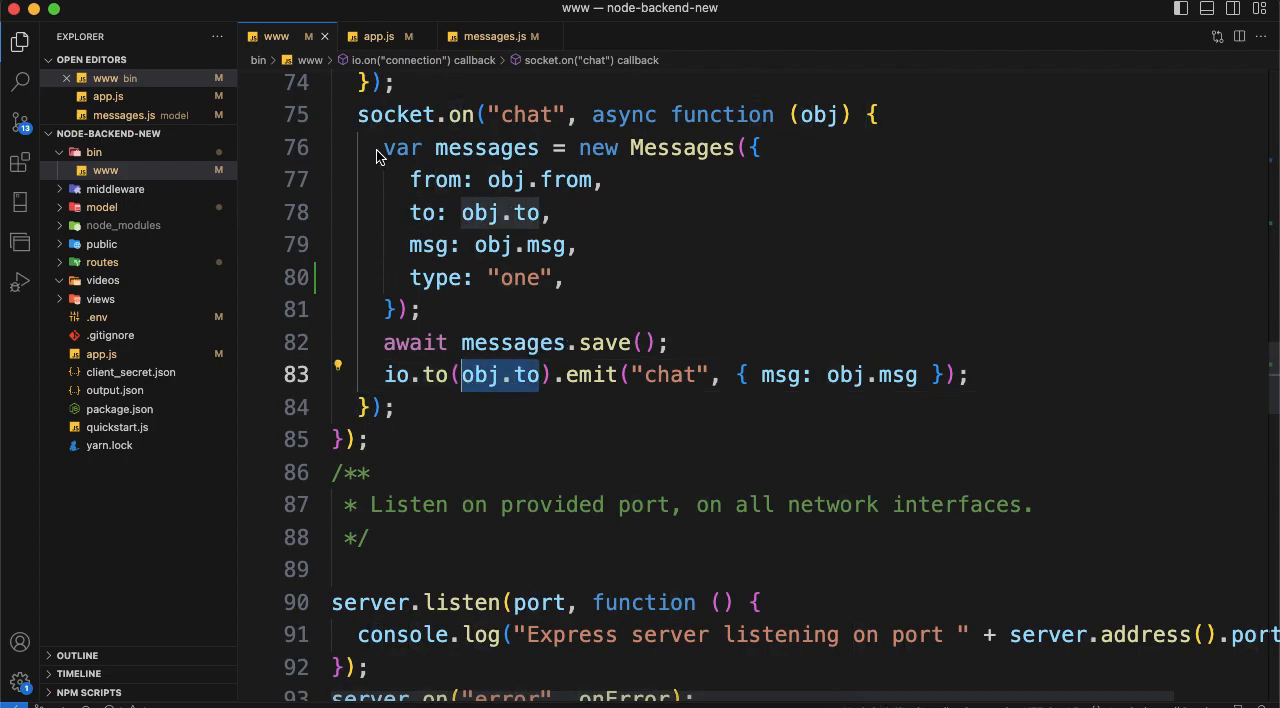
left_click_drag(384, 148, 448, 278)
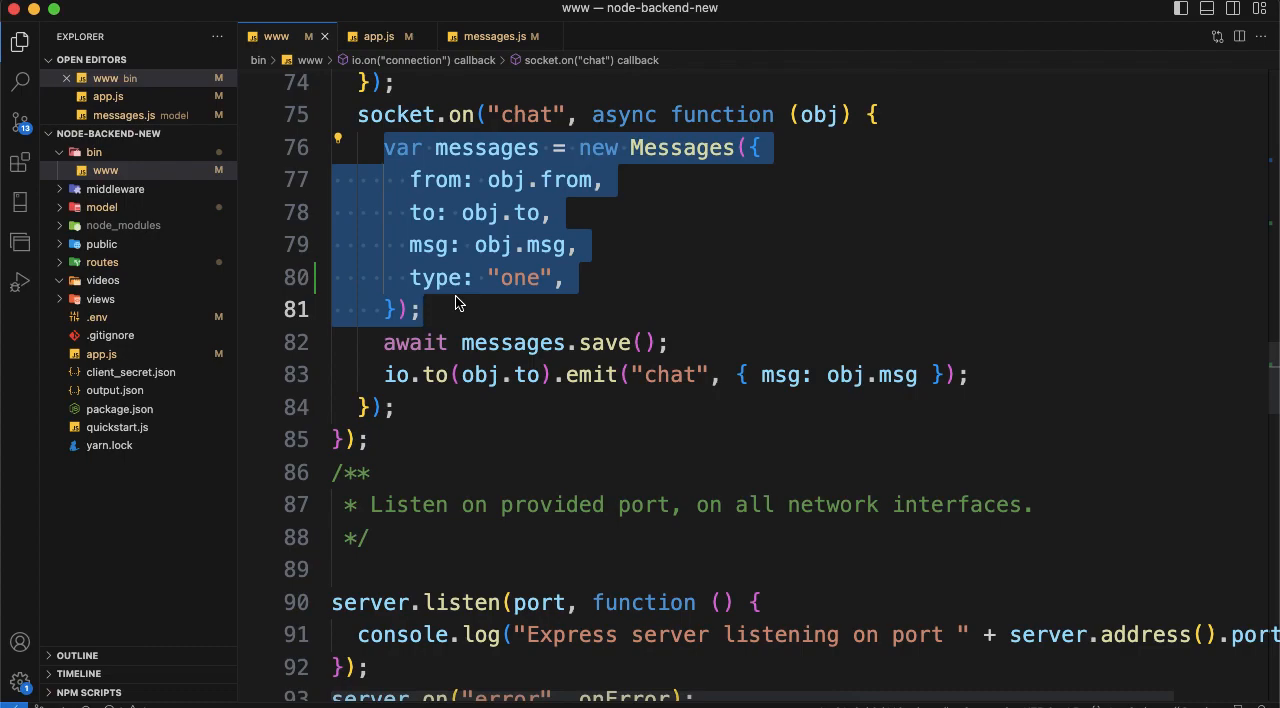
mouse_move(390, 348)
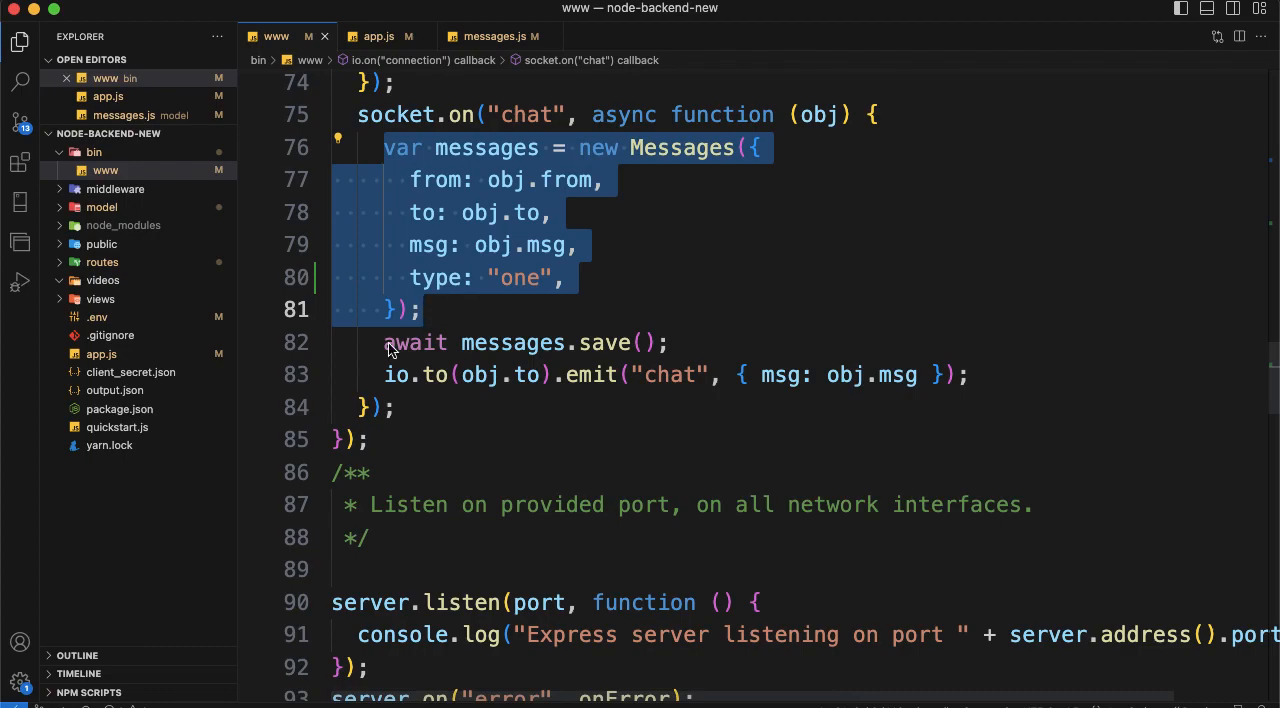
mouse_move(476, 414)
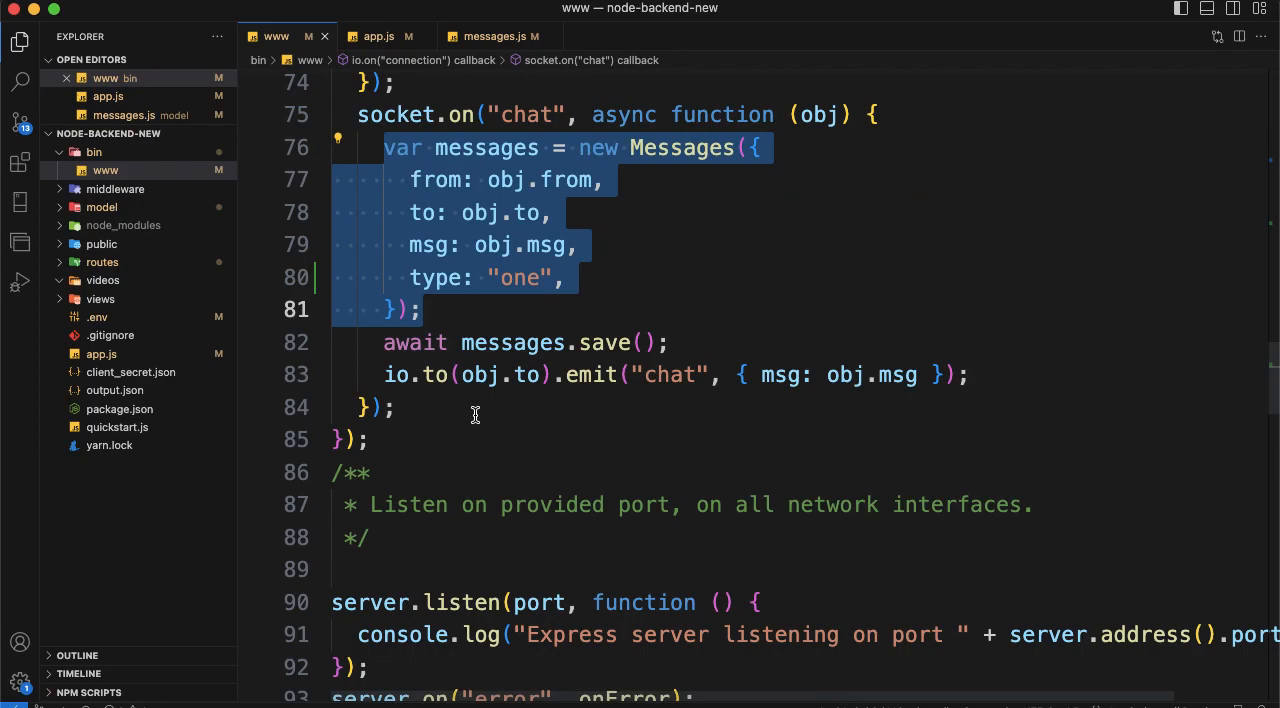
mouse_move(472, 374)
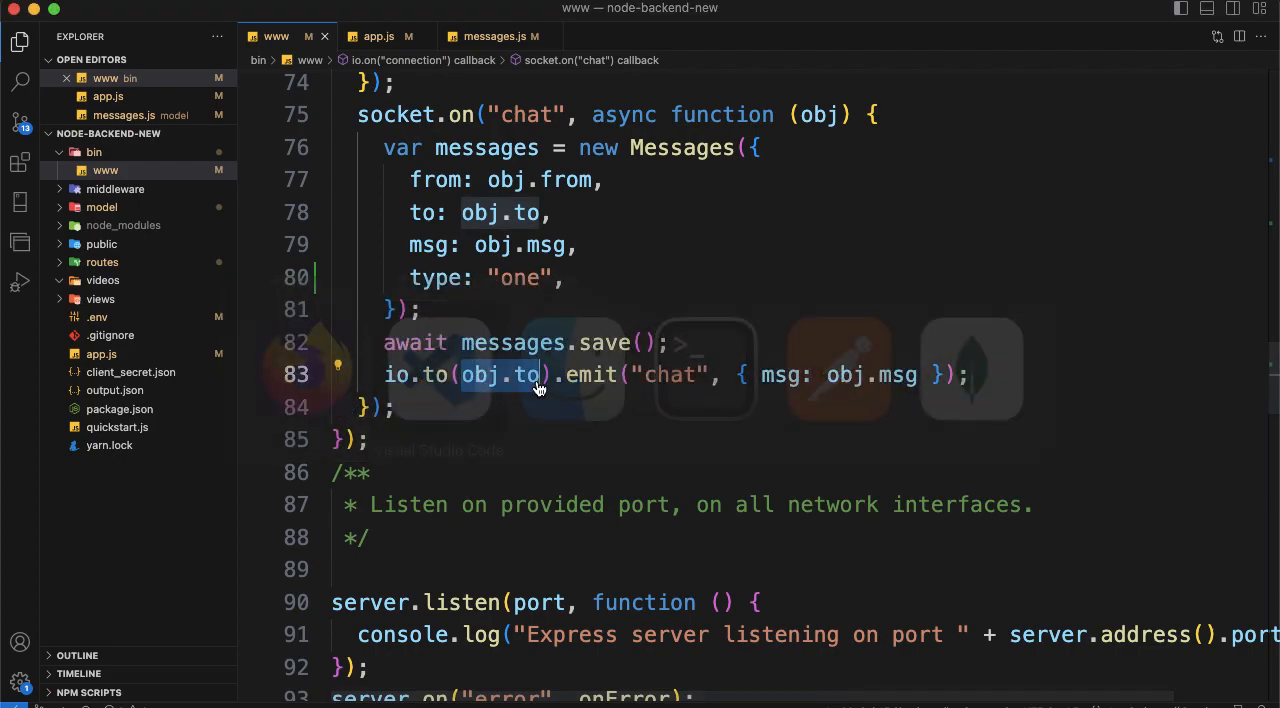
left_click(208, 36)
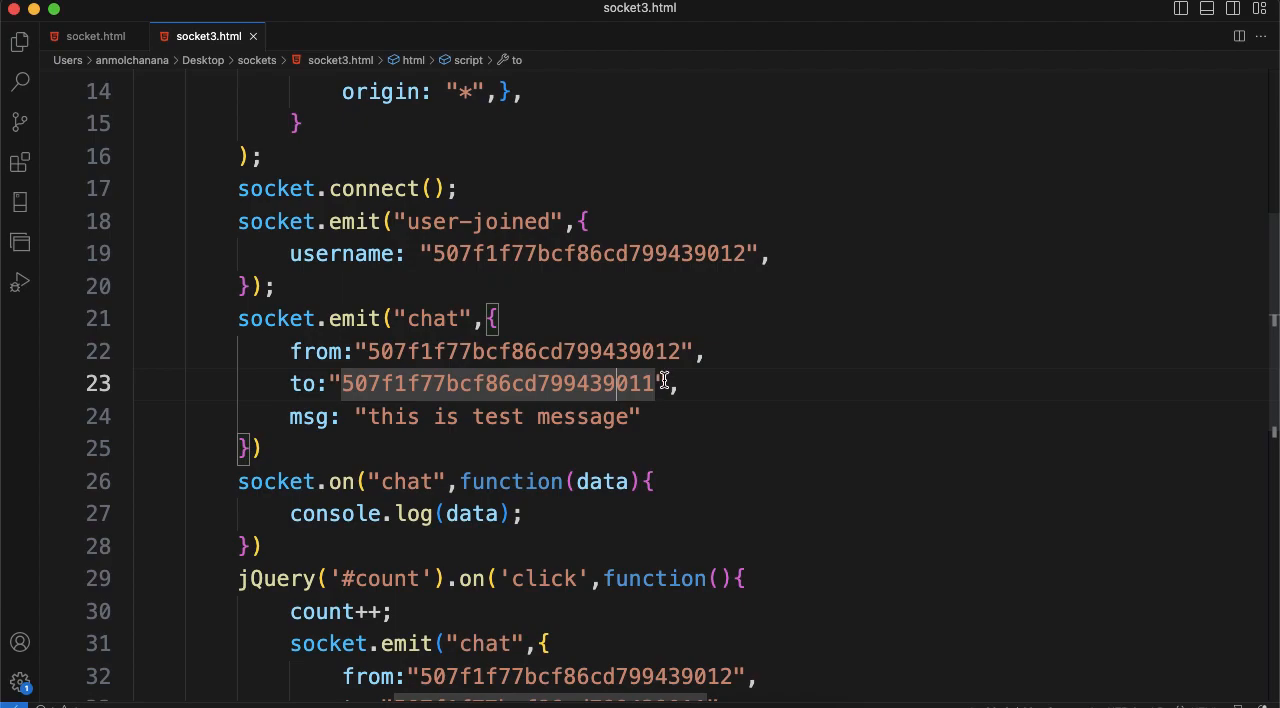
left_click(96, 36)
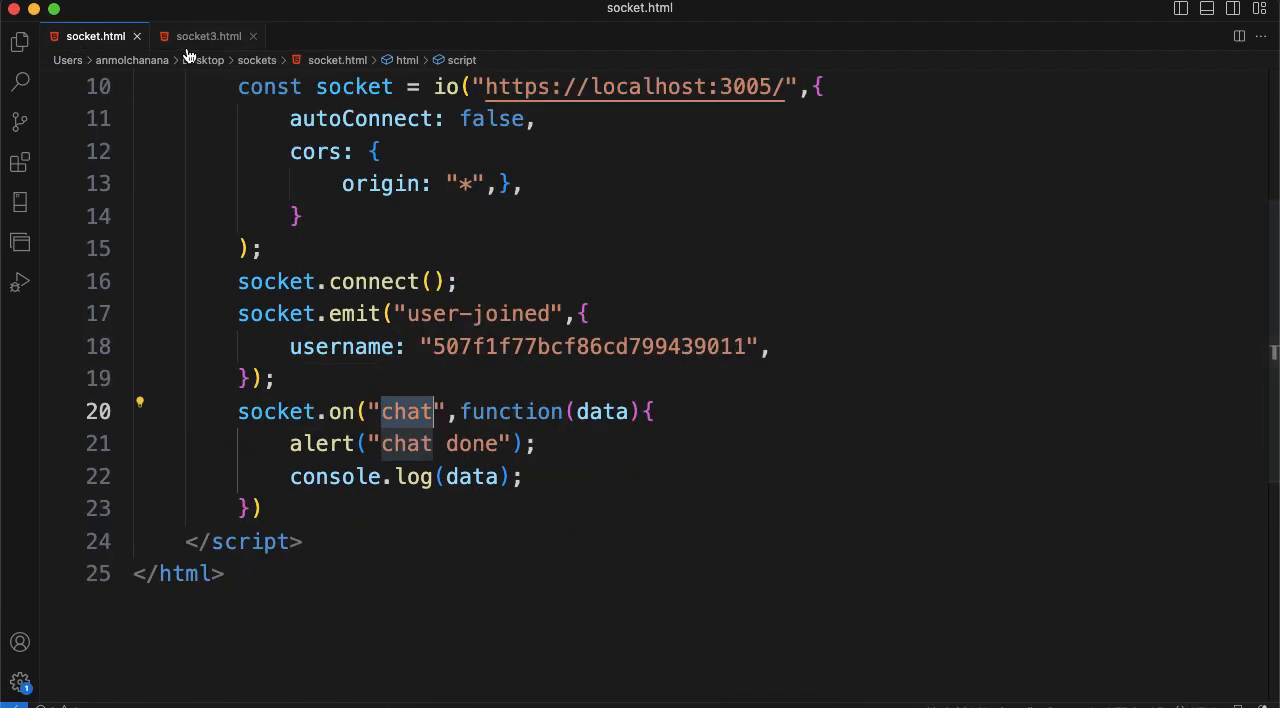
left_click(208, 36)
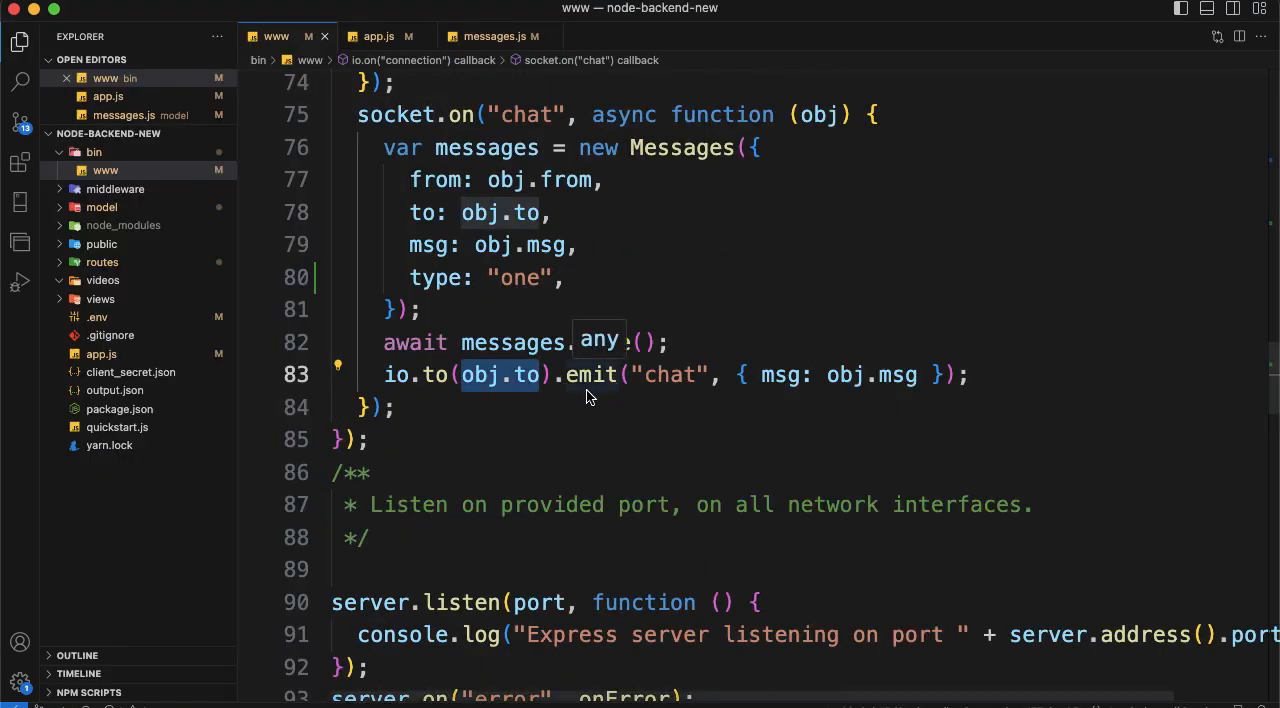
mouse_move(616, 396)
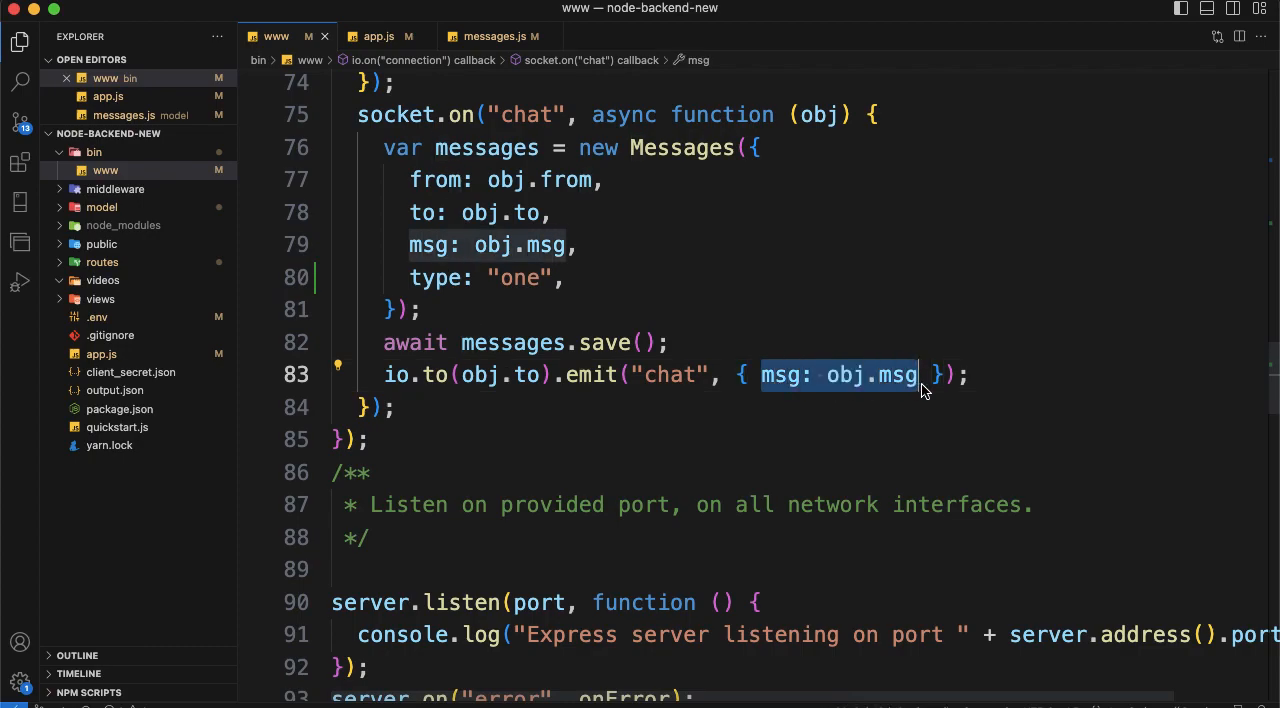
mouse_move(820, 114)
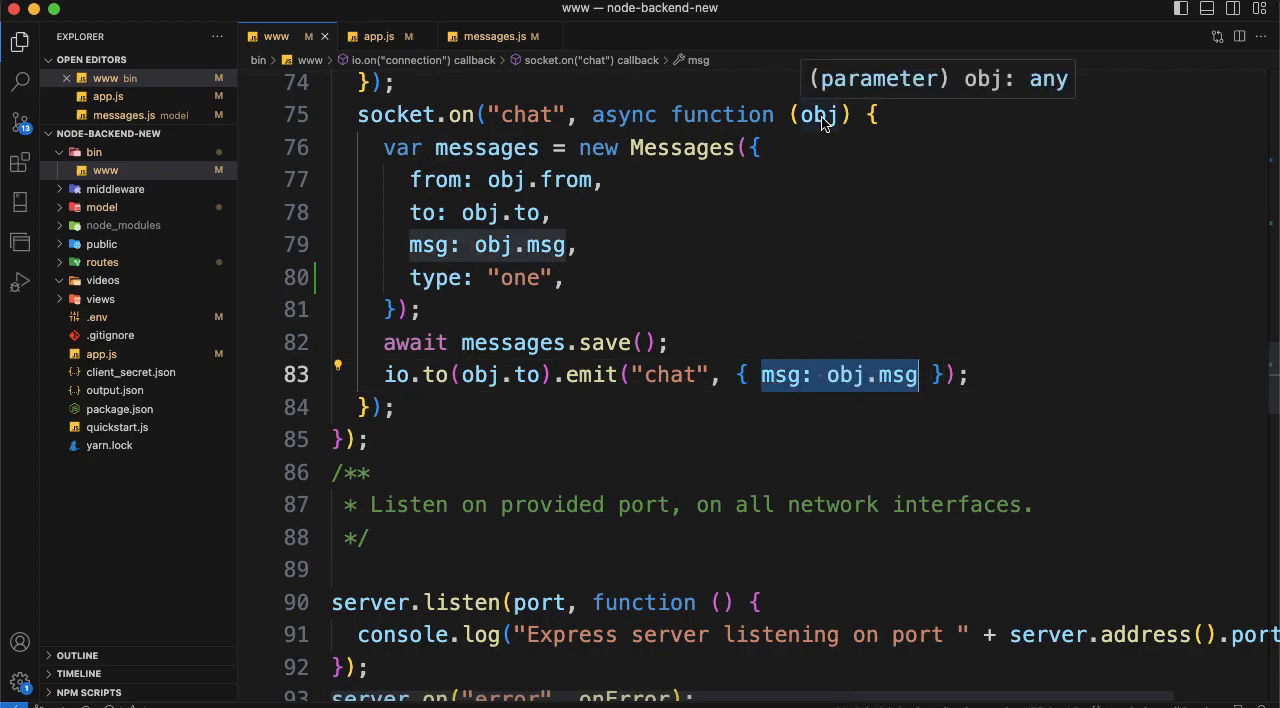
mouse_move(868, 396)
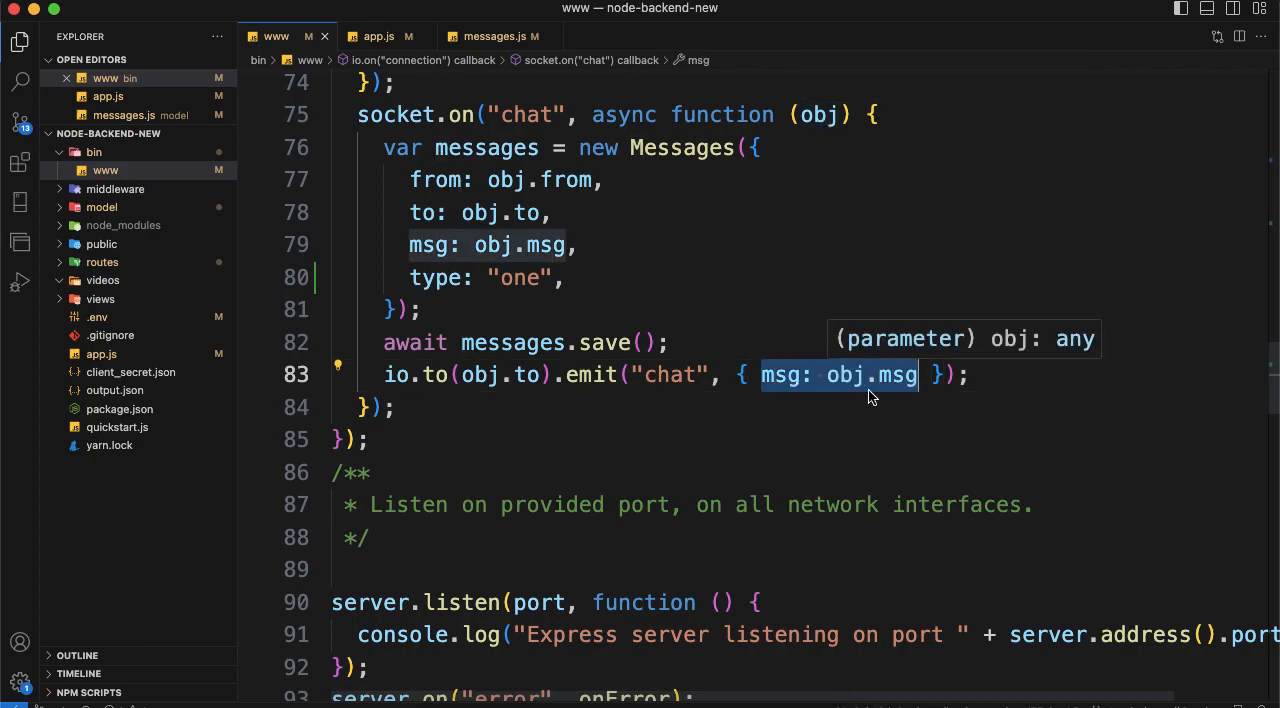
mouse_move(778, 390)
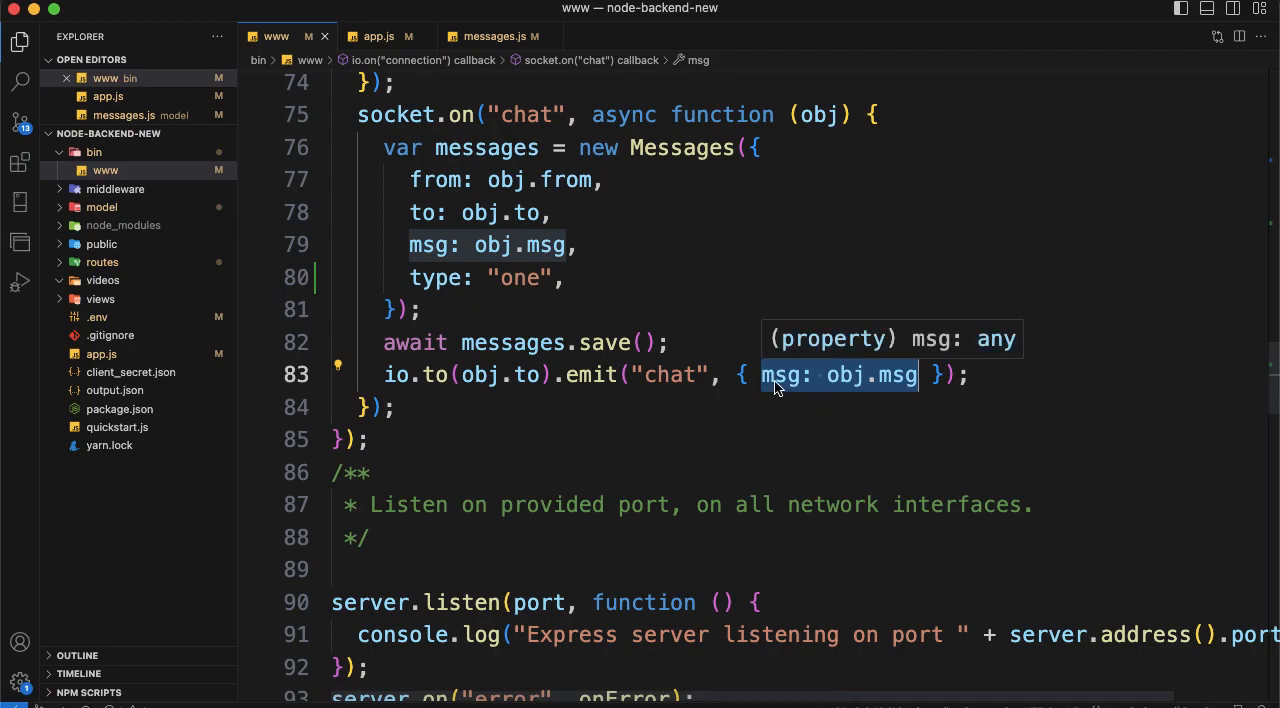
mouse_move(402, 376)
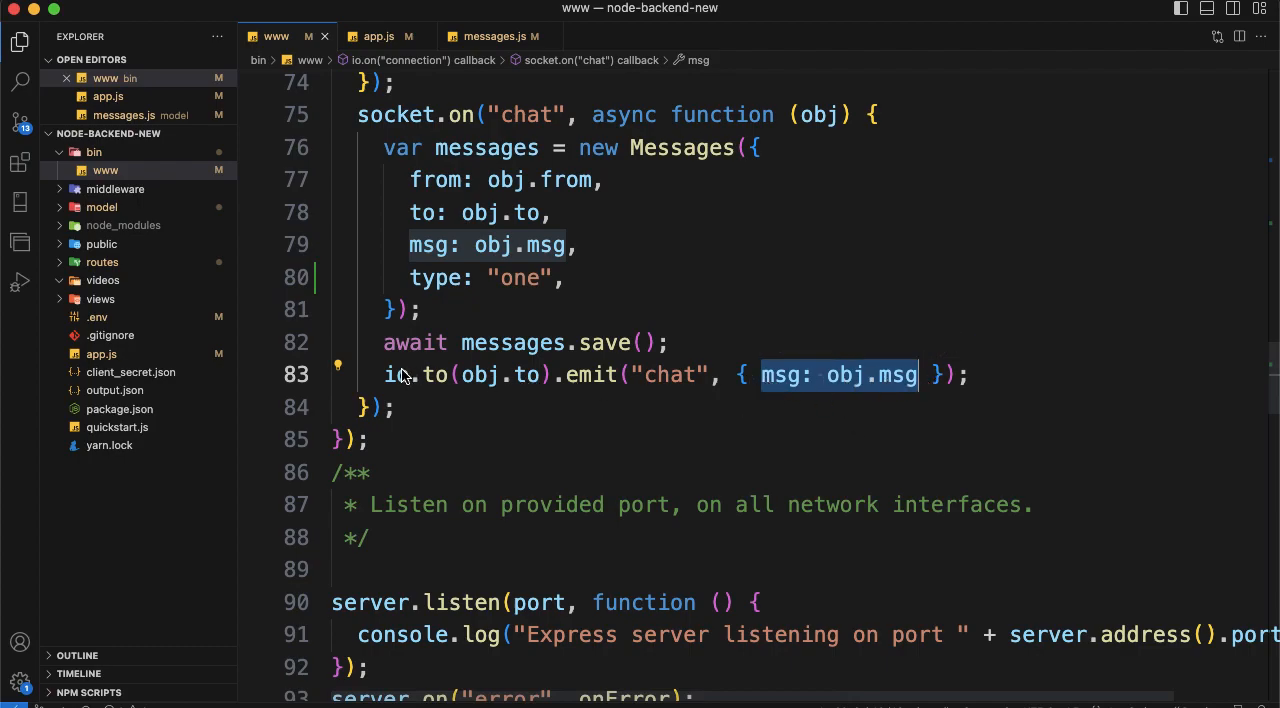
Move from socket3.html to socket.html and select its socket.on("chat") listener block.
left_click(208, 36)
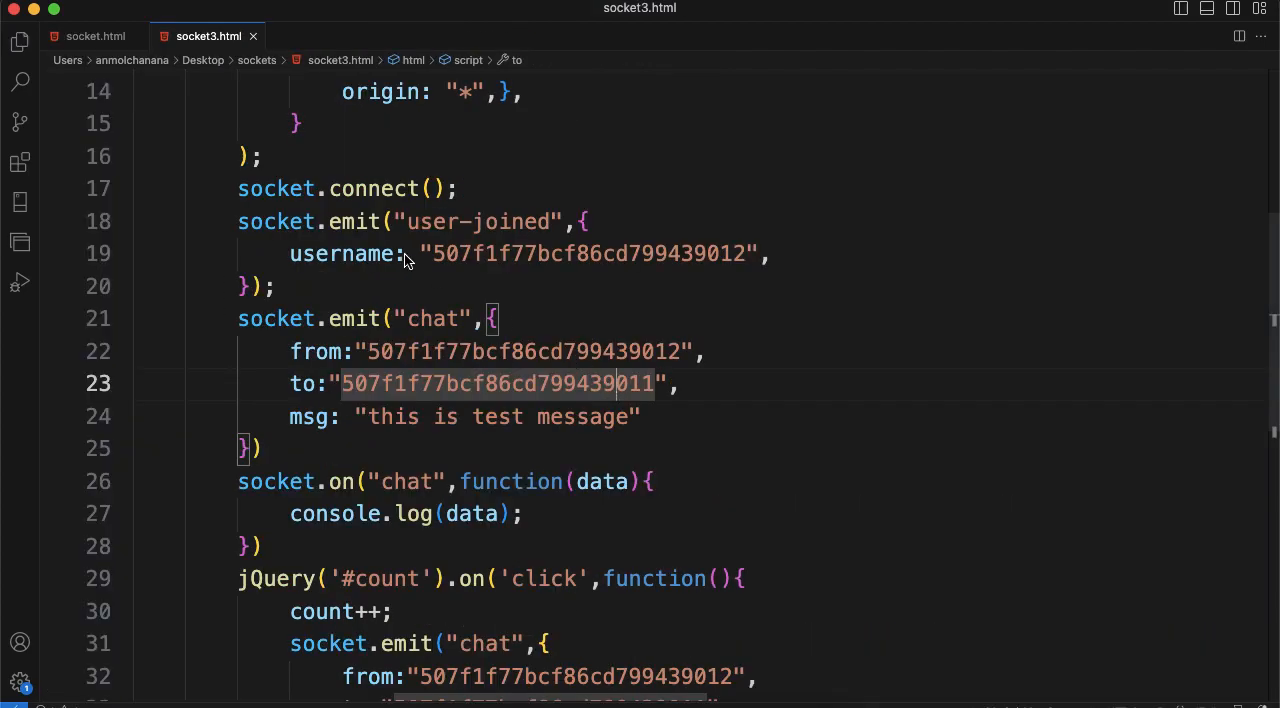
left_click(96, 36)
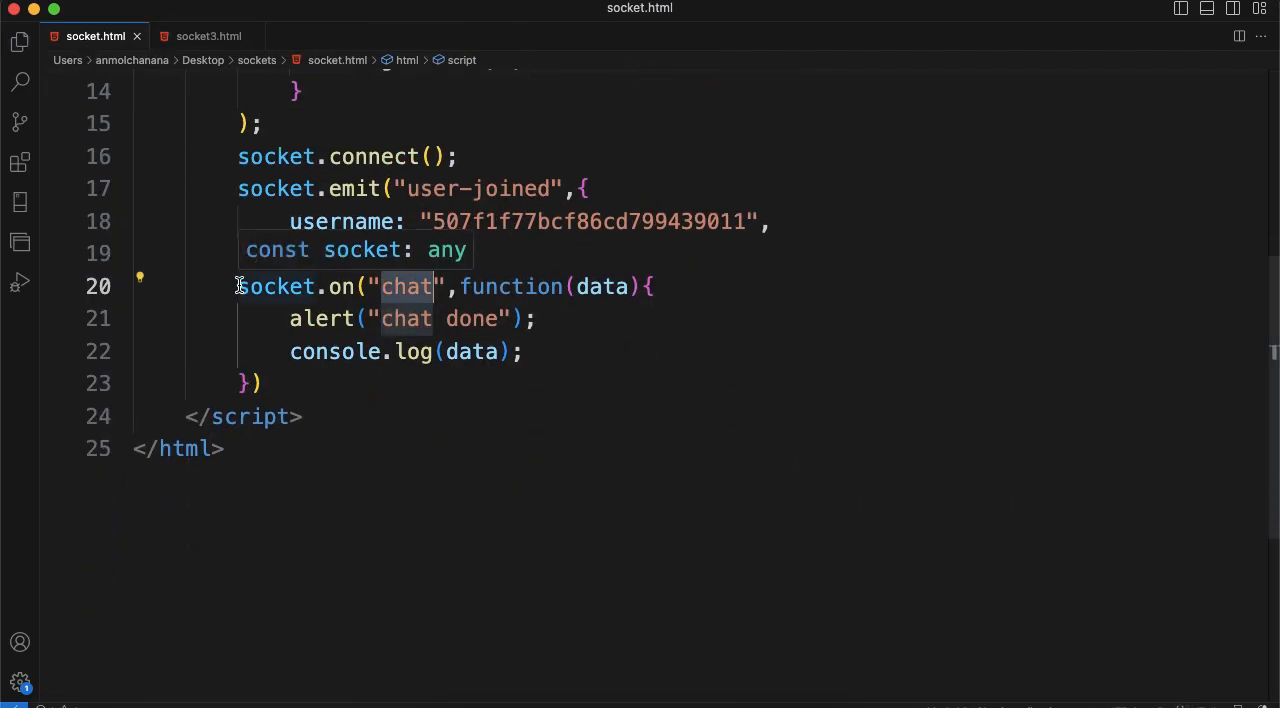
left_click_drag(238, 288, 264, 384)
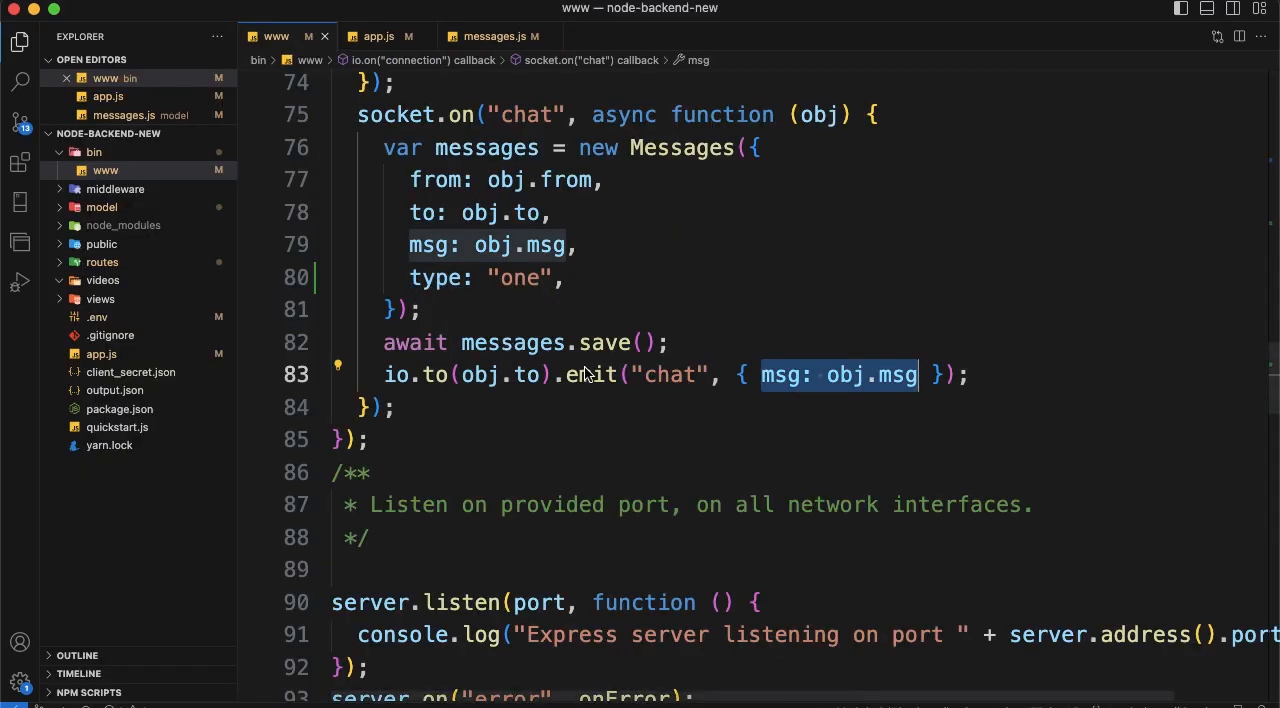
mouse_move(492, 448)
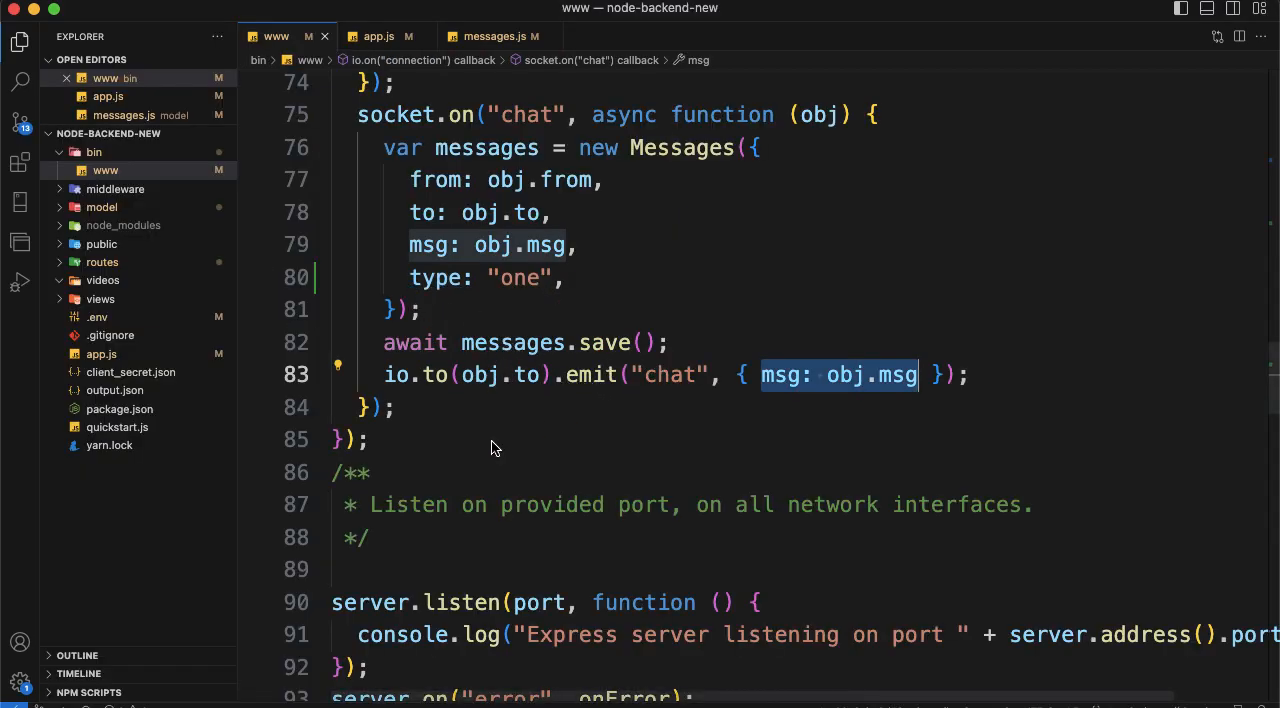
Point out the chat event name and show socket.html's listener that alerts on received chats.
left_click(96, 36)
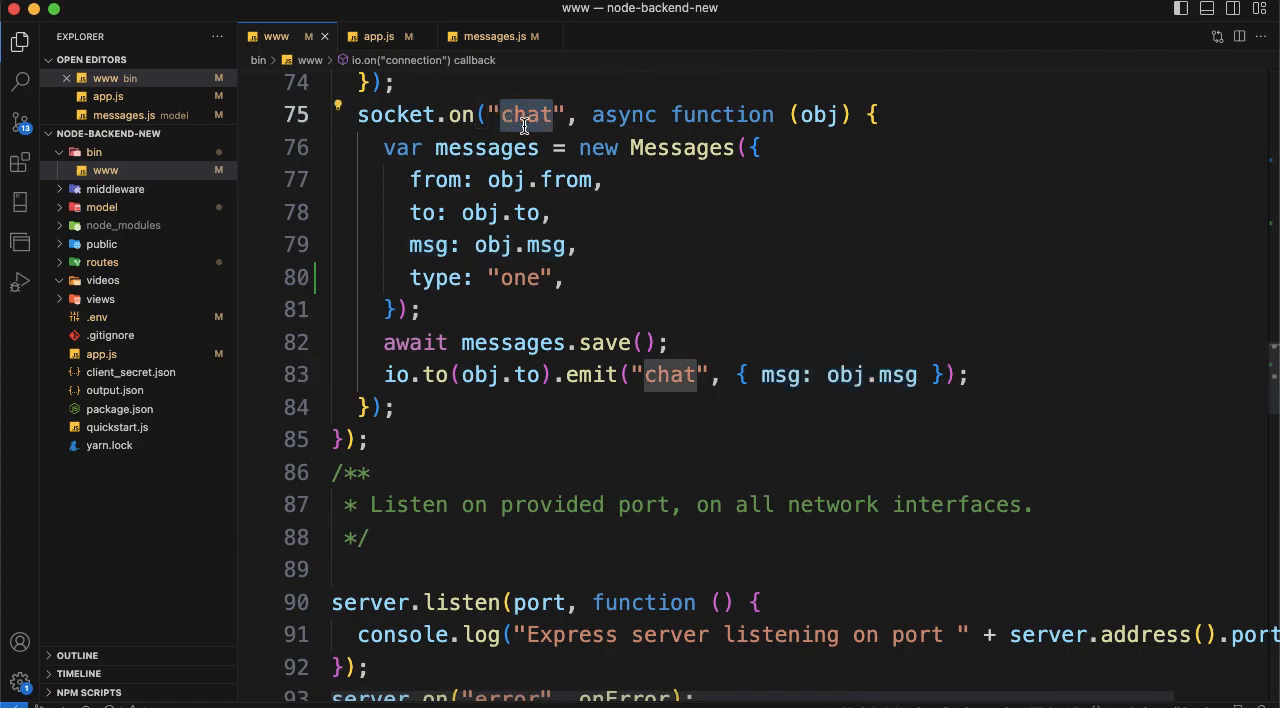
mouse_move(612, 390)
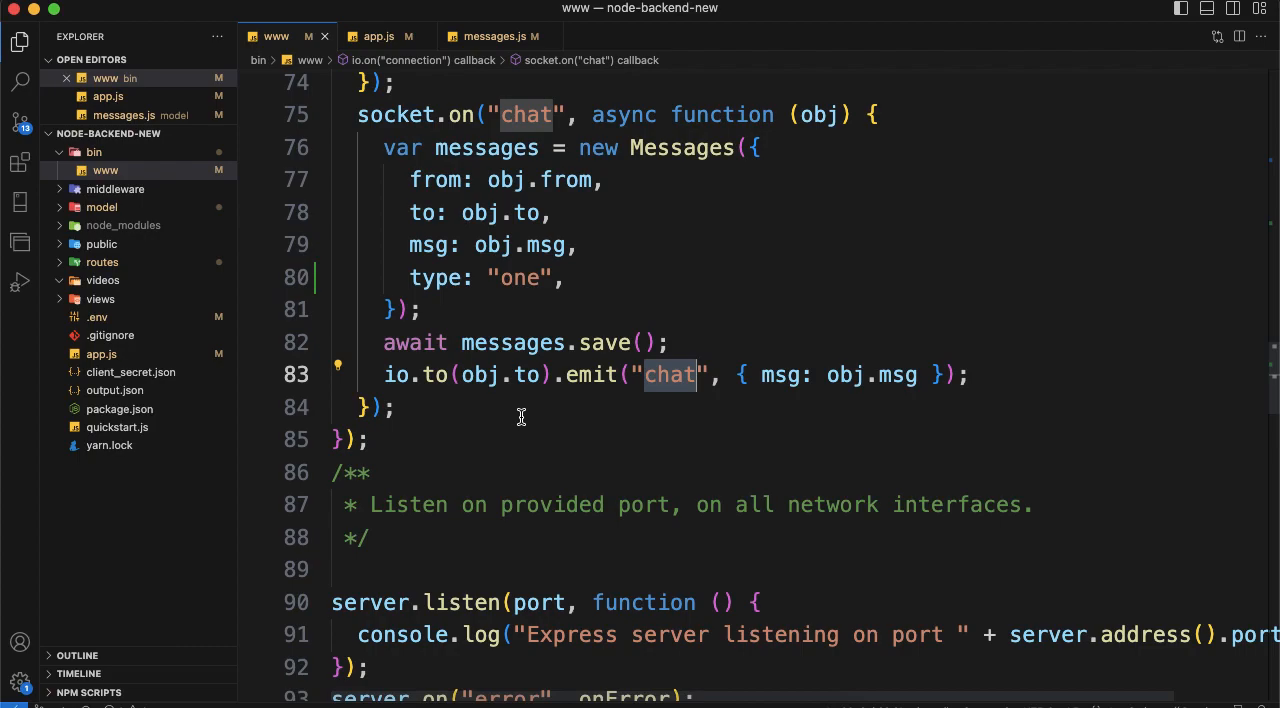
left_click(96, 36)
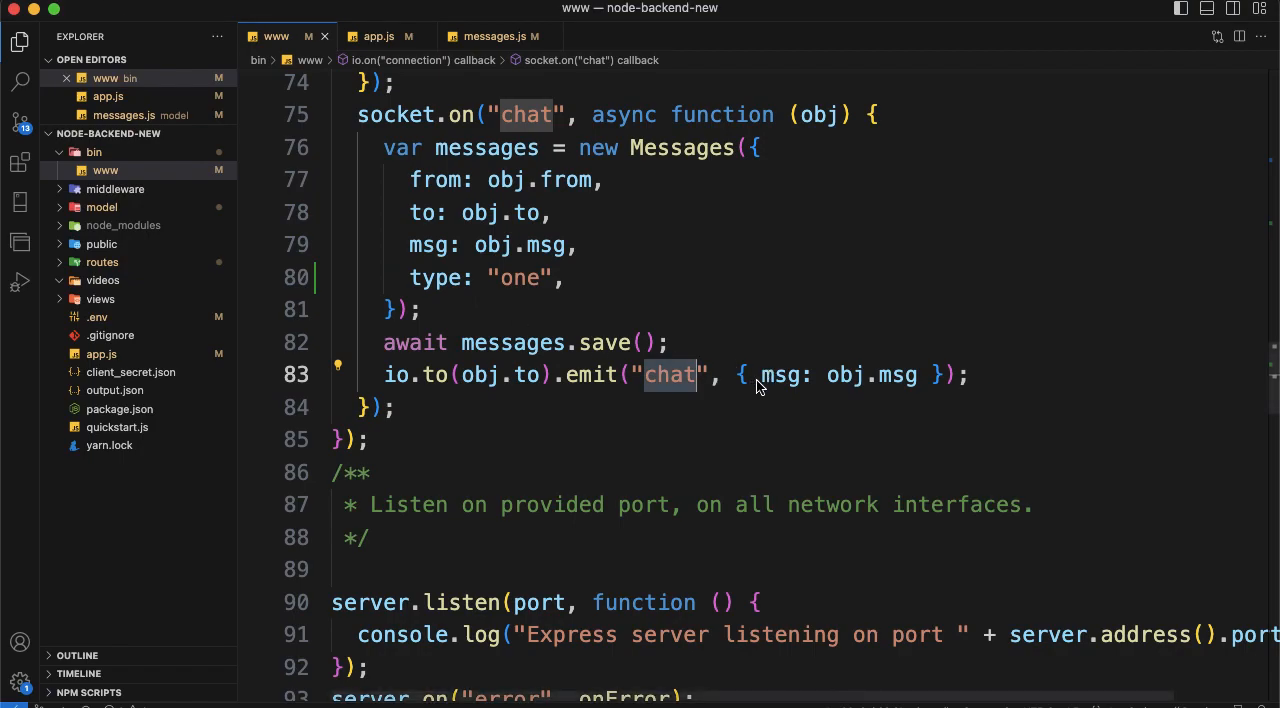
left_click(96, 36)
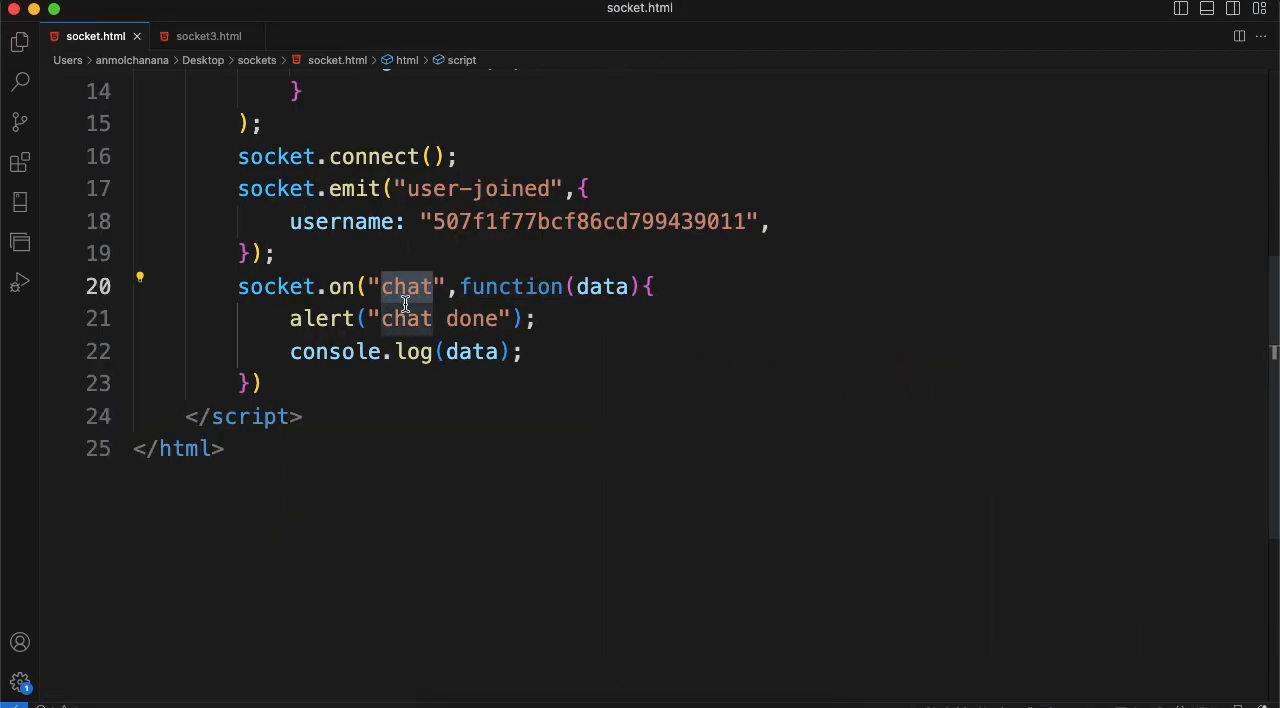
mouse_move(584, 364)
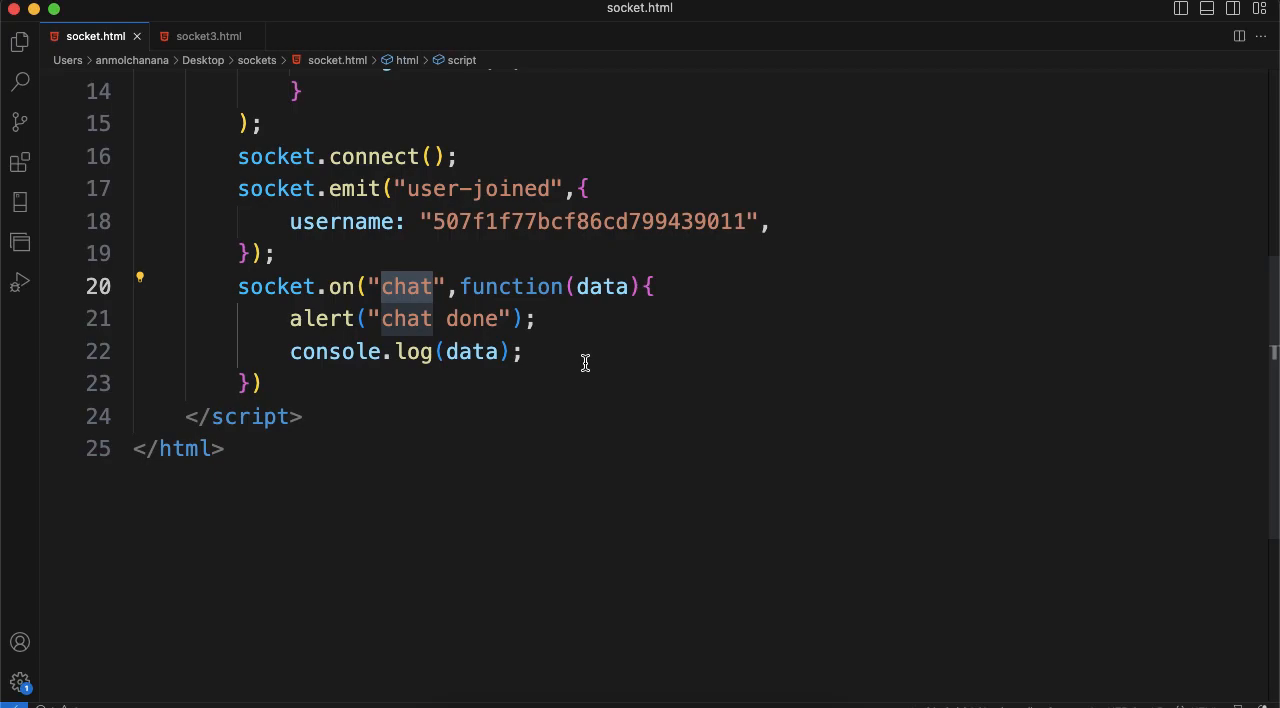